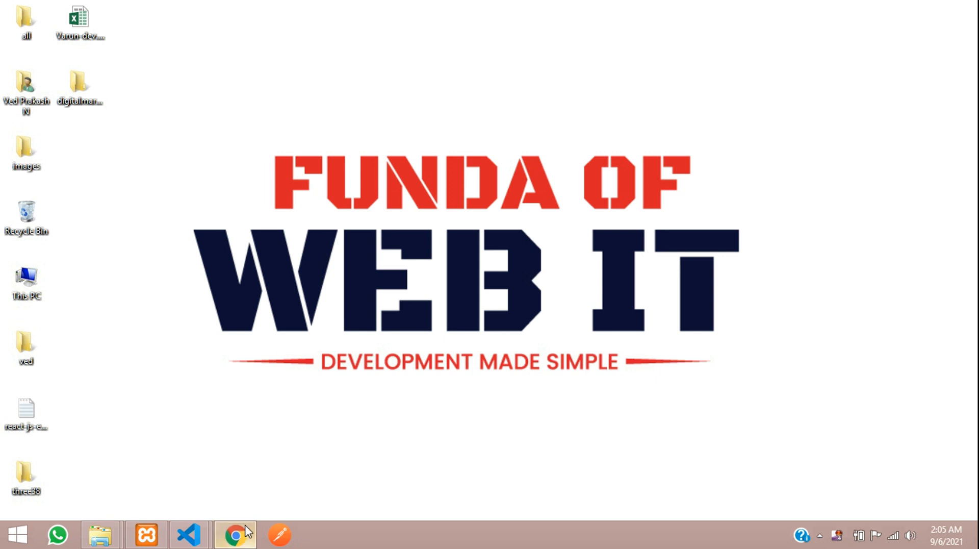
# View the php-blog directory listing in Chrome, then return to the code editor
pyautogui.click(235, 534)
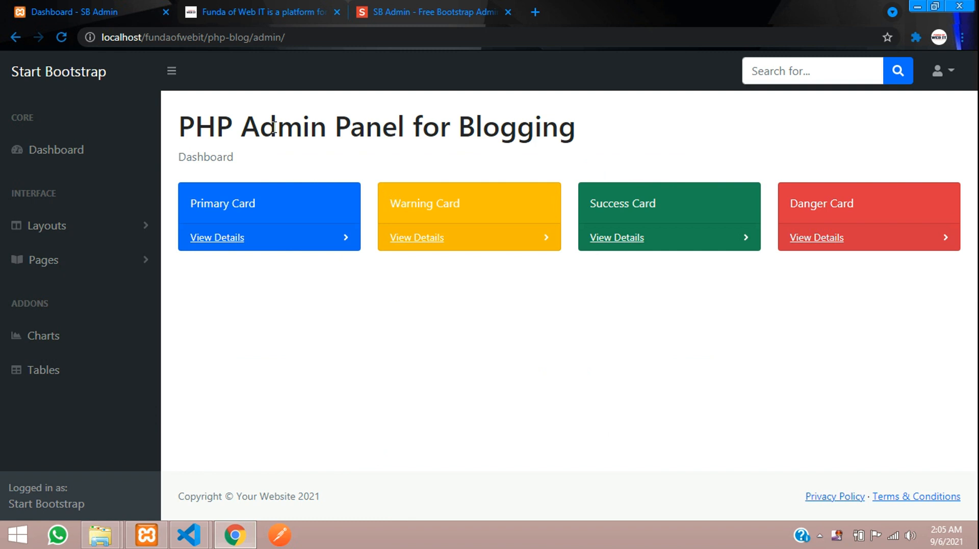
pyautogui.moveTo(258, 108)
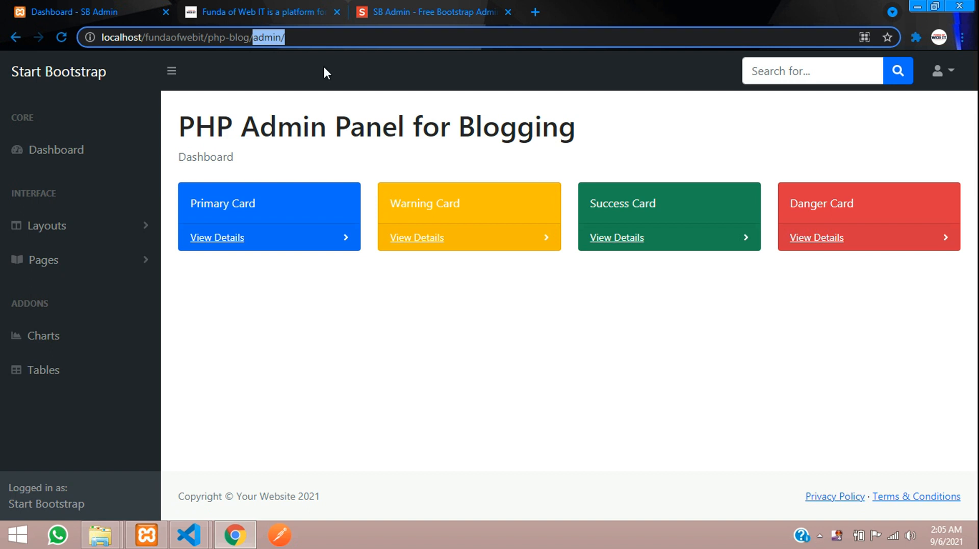
pyautogui.moveTo(133, 238)
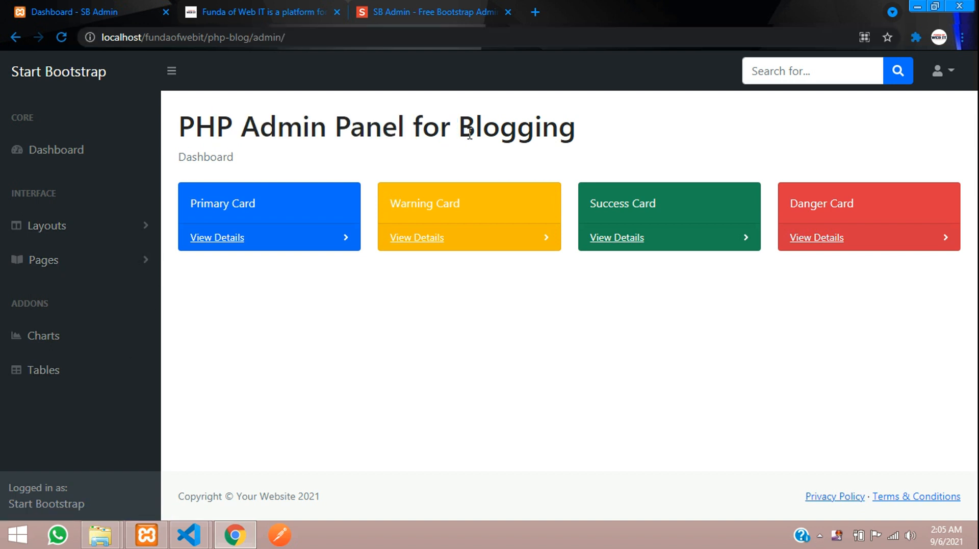
pyautogui.moveTo(265, 108)
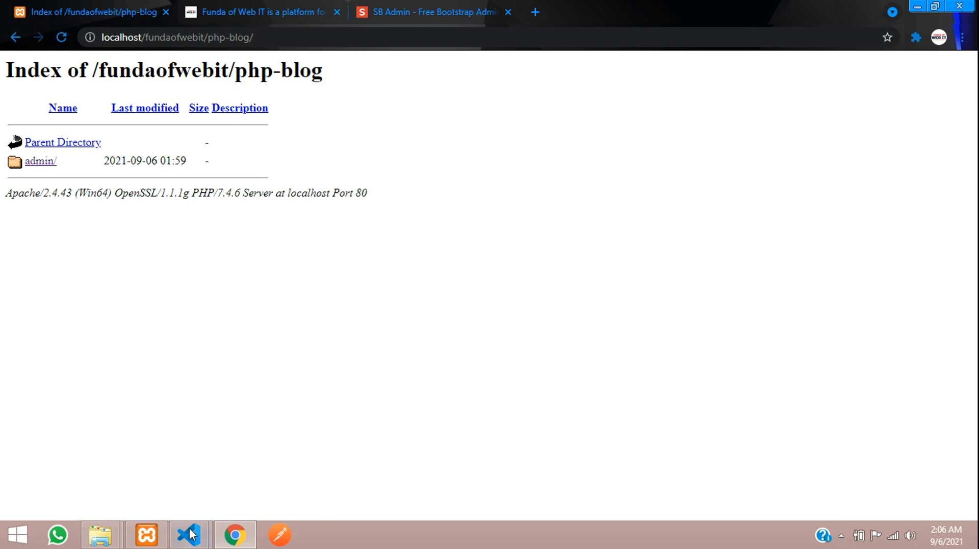
pyautogui.click(187, 536)
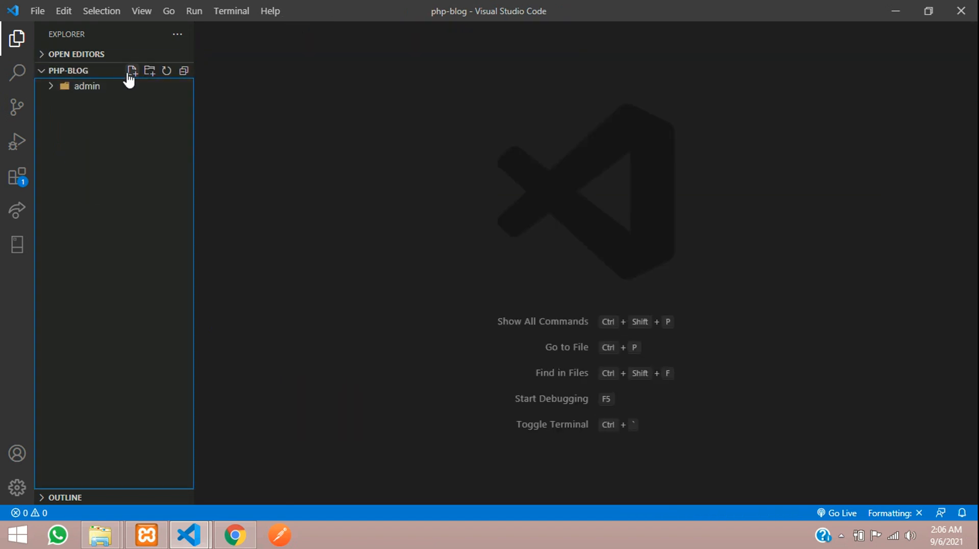
# Create index.php beside the admin folder with the placeholder text 'hello'
pyautogui.click(132, 71)
pyautogui.write('index.php')
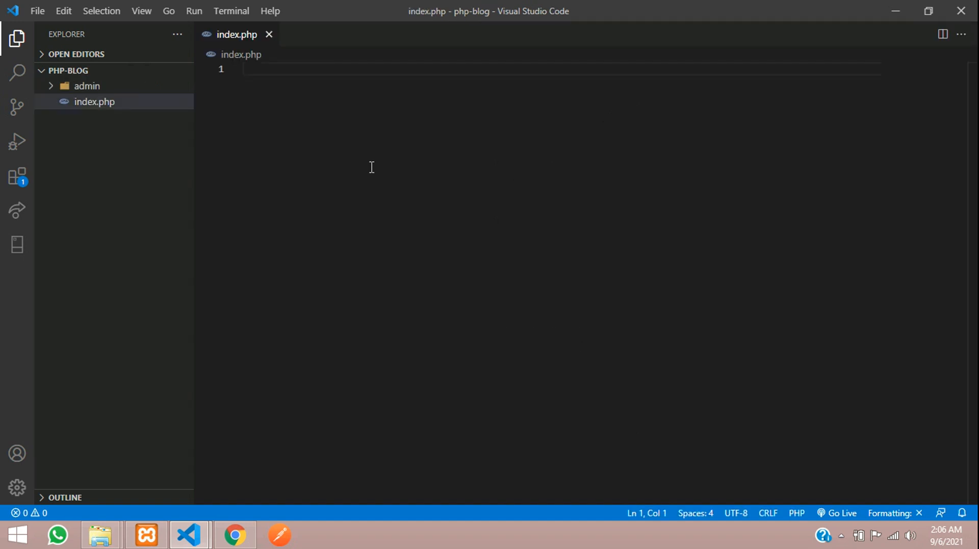
pyautogui.write('hello')
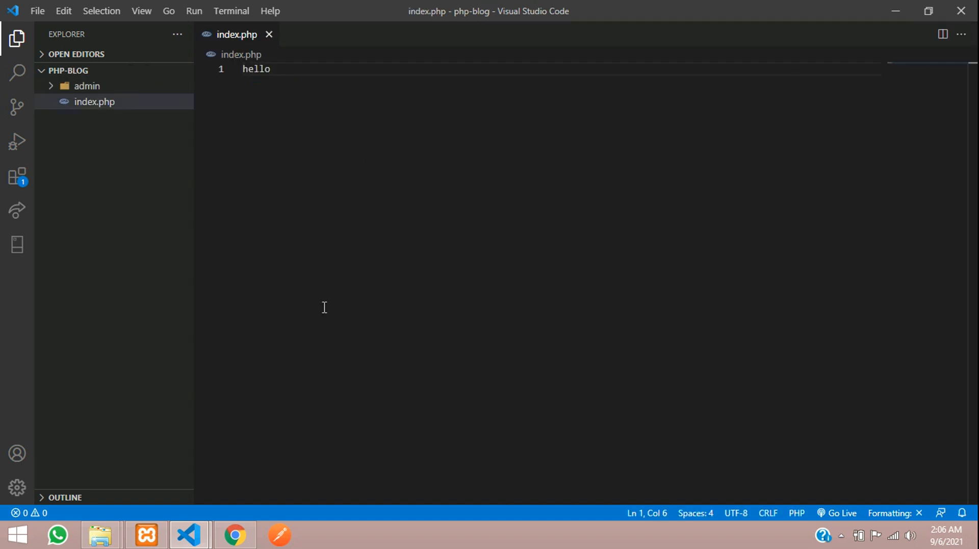
pyautogui.click(234, 535)
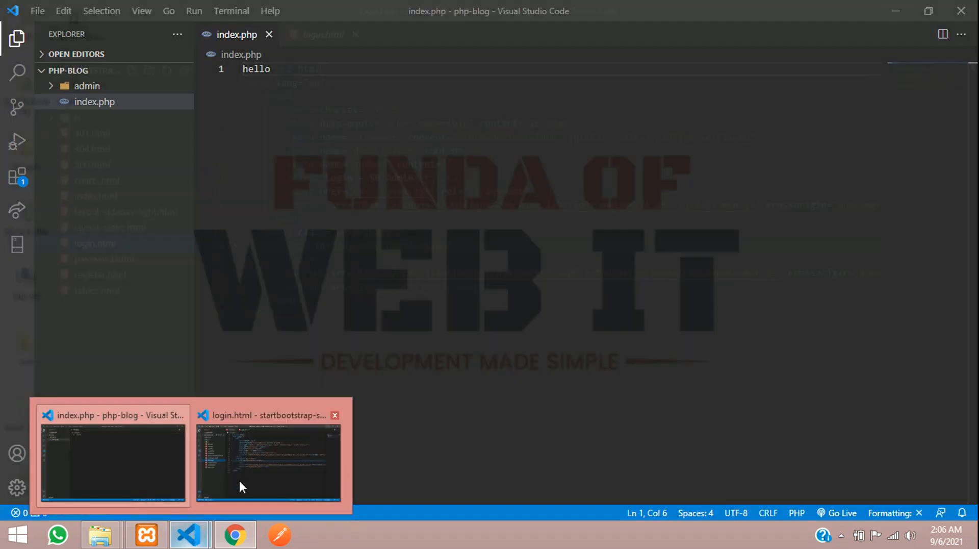
pyautogui.click(114, 462)
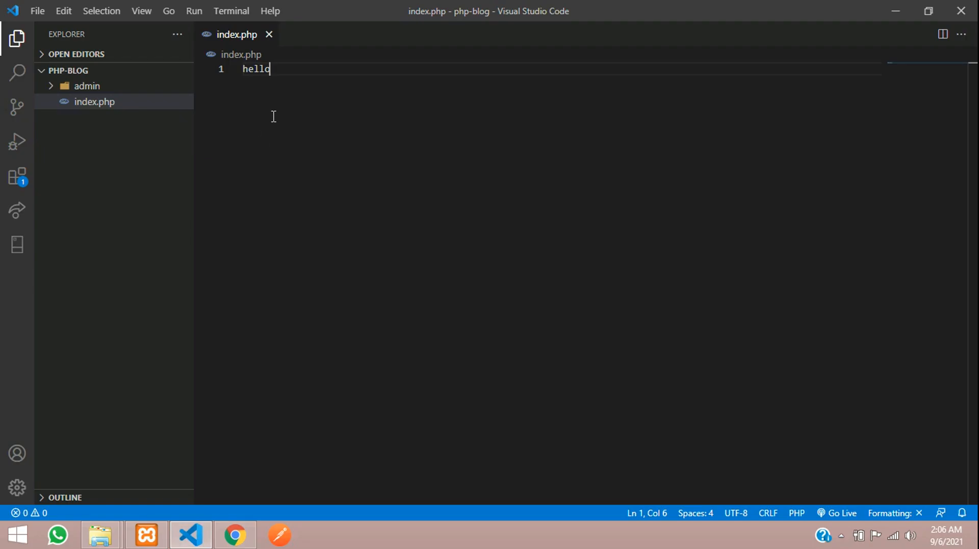
# Create an includes folder with header.php, footer.php and navbar.php, then reopen index.php
pyautogui.rightClick(112, 144)
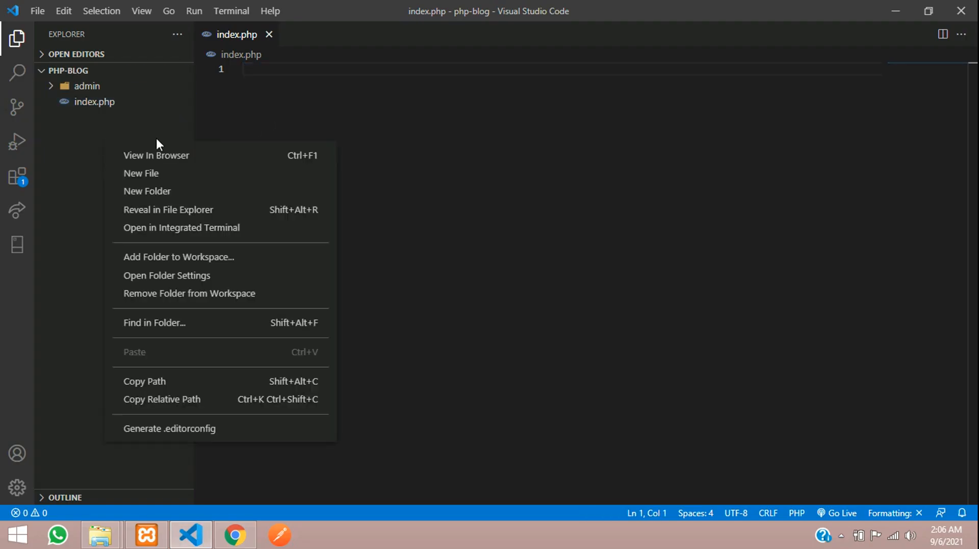
pyautogui.click(147, 190)
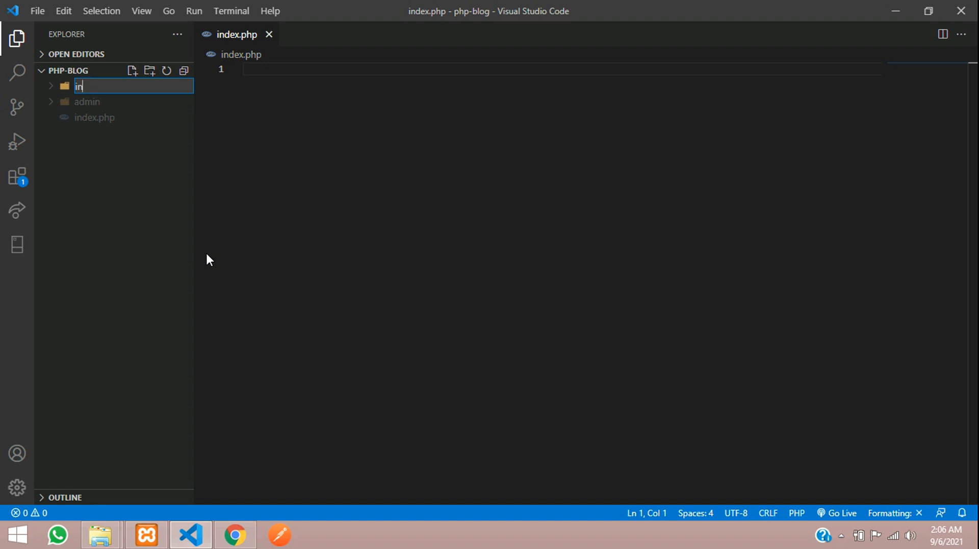
pyautogui.press('Enter')
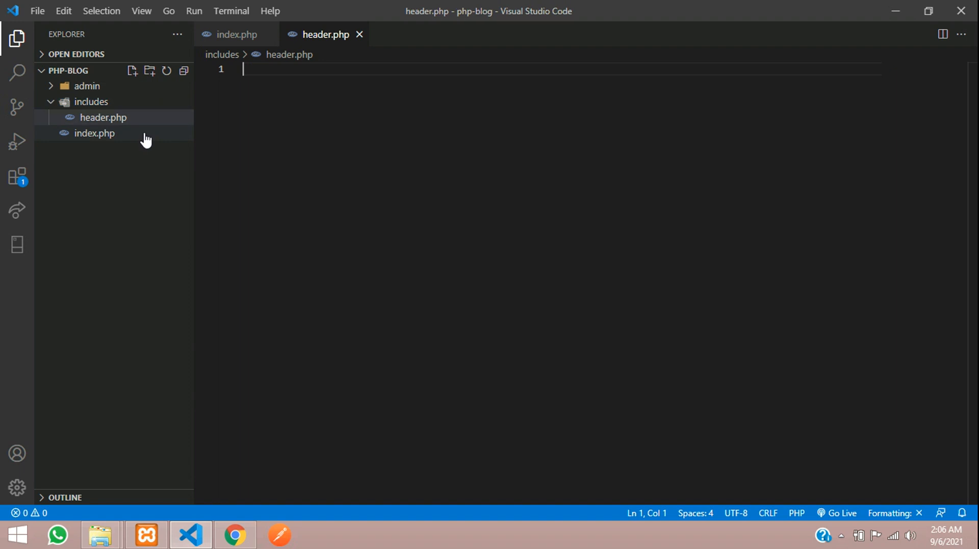
pyautogui.click(131, 71)
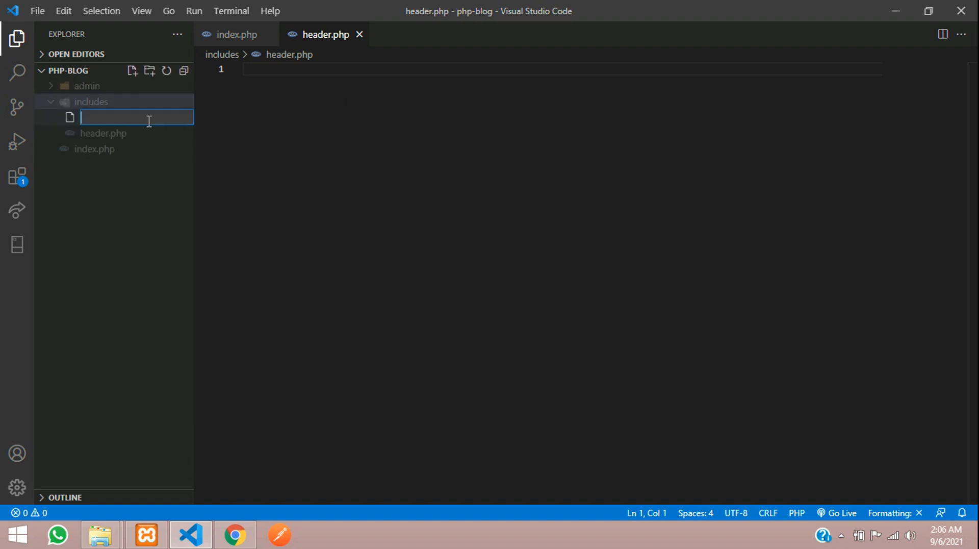
pyautogui.write('footer.php')
pyautogui.write('navbar.php')
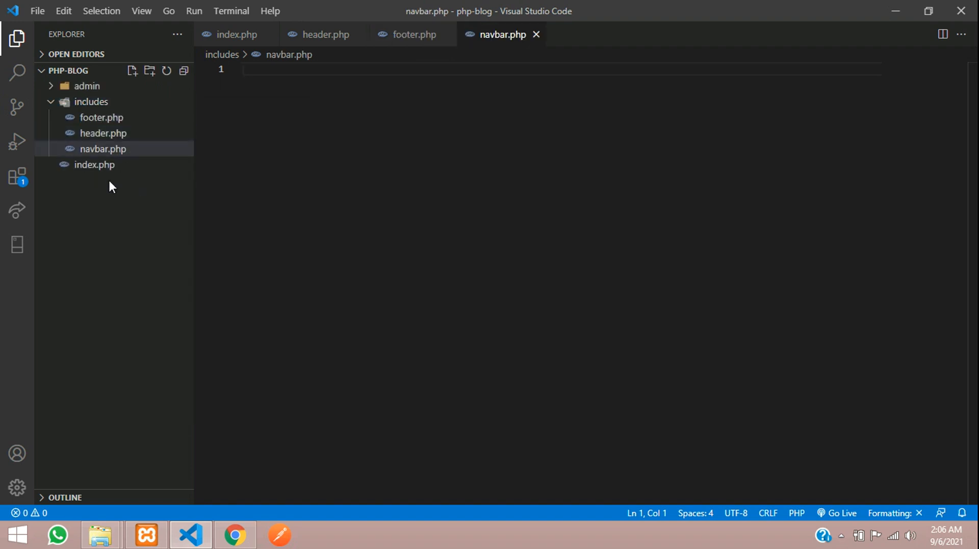
pyautogui.click(94, 164)
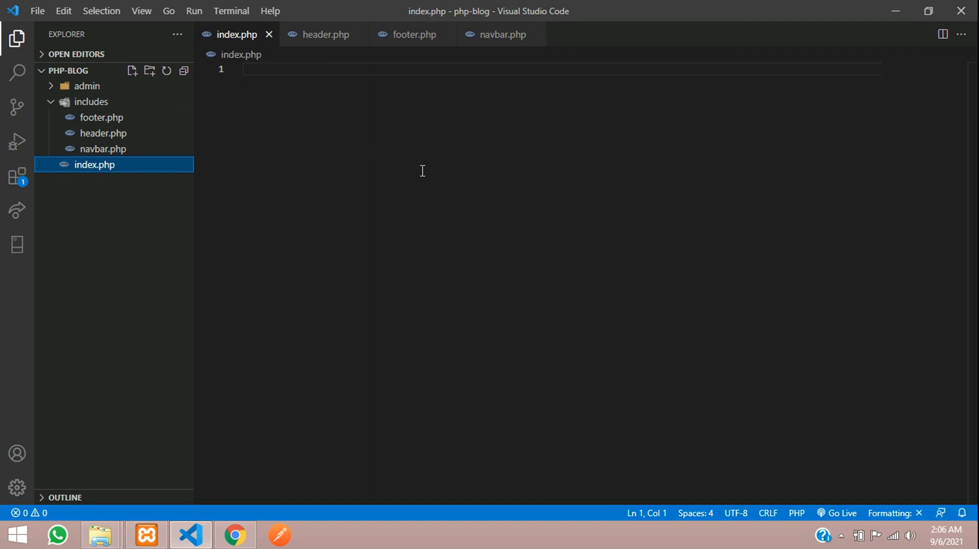
# Write PHP blocks including includes/header.php, includes/navbar.php and includes/footer.php
pyautogui.write('<?php')
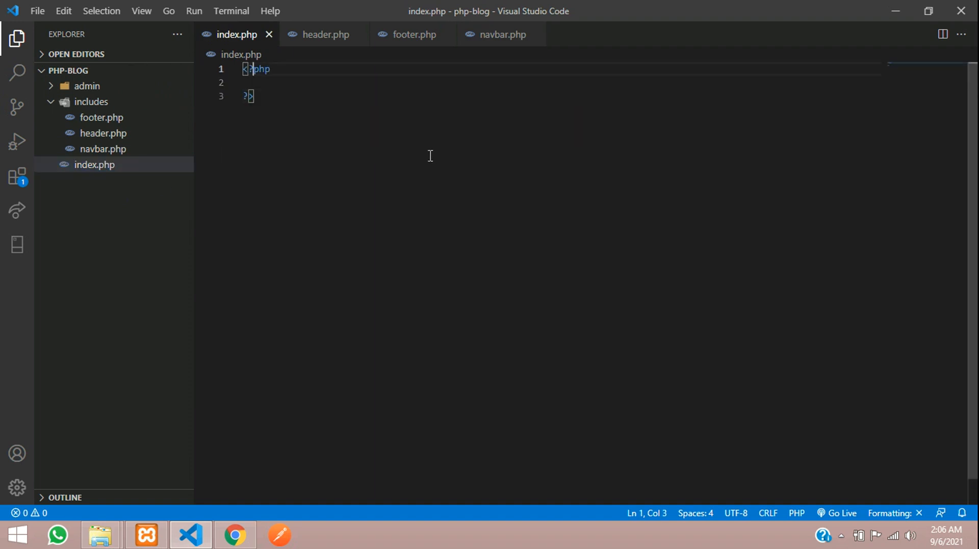
pyautogui.write('n')
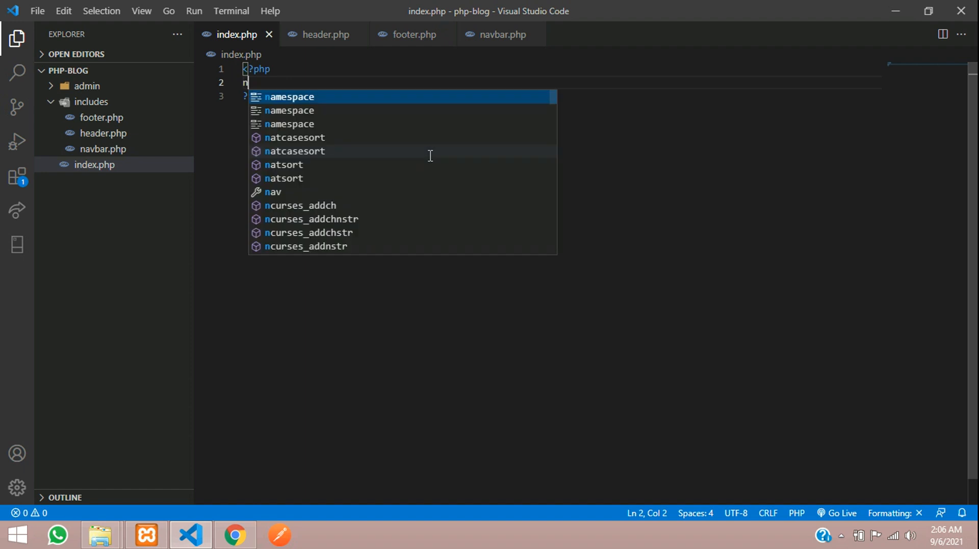
pyautogui.write('include()')
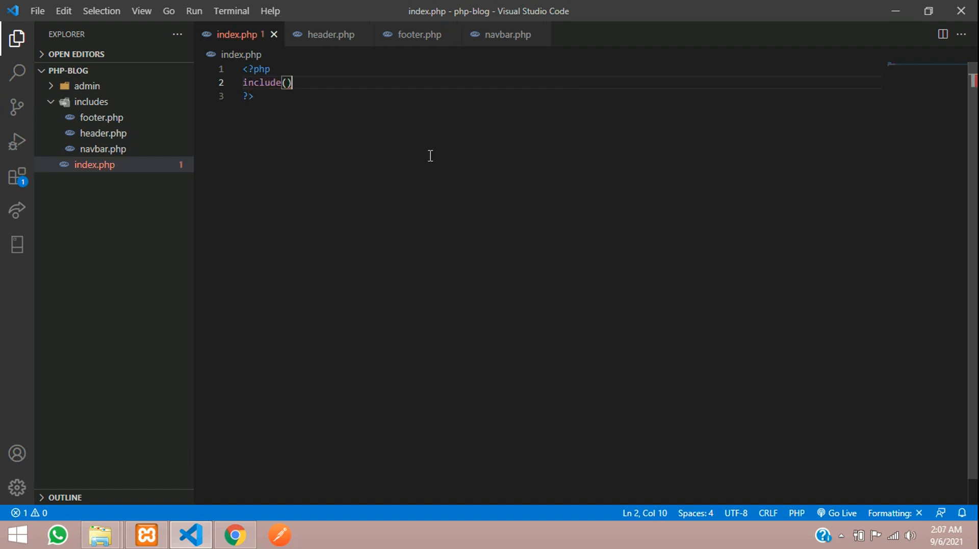
pyautogui.write(';')
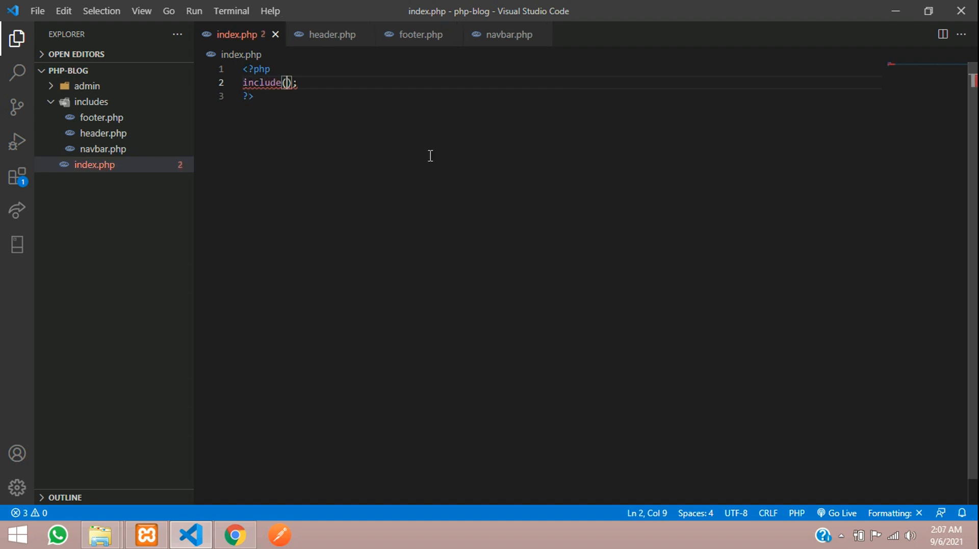
pyautogui.write("'")
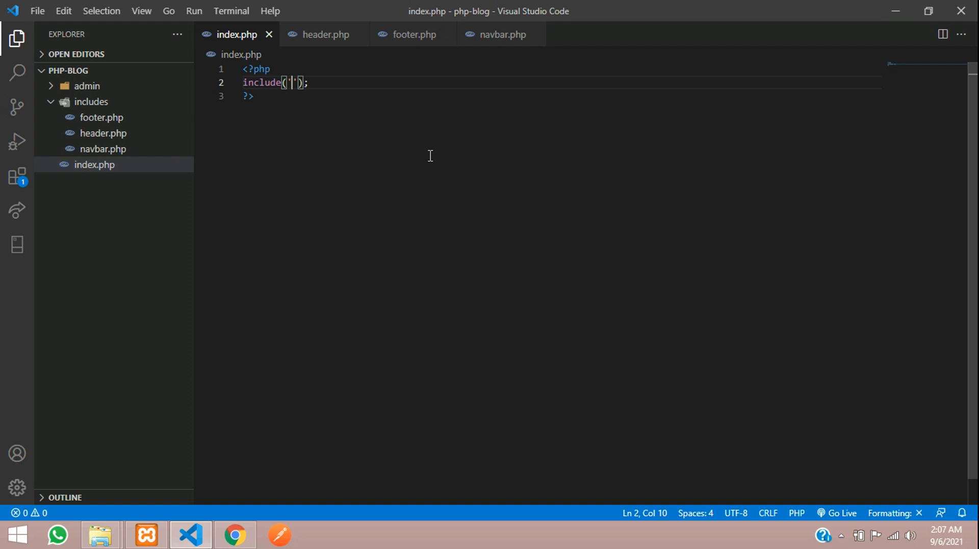
pyautogui.write('includes/header.php')
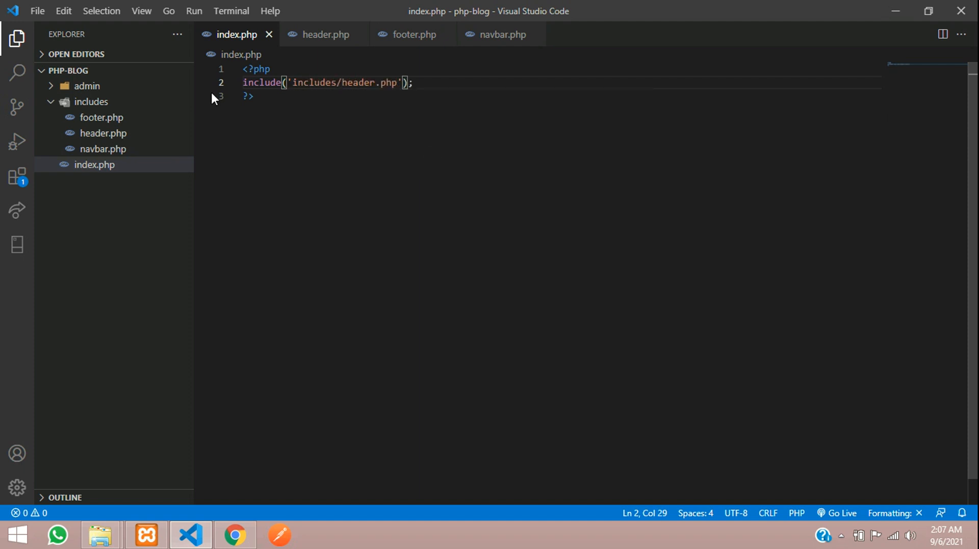
pyautogui.press('ctrl+a')
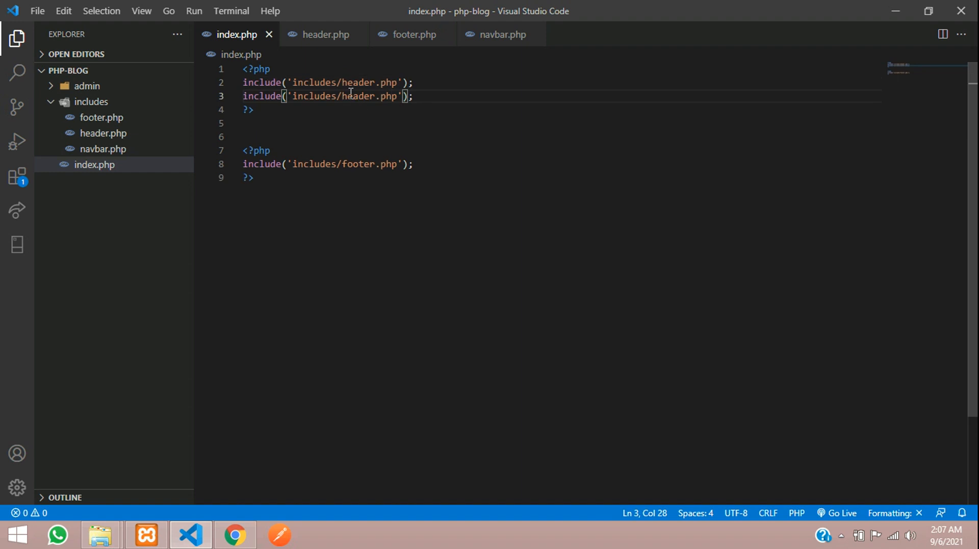
pyautogui.write('navbar')
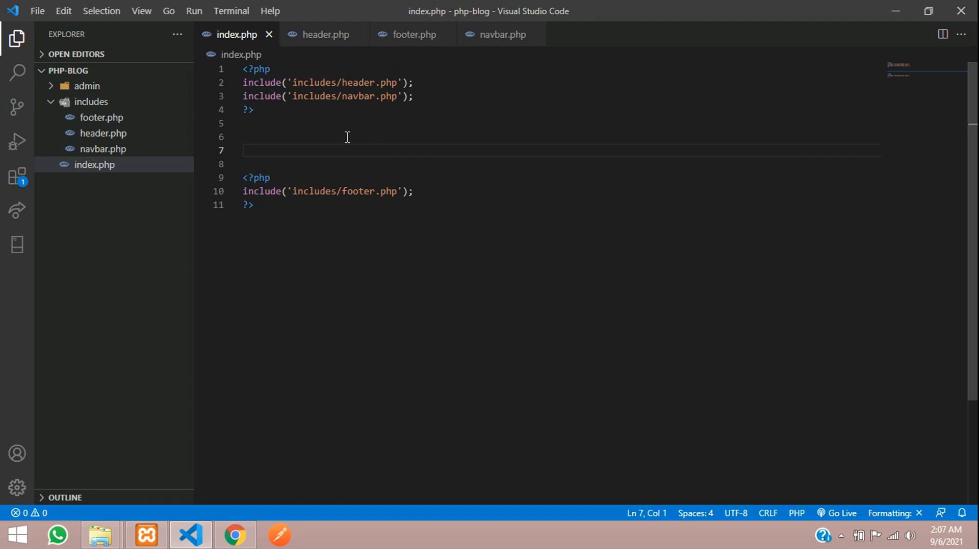
# Add div.py-5 > container > row > col-md-12 with an h3 'Hello' between the includes
pyautogui.write('.py-')
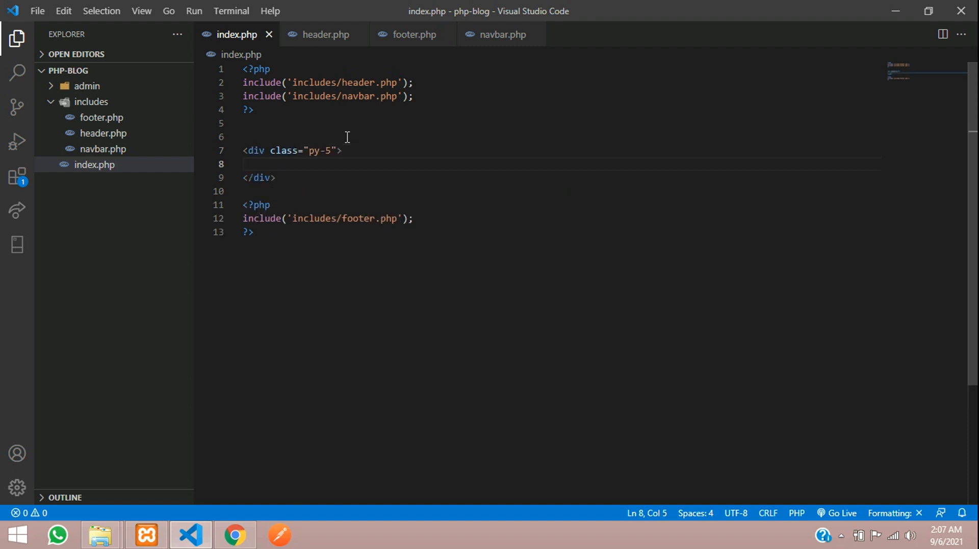
pyautogui.click(262, 136)
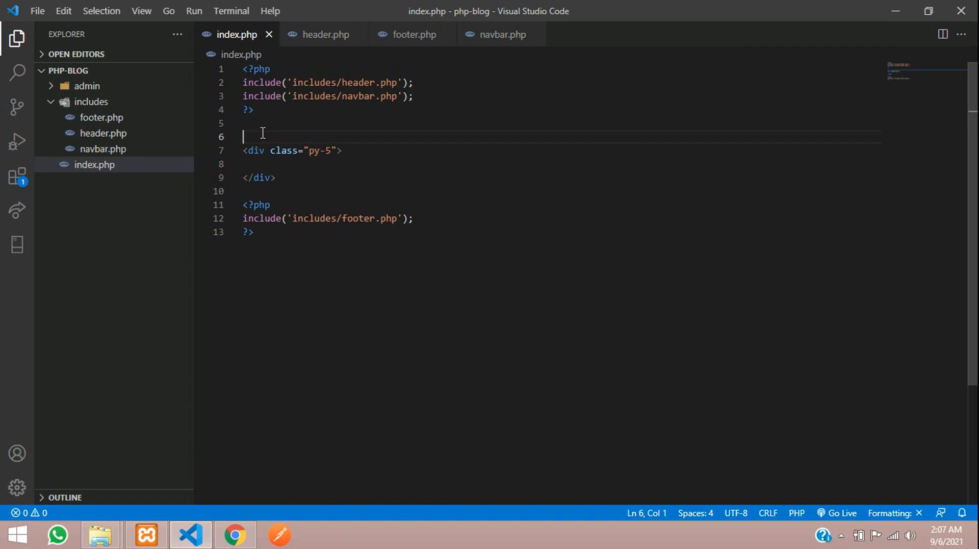
pyautogui.moveTo(273, 410)
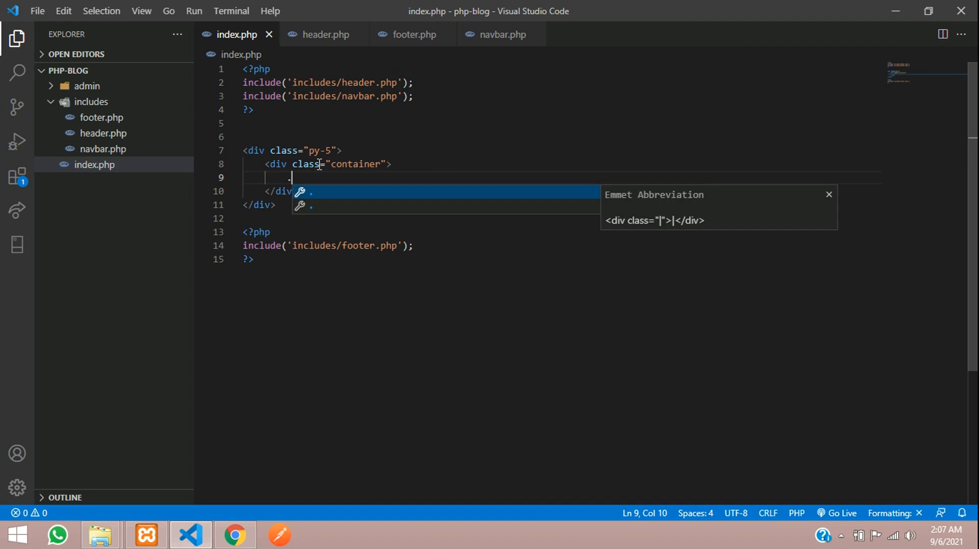
pyautogui.write('.col-md-12">')
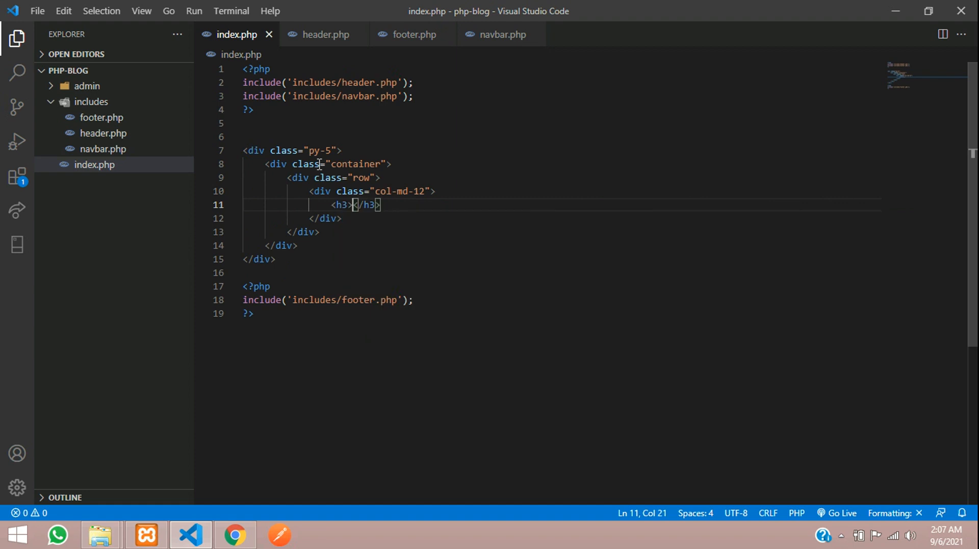
pyautogui.write('Hello')
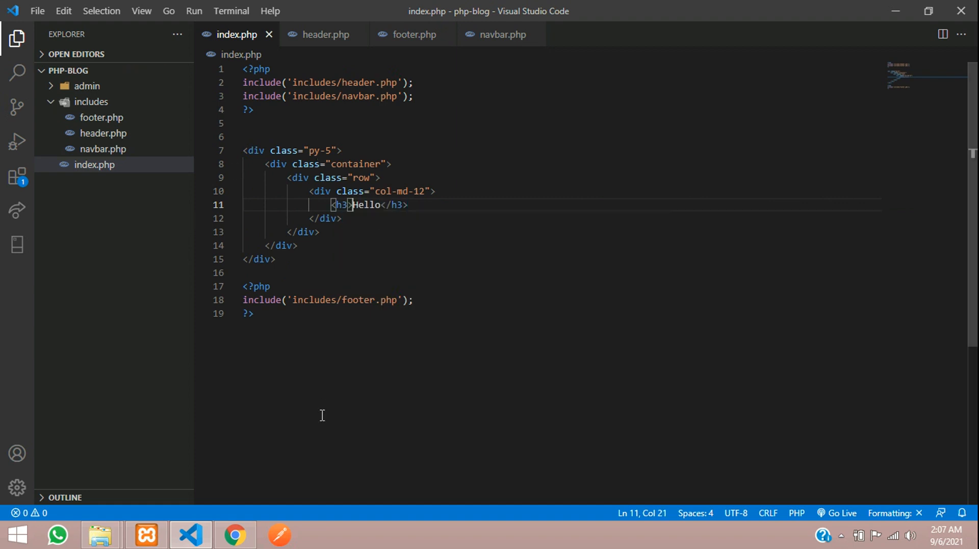
pyautogui.click(235, 534)
pyautogui.write('getbootstrap.com')
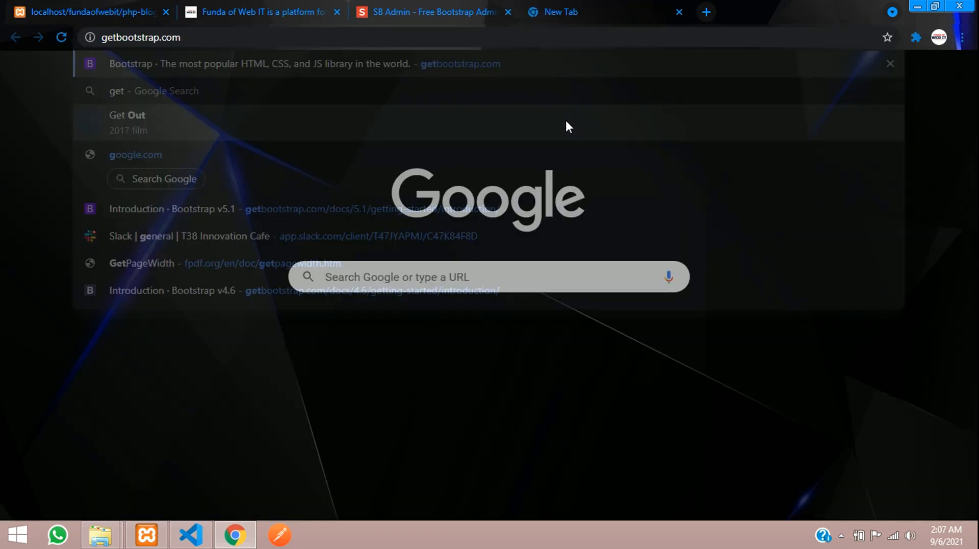
# From Bootstrap's Quick start, open the v5.1.0 minified CSS on jsDelivr in a new tab
pyautogui.click(304, 63)
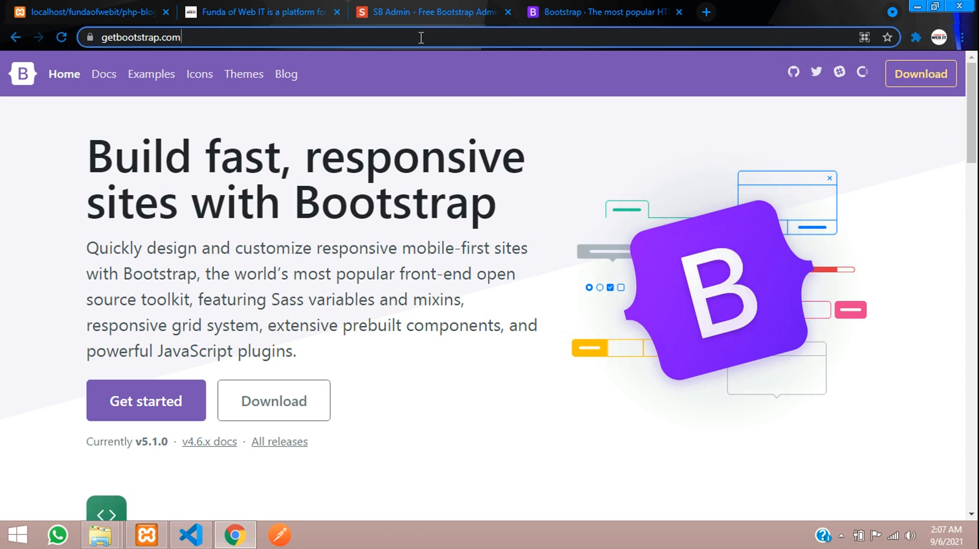
pyautogui.moveTo(103, 73)
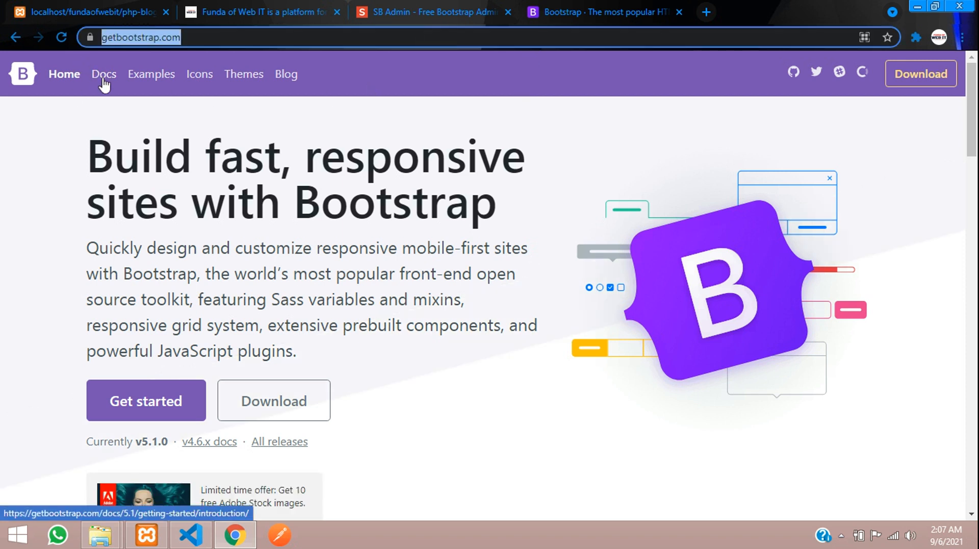
pyautogui.click(104, 74)
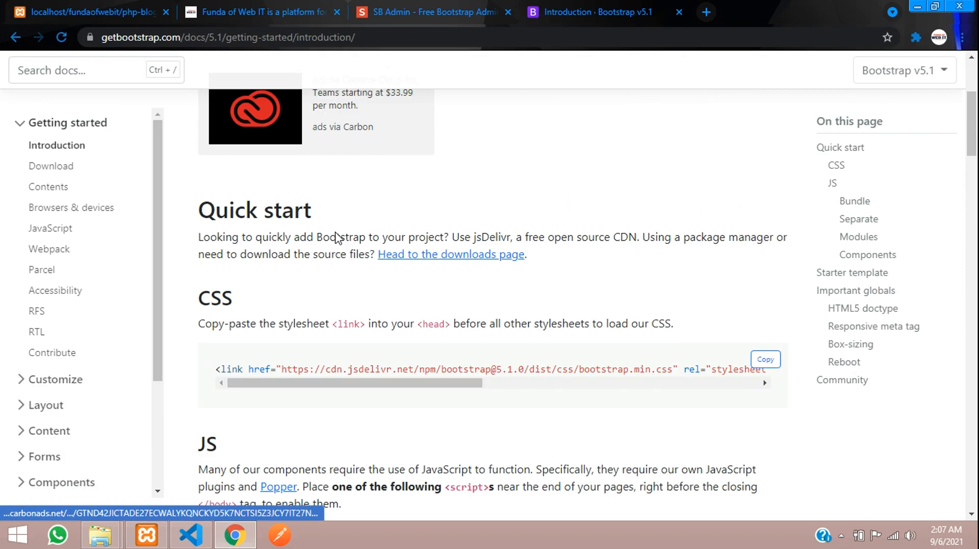
pyautogui.scroll(-3)
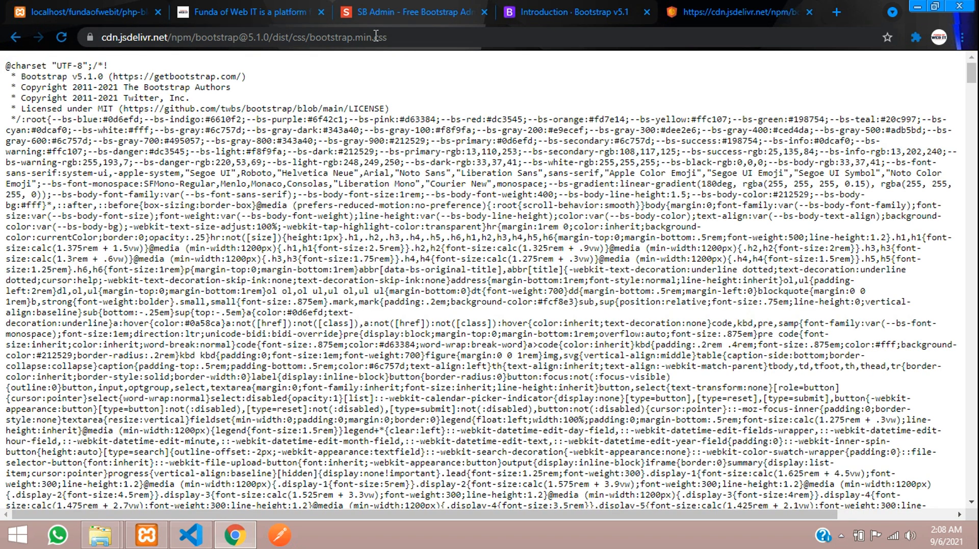
pyautogui.click(250, 36)
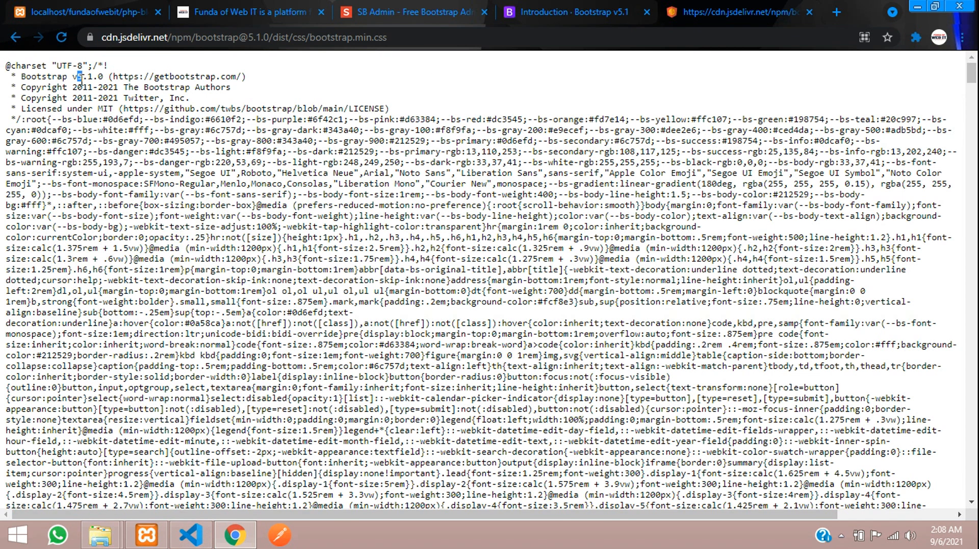
pyautogui.doubleClick(86, 77)
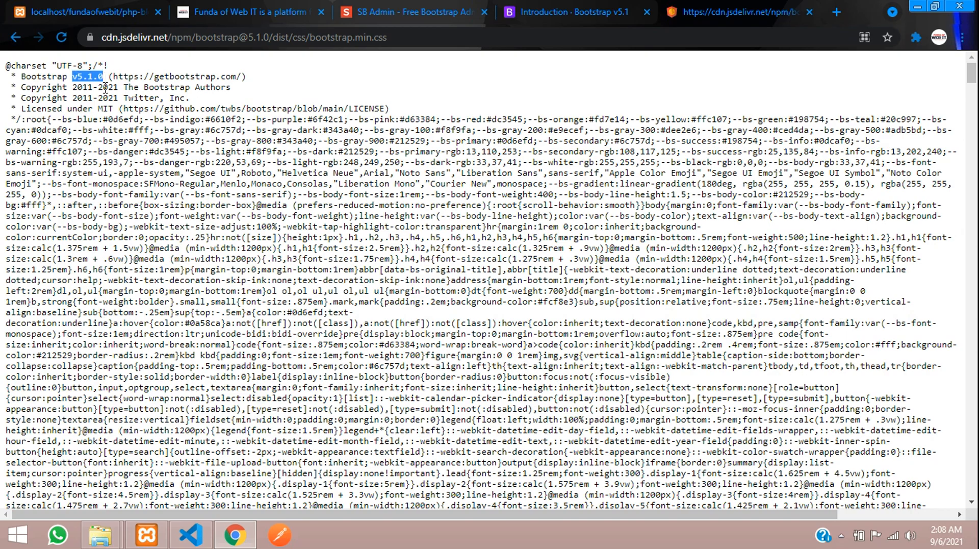
pyautogui.click(190, 534)
pyautogui.write('c')
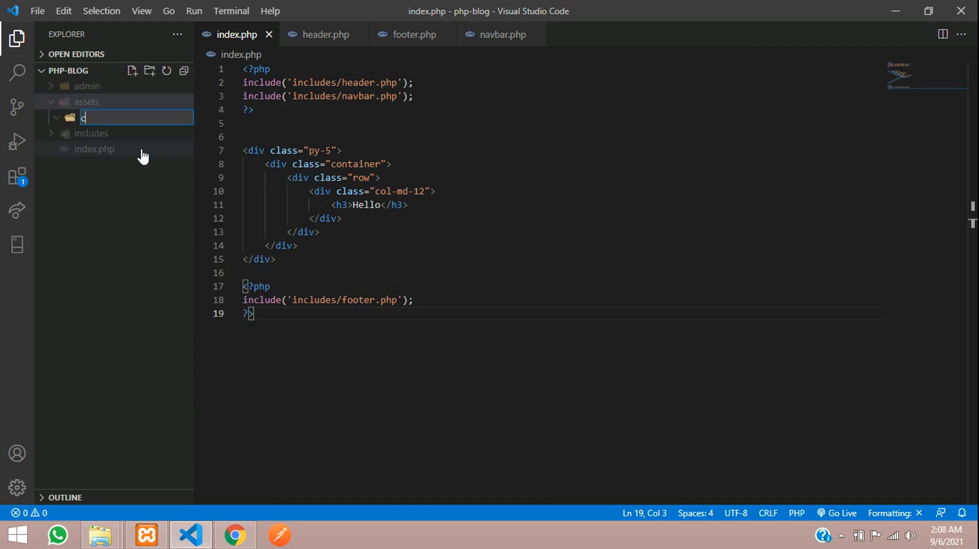
# Add css and js folders under assets and save the CDN code as css/bootstrap5.min.css
pyautogui.press('Return')
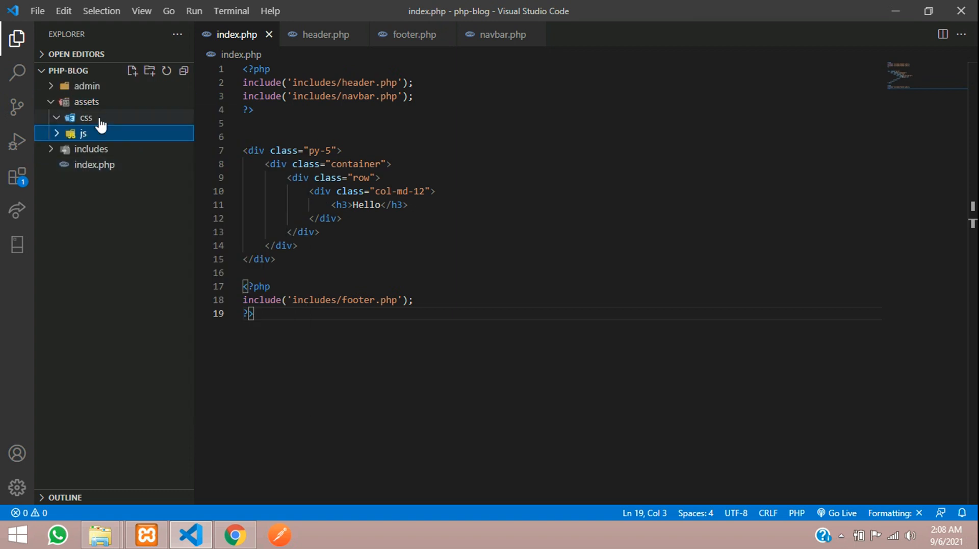
pyautogui.rightClick(86, 118)
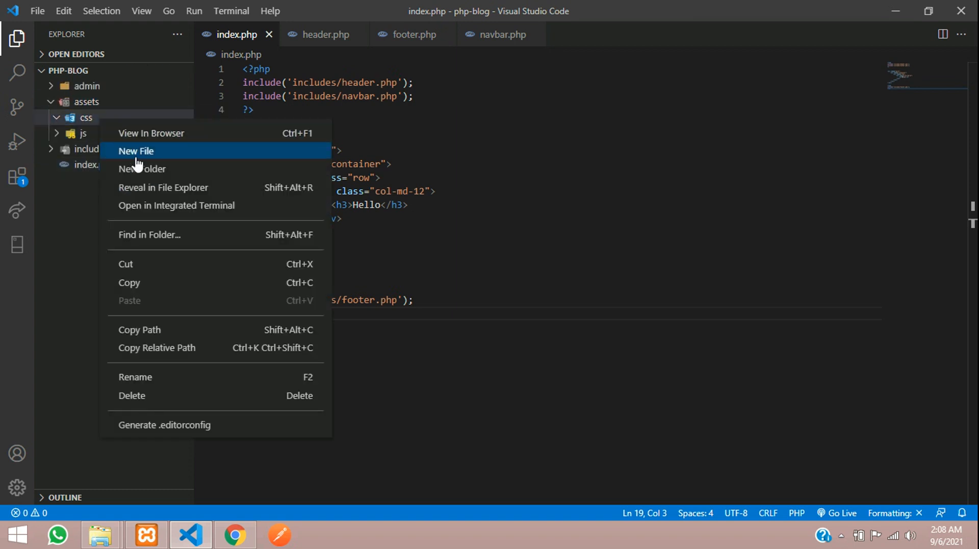
pyautogui.click(136, 151)
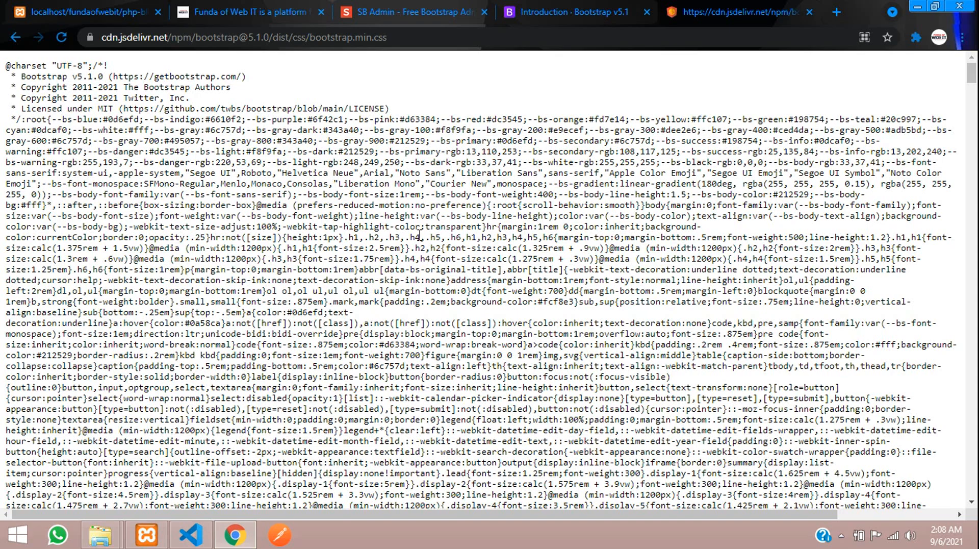
pyautogui.rightClick(418, 236)
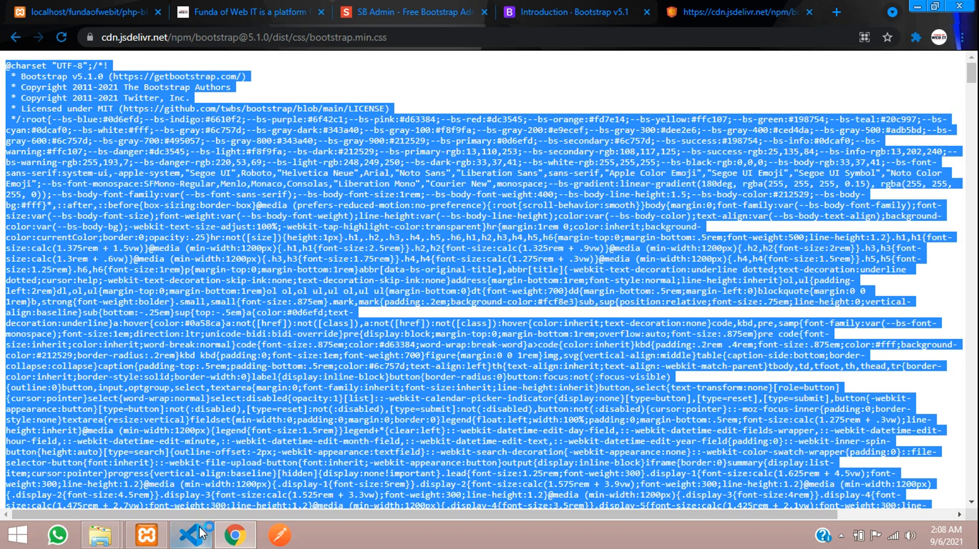
pyautogui.click(190, 535)
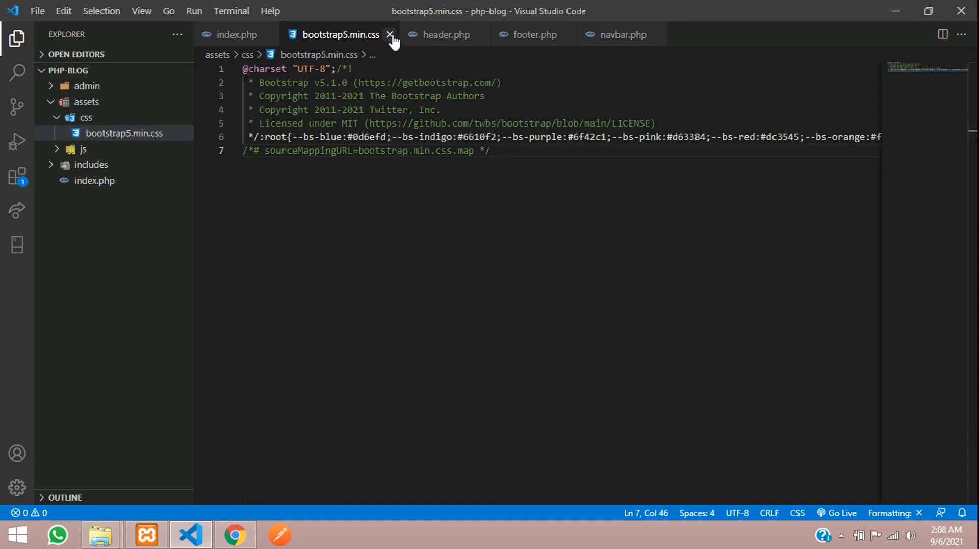
pyautogui.click(389, 35)
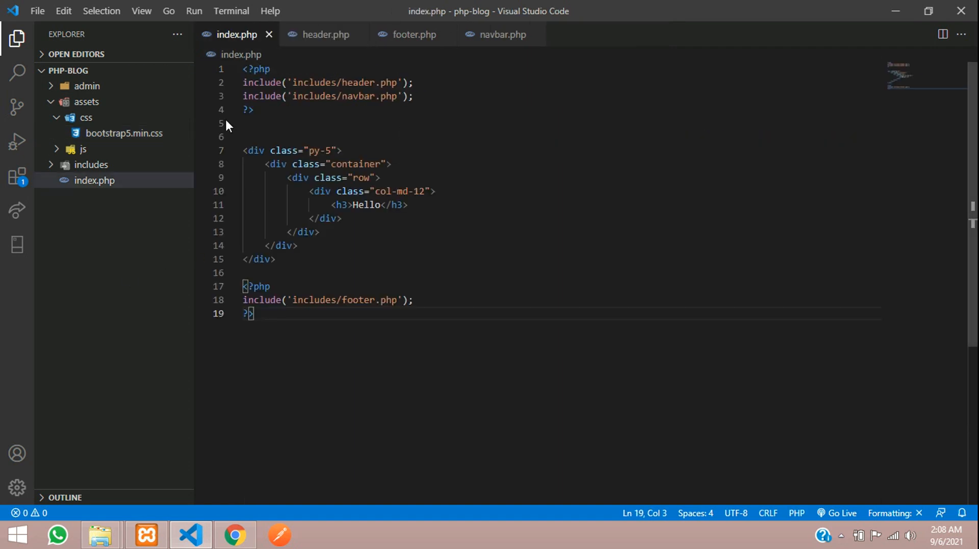
# Create empty jquery.min.js and bootstrap5.bundle.min.js files in the js folder
pyautogui.rightClick(92, 164)
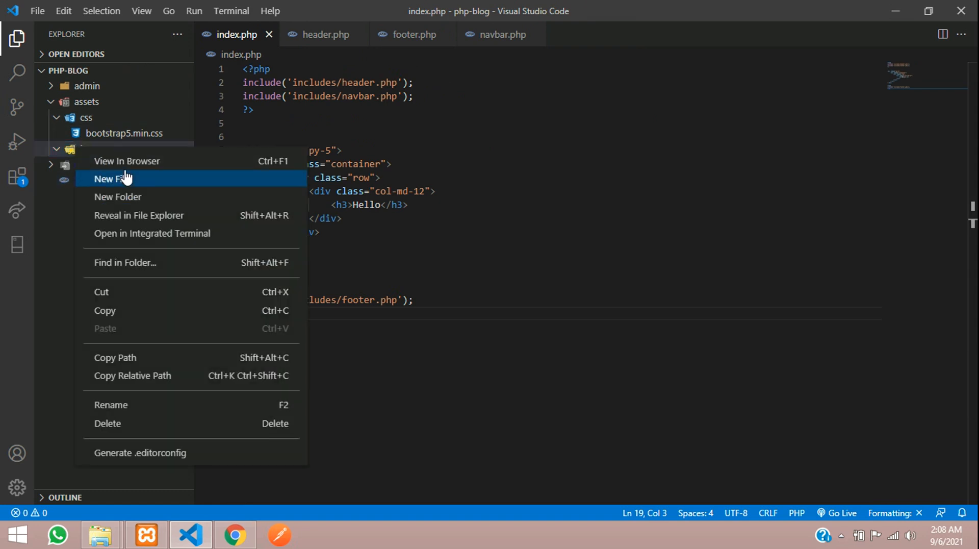
pyautogui.click(113, 178)
pyautogui.write('jquery')
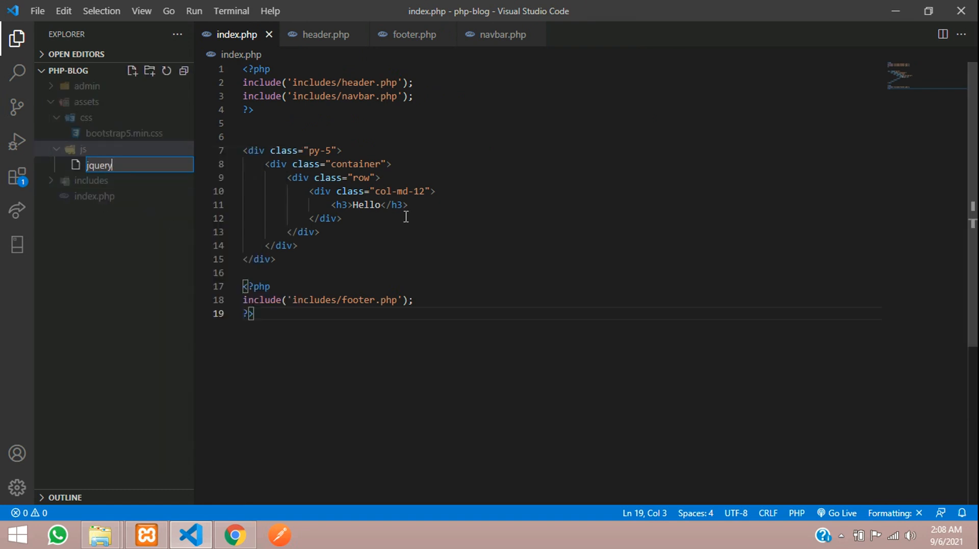
pyautogui.write('.min.js')
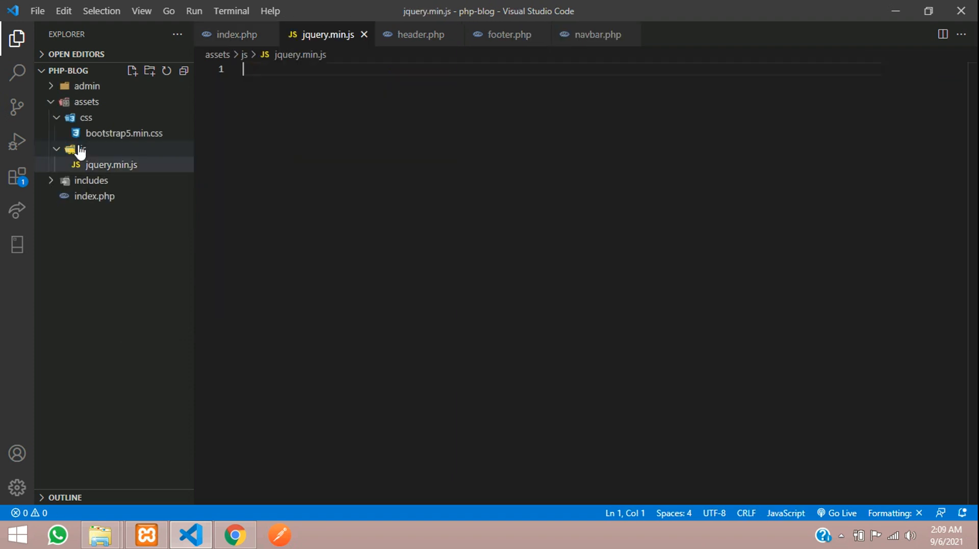
pyautogui.click(132, 70)
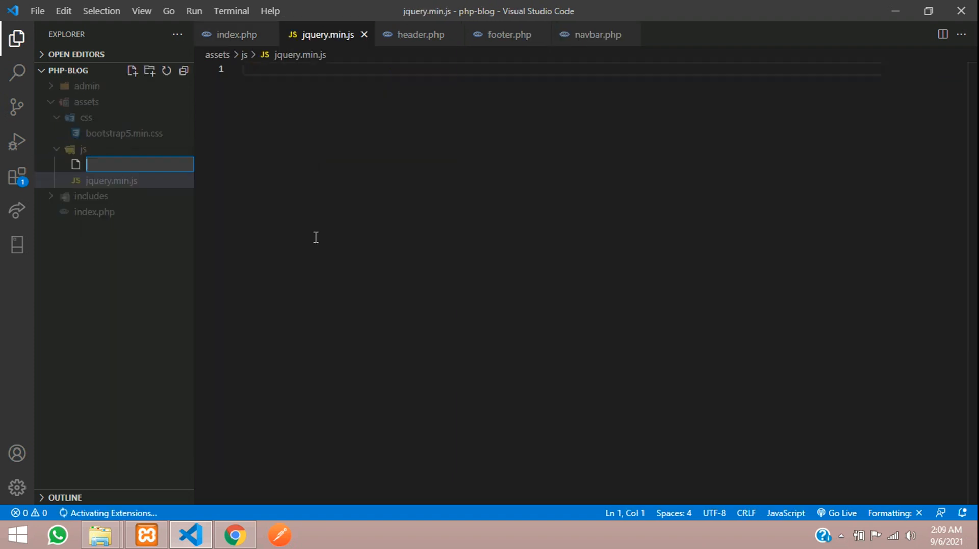
pyautogui.write('bootstrap5.min.js')
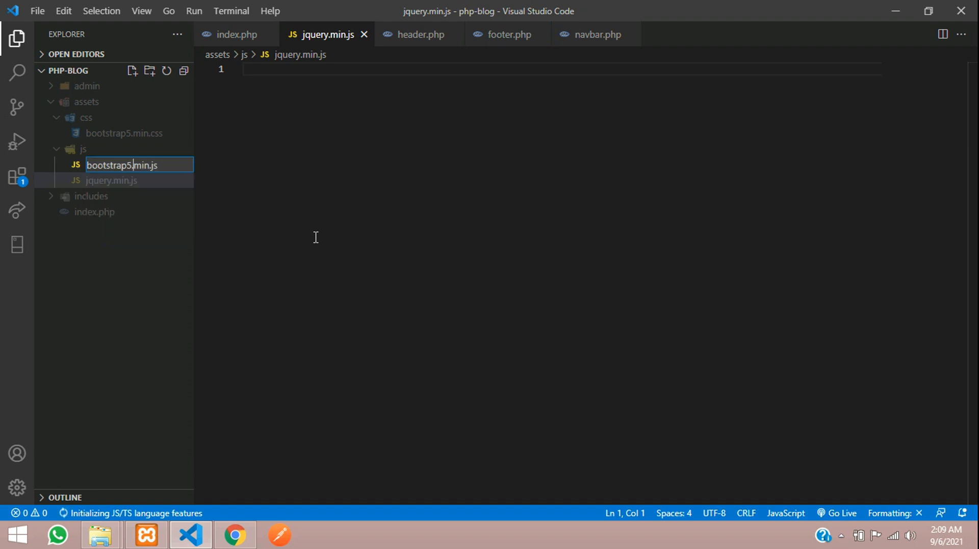
pyautogui.write('bundle.')
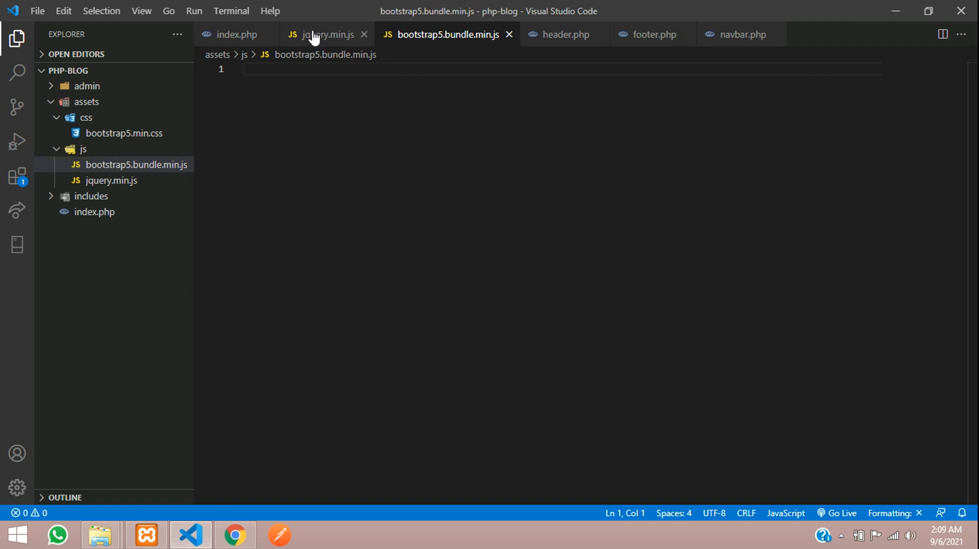
# Search Google for 'jquery cdn link' and open the code.jquery.com CDN site
pyautogui.click(323, 35)
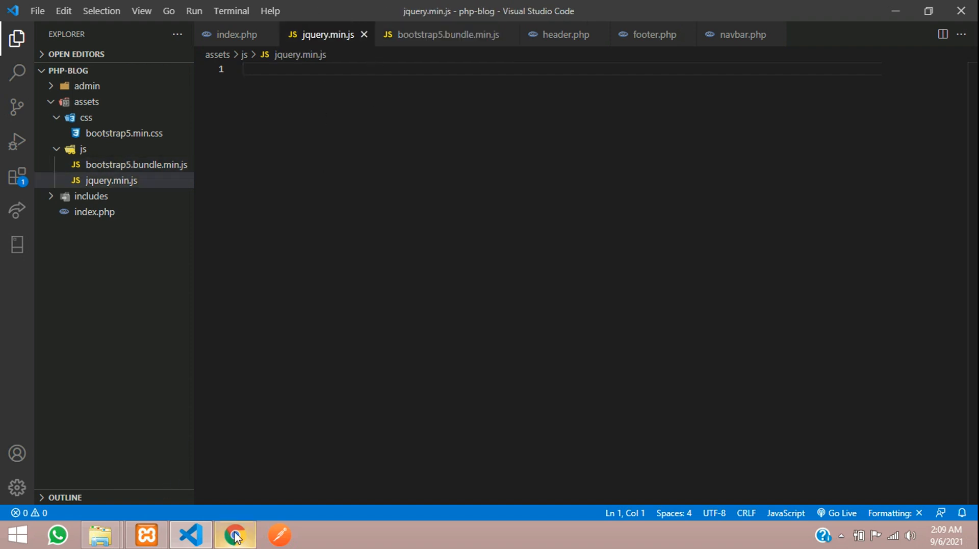
pyautogui.click(235, 536)
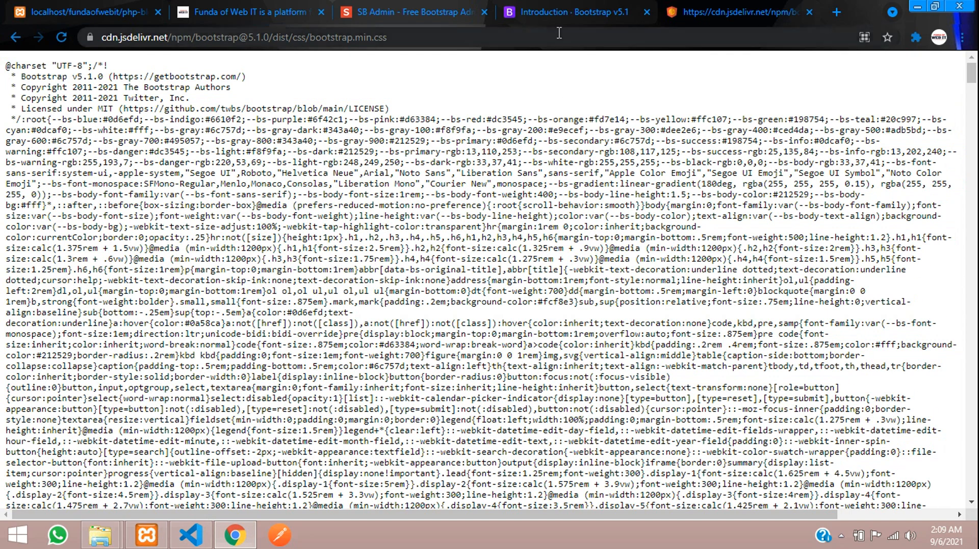
pyautogui.write('jquery')
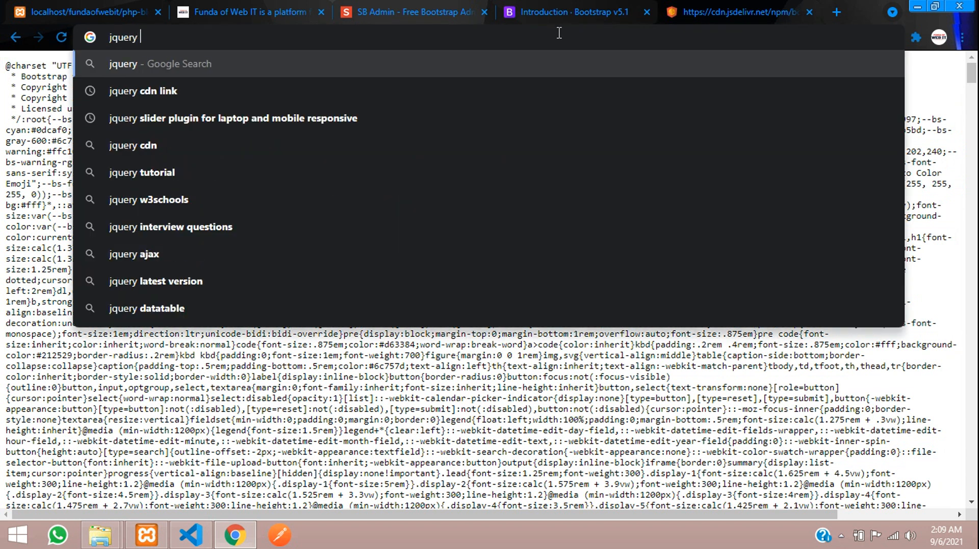
pyautogui.click(142, 91)
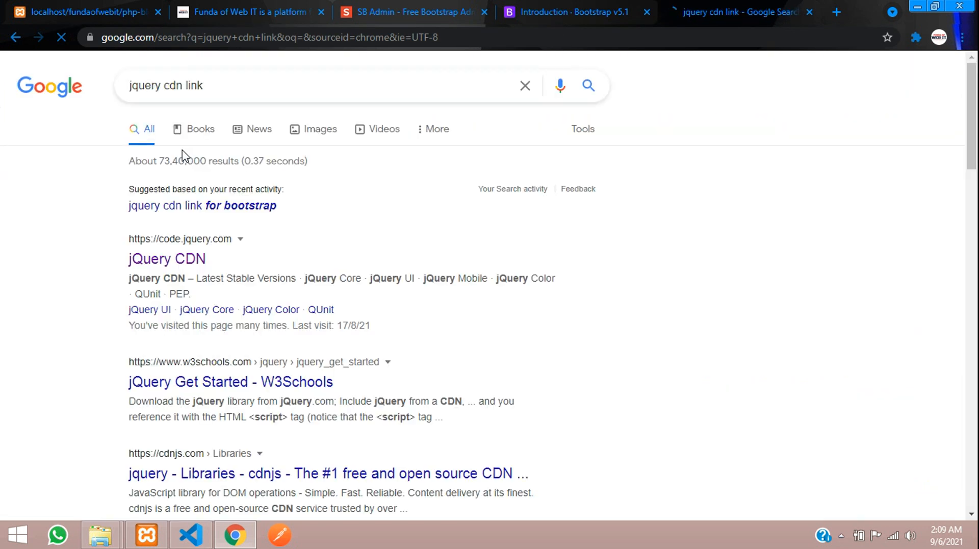
pyautogui.click(166, 258)
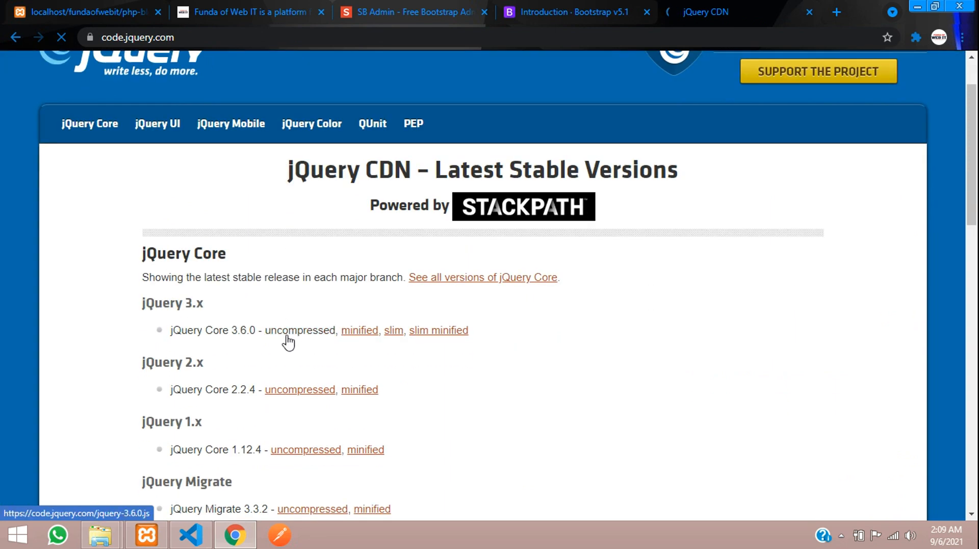
# Copy the minified jQuery 3.6.0 code into jquery.min.js in the editor
pyautogui.click(359, 329)
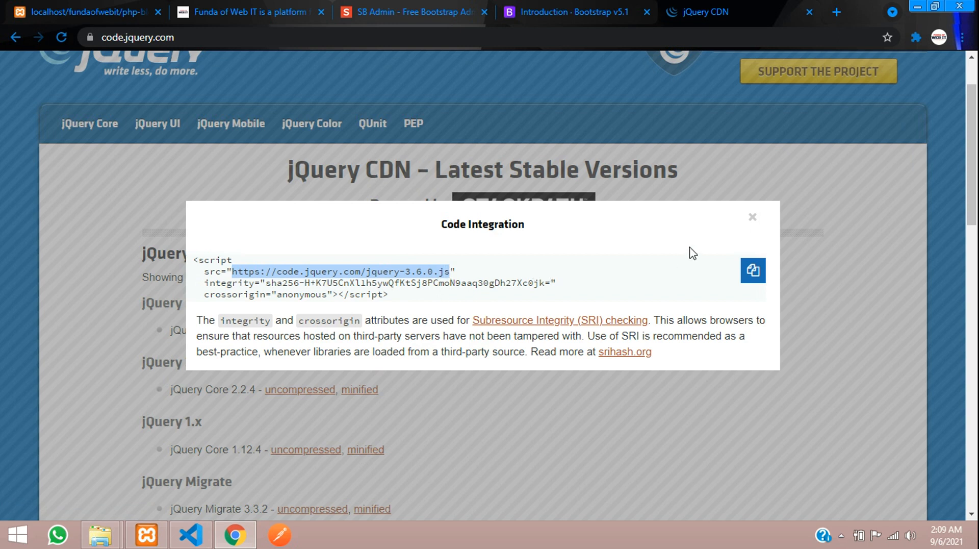
pyautogui.click(752, 216)
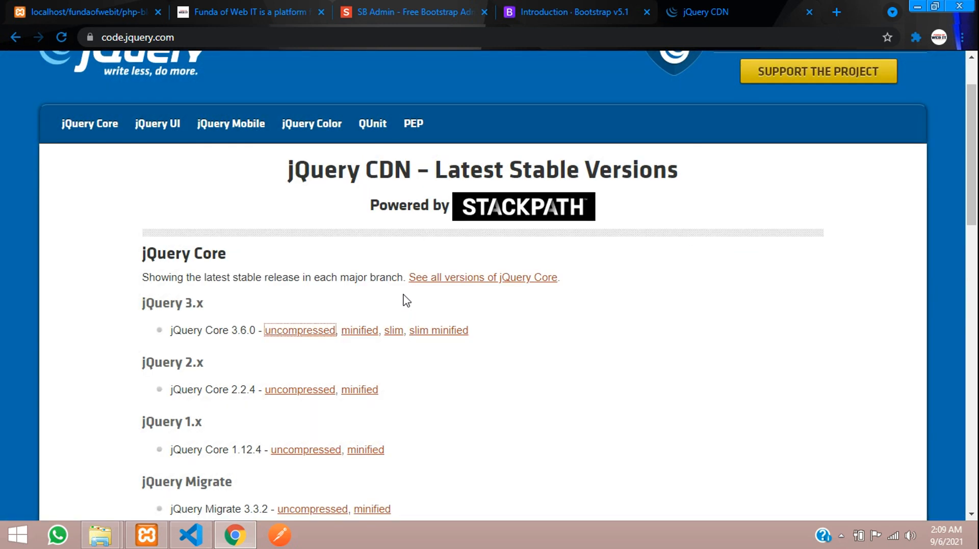
pyautogui.click(360, 330)
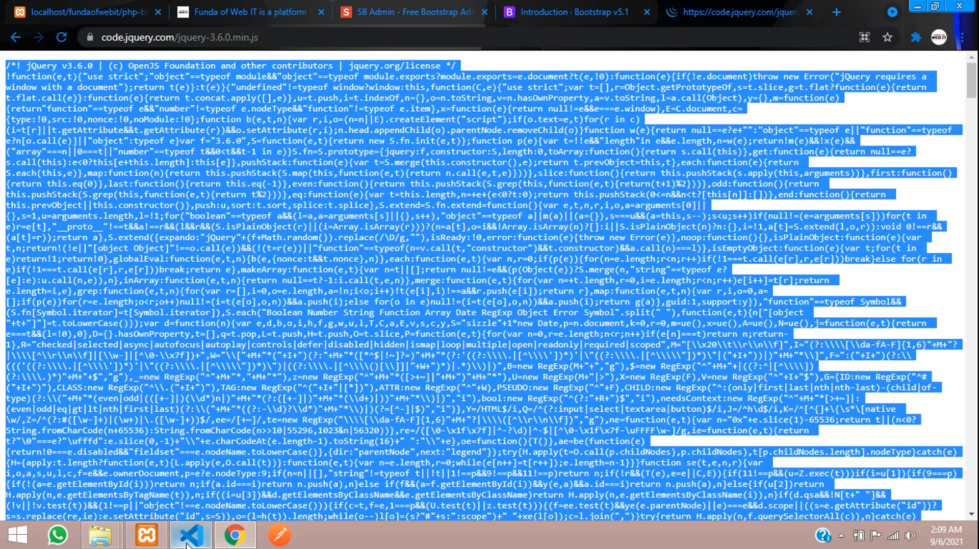
pyautogui.click(190, 536)
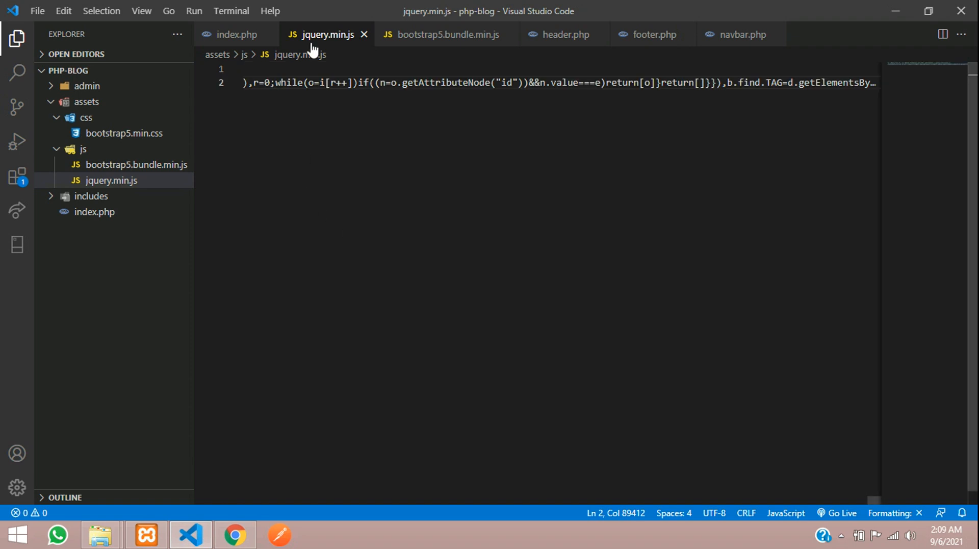
pyautogui.moveTo(307, 207)
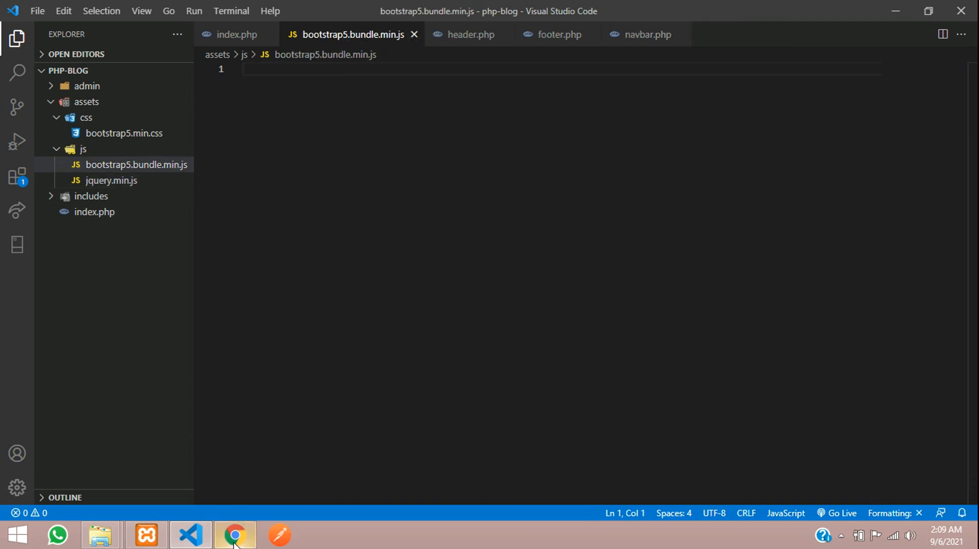
# Copy Bootstrap 5.1.0's bundle script from jsDelivr into bootstrap5.bundle.min.js
pyautogui.click(235, 535)
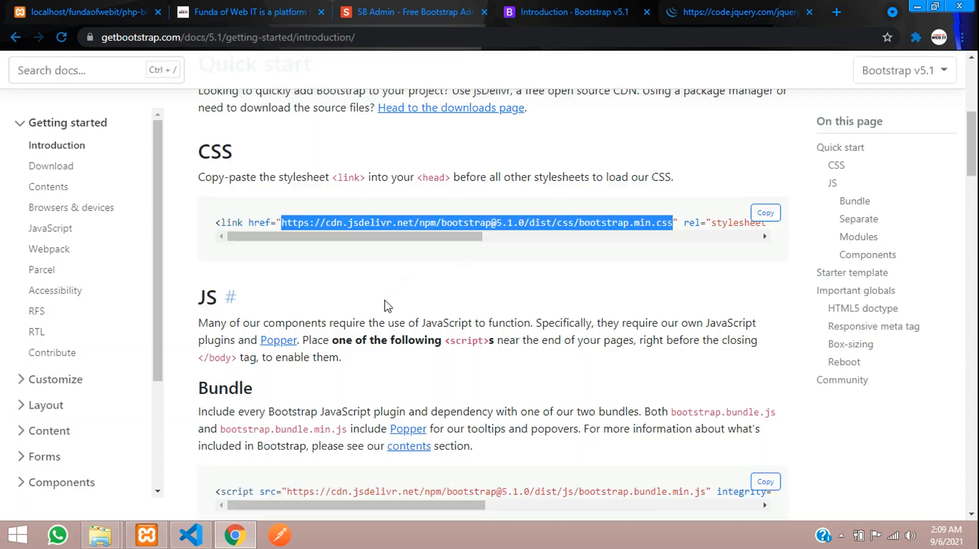
pyautogui.scroll(-3)
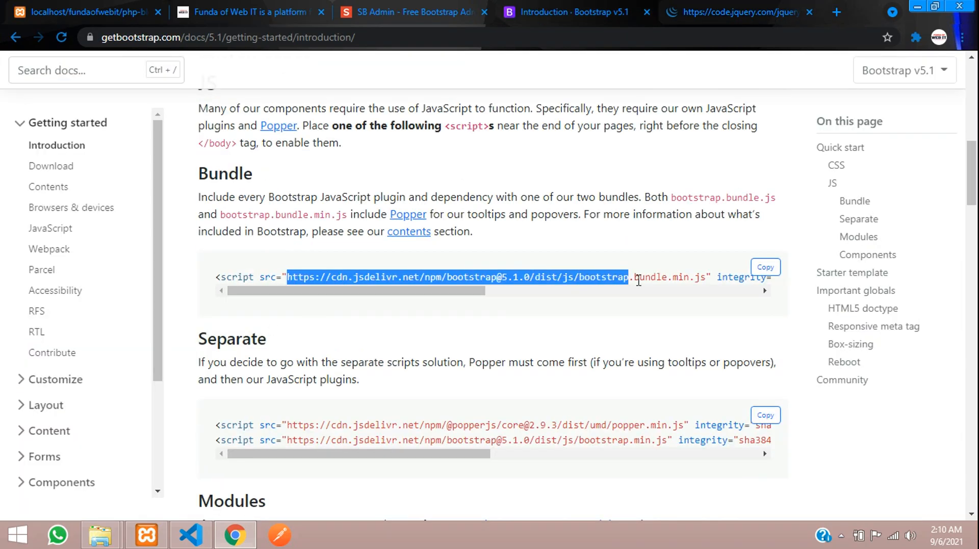
pyautogui.click(902, 70)
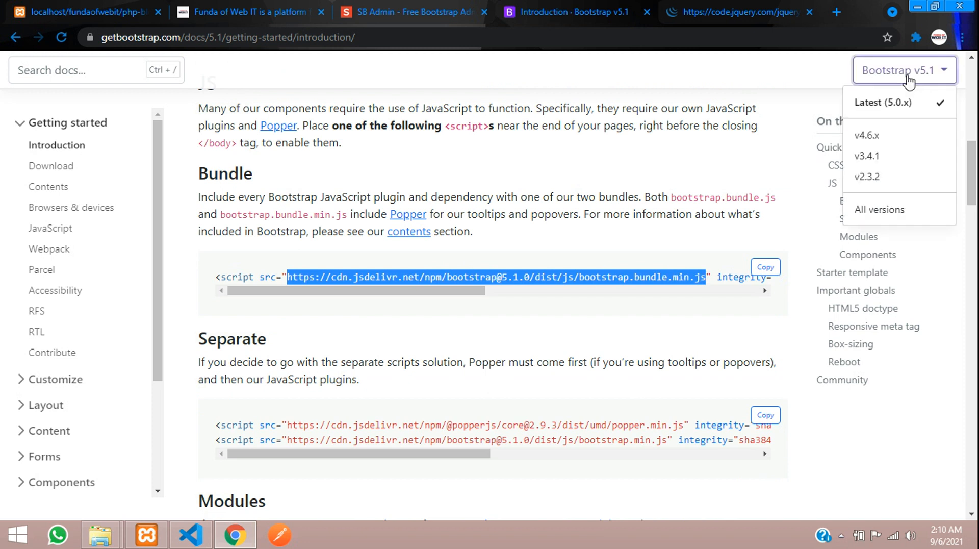
pyautogui.moveTo(698, 6)
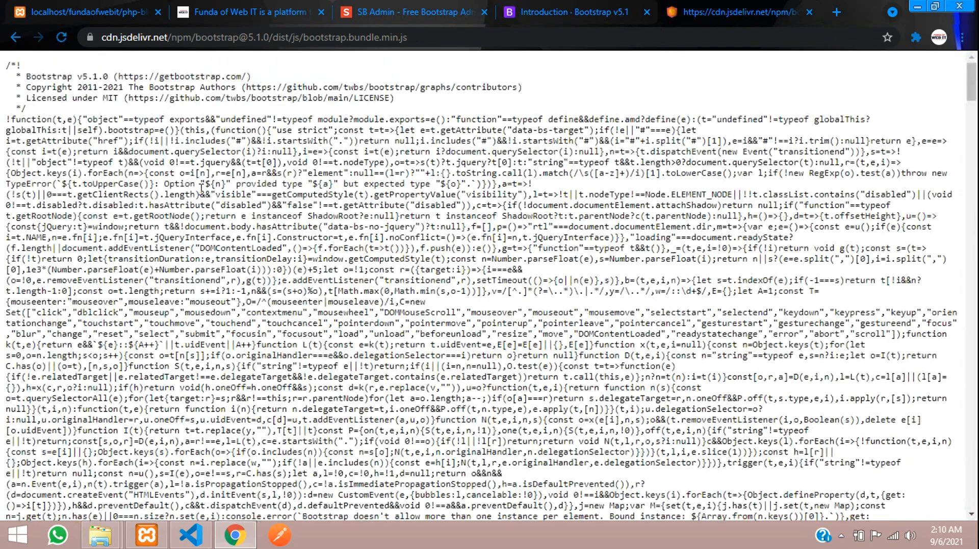
pyautogui.press('ctrl+a')
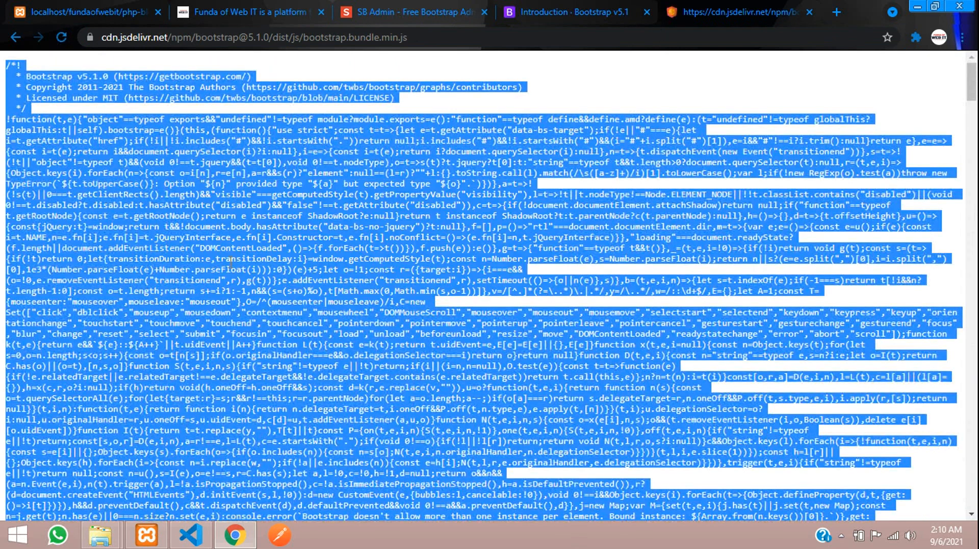
pyautogui.click(190, 536)
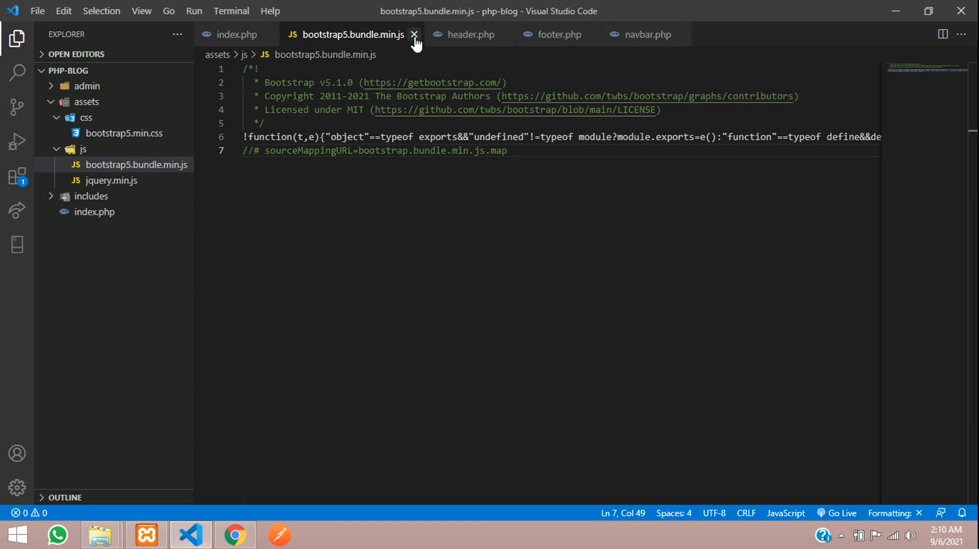
# Build header.php's HTML skeleton with link tags for css/bootstrap5.min.css and css/custom.css
pyautogui.click(414, 34)
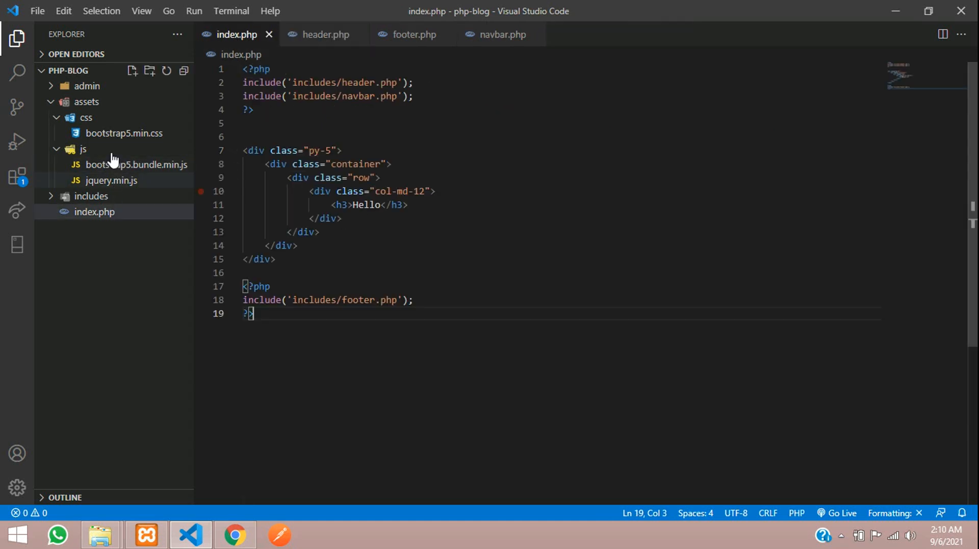
pyautogui.moveTo(105, 148)
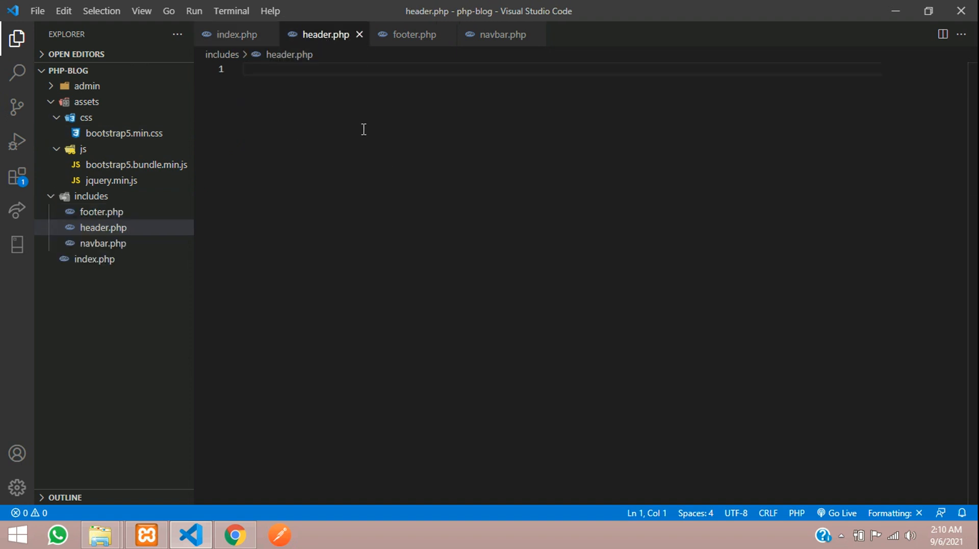
pyautogui.write('html>')
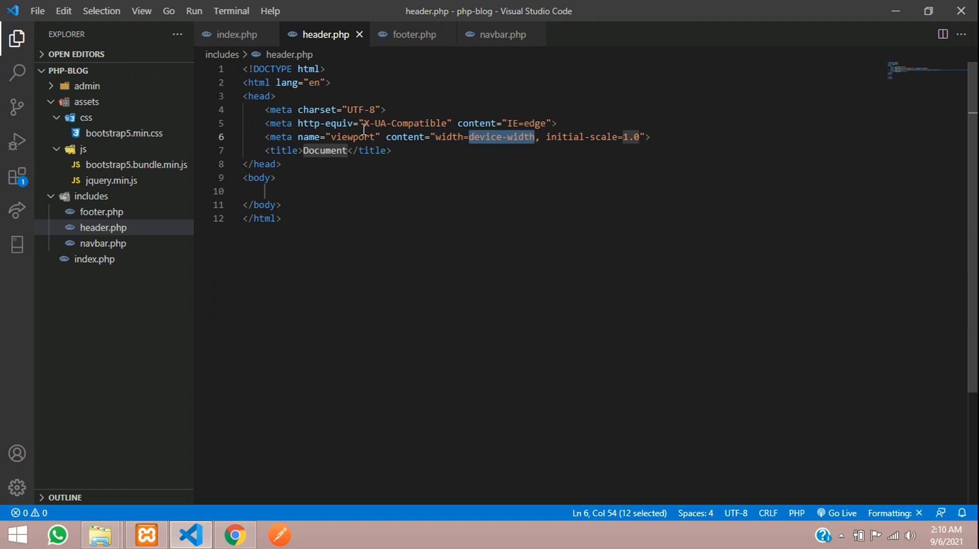
pyautogui.press('enter')
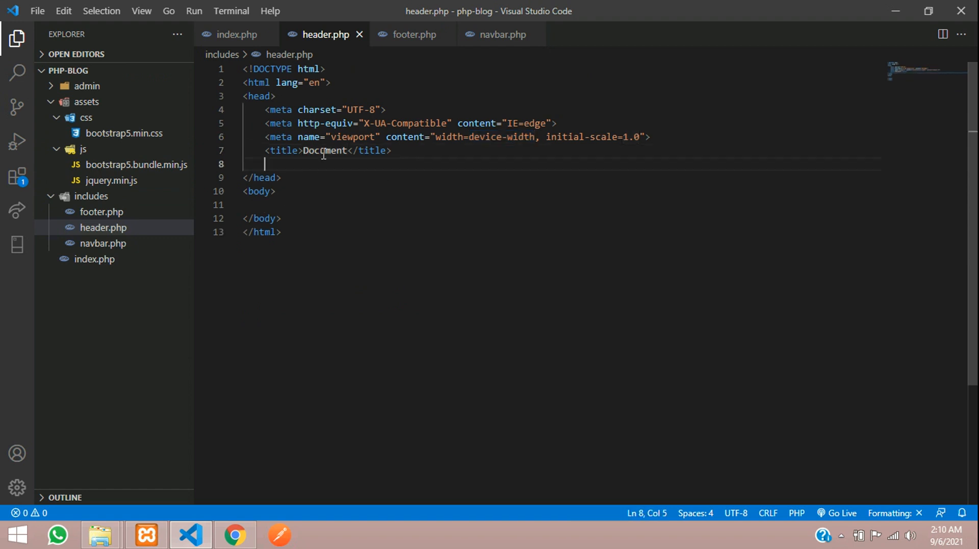
pyautogui.write('link rel="stylesheet" href="asset">')
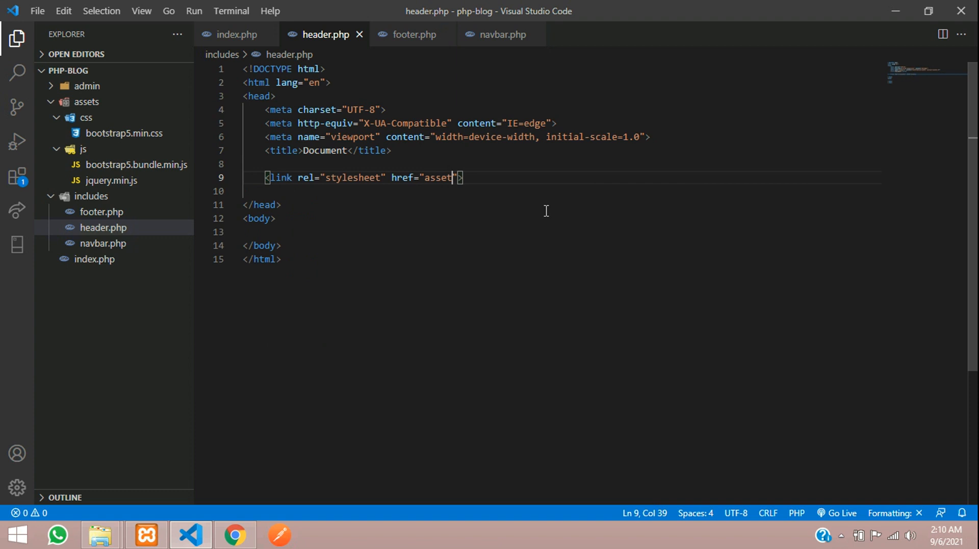
pyautogui.write('s/css/')
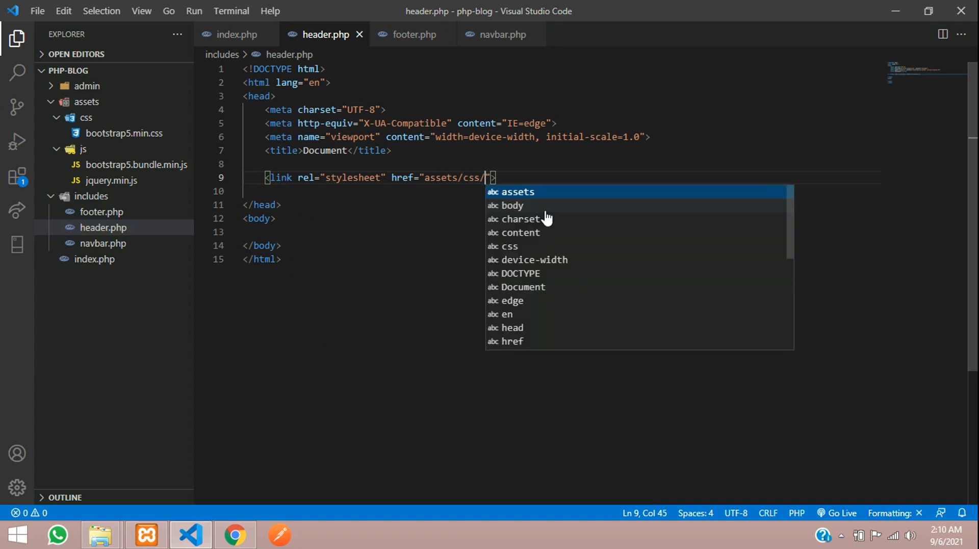
pyautogui.moveTo(546, 211)
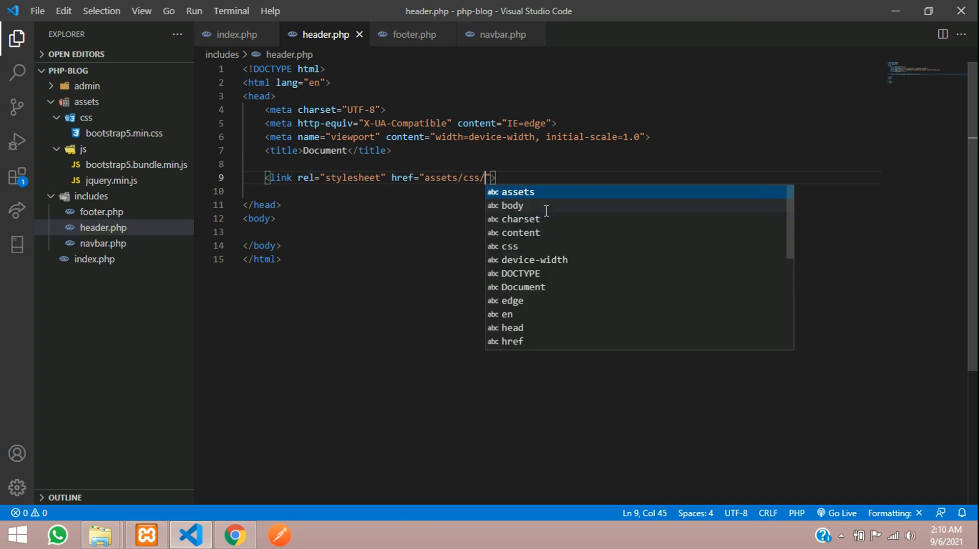
pyautogui.write('bootstrap5.min.css')
pyautogui.write('<link rel="stylesheet" href="assets/css/c">')
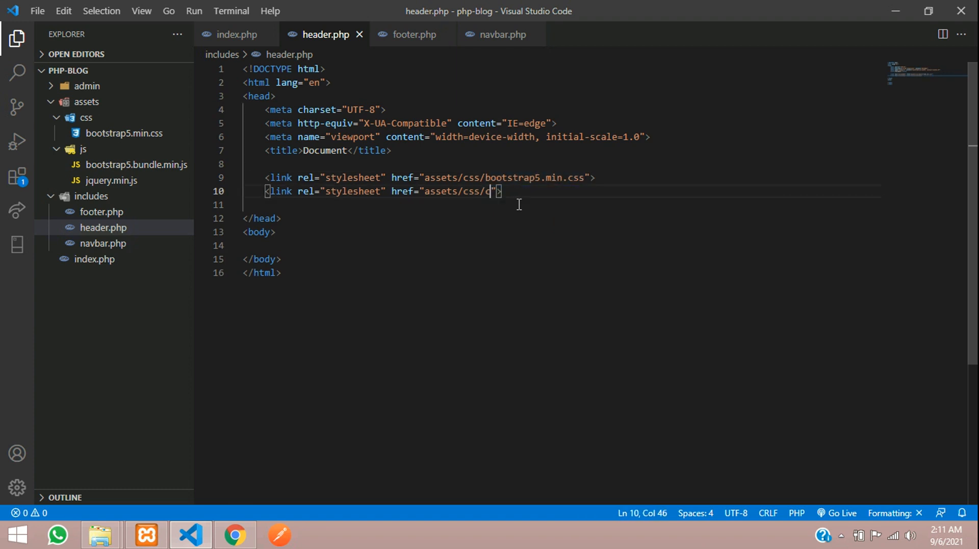
pyautogui.write('custom.css')
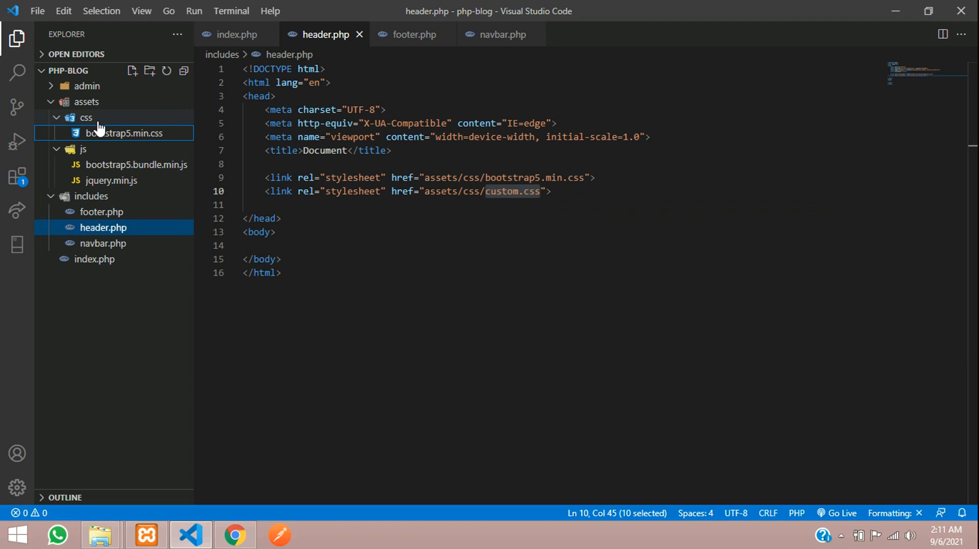
# Create an empty custom.css file in the css folder
pyautogui.click(132, 70)
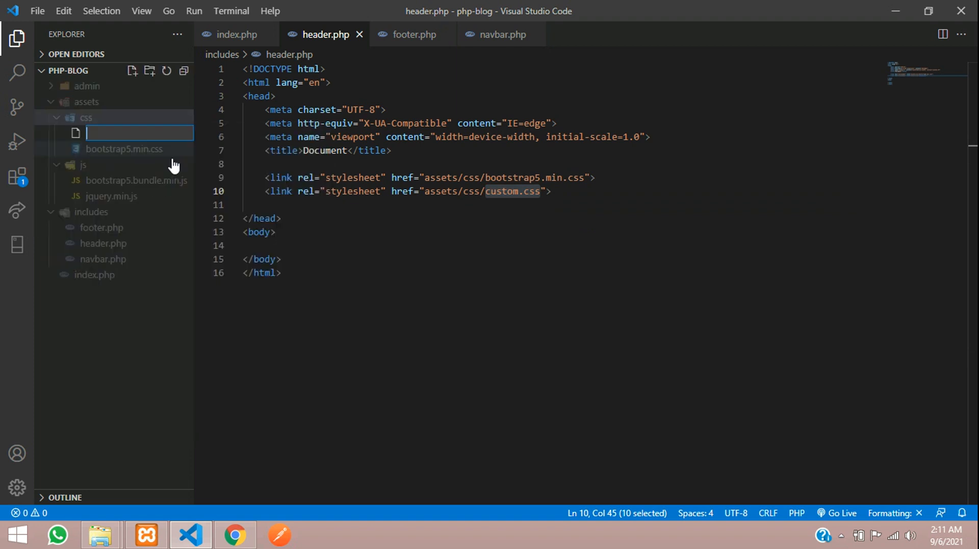
pyautogui.write('custom.css')
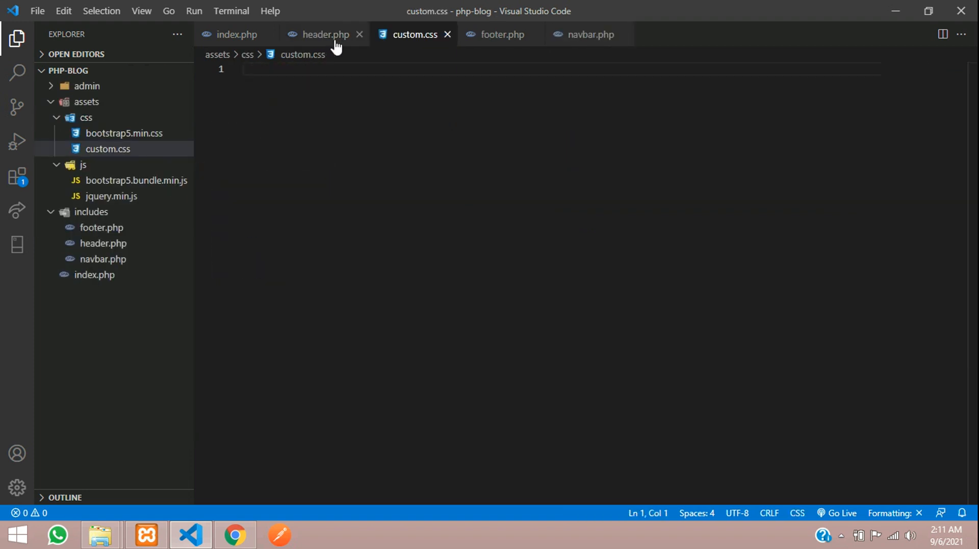
# Add a script tag in footer.php loading assets/js/jquery.min.js
pyautogui.click(324, 35)
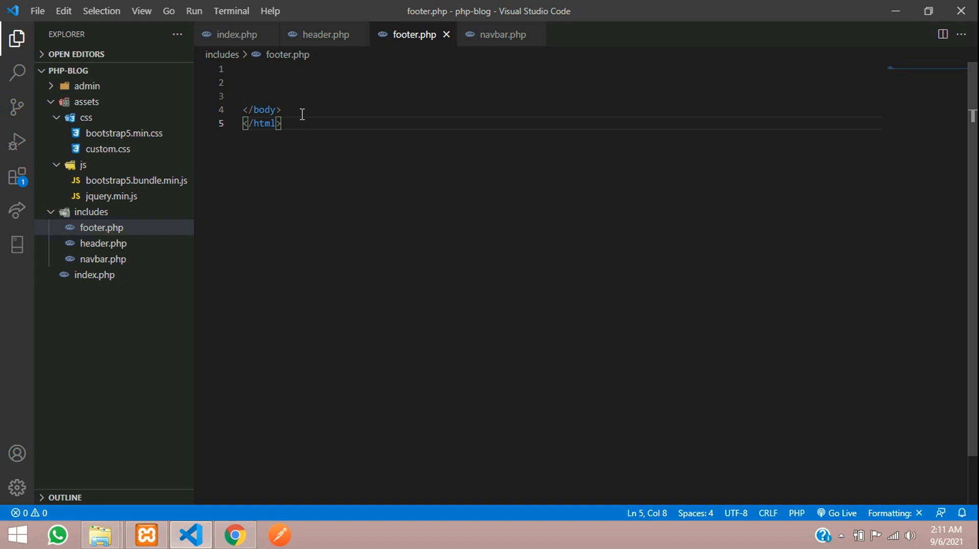
pyautogui.press('Enter')
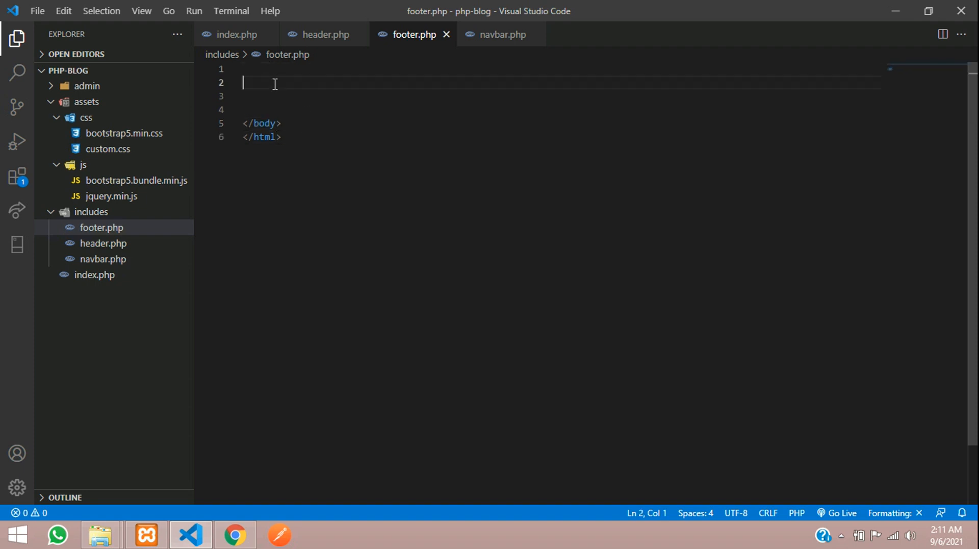
pyautogui.write('script></script>')
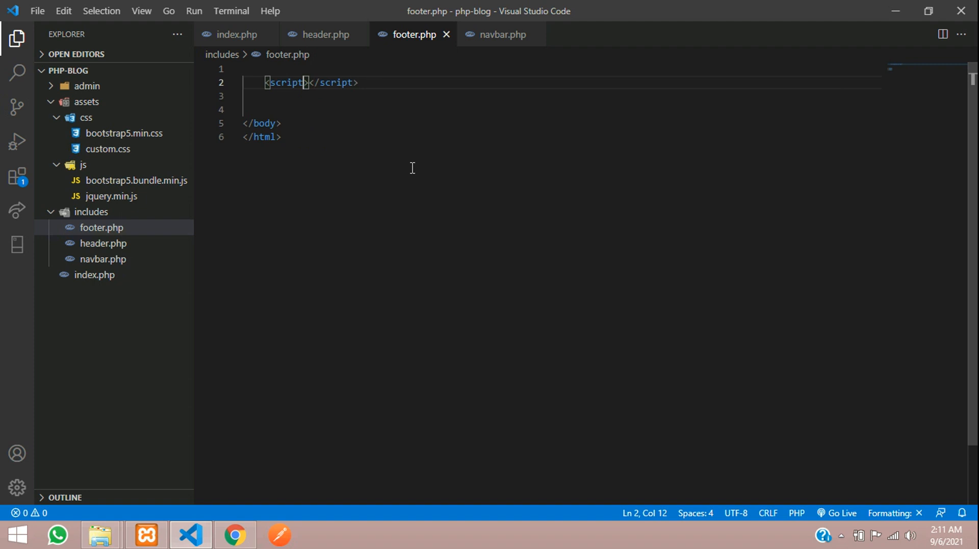
pyautogui.write('src=""')
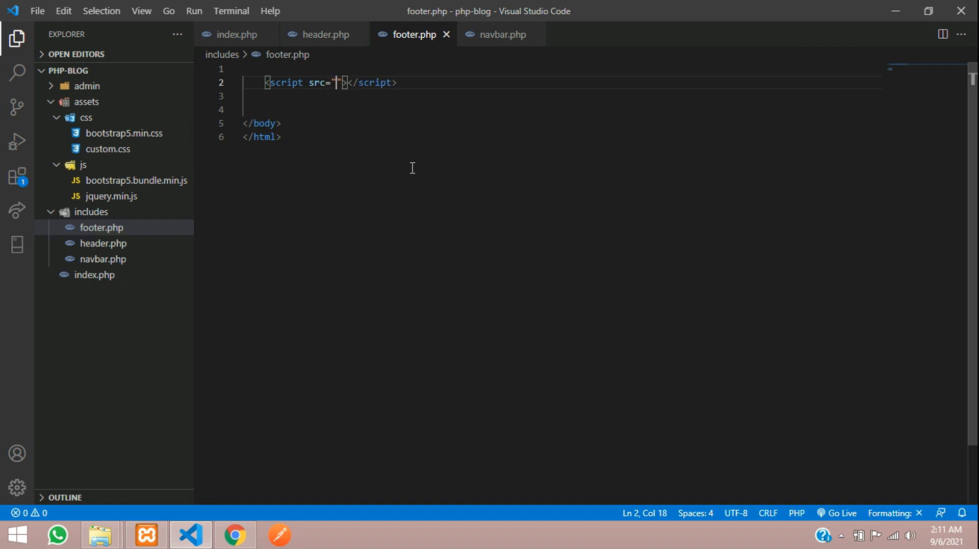
pyautogui.write('assets')
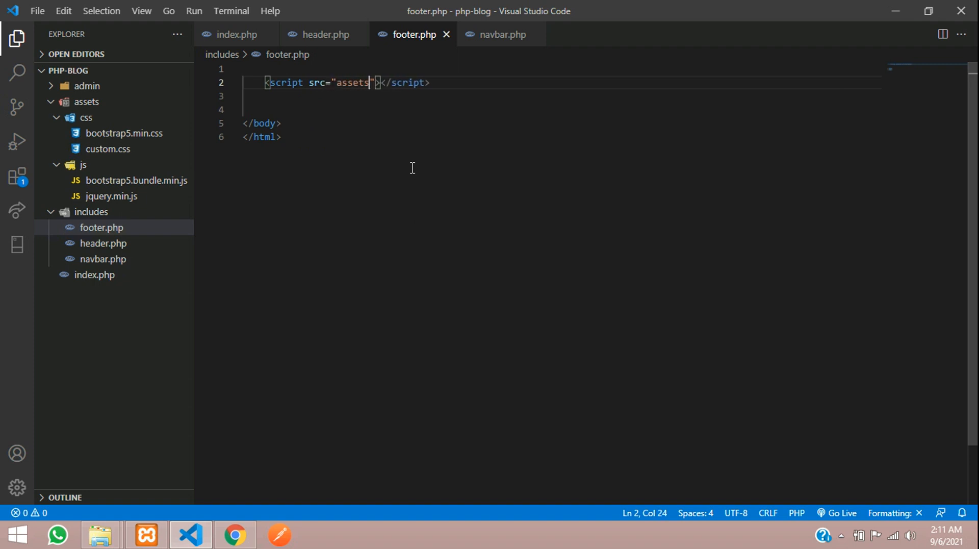
pyautogui.write('/js/')
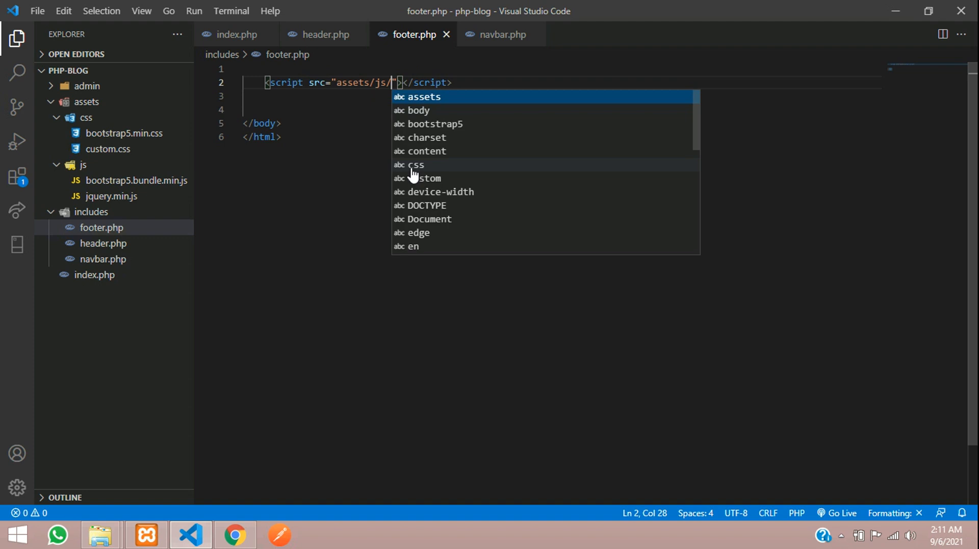
pyautogui.rightClick(99, 196)
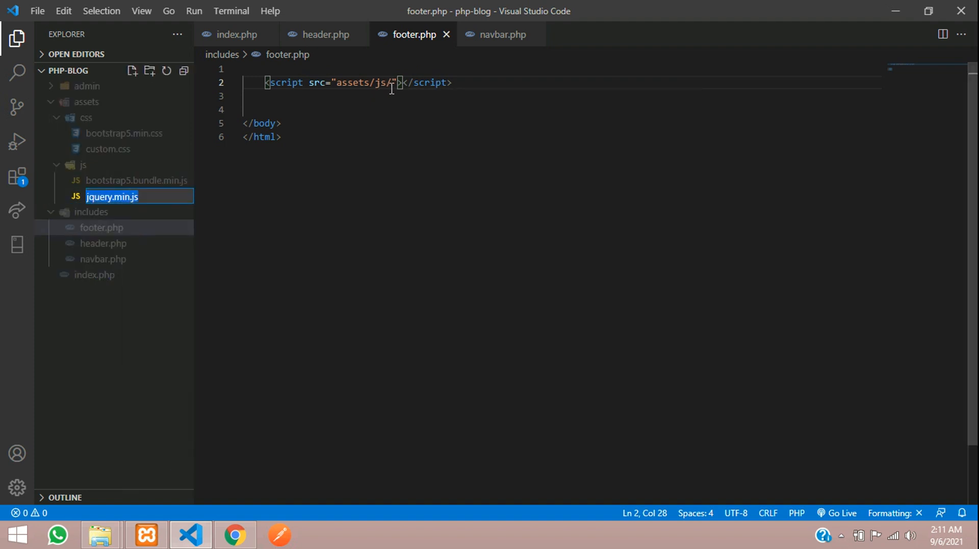
pyautogui.click(425, 157)
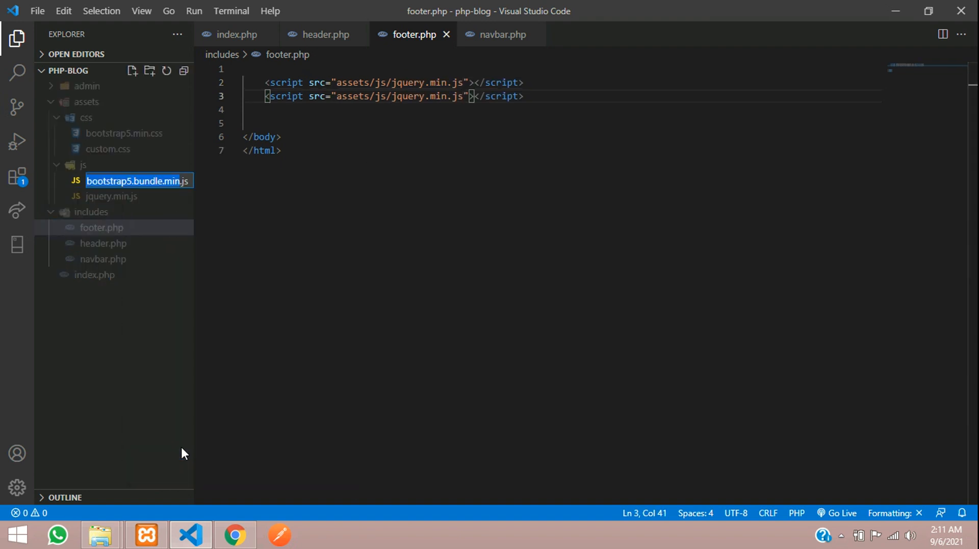
# Add script tags for bootstrap5.bundle.min.js and scripts.js, and start creating scripts.js in the js folder
pyautogui.doubleClick(404, 96)
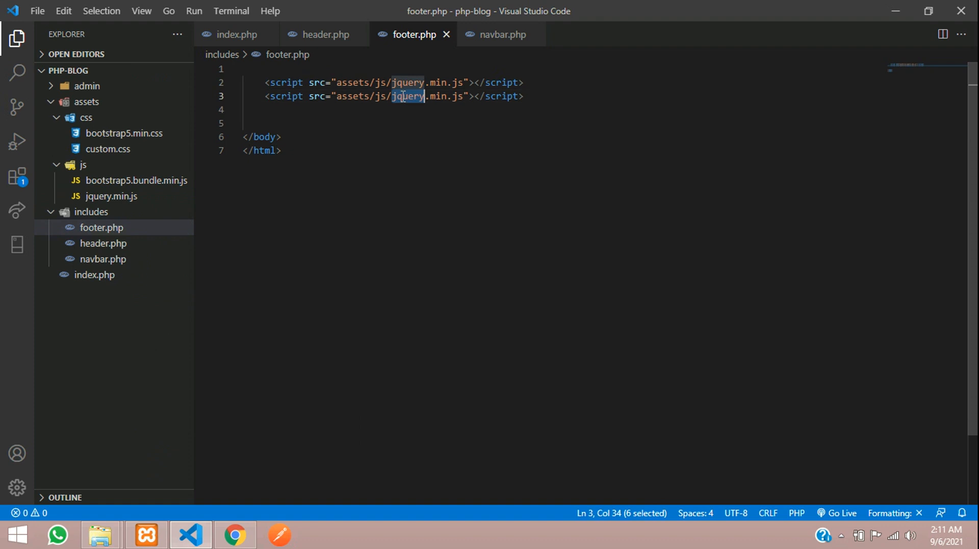
pyautogui.write('bootstrap5.bundle.min.js')
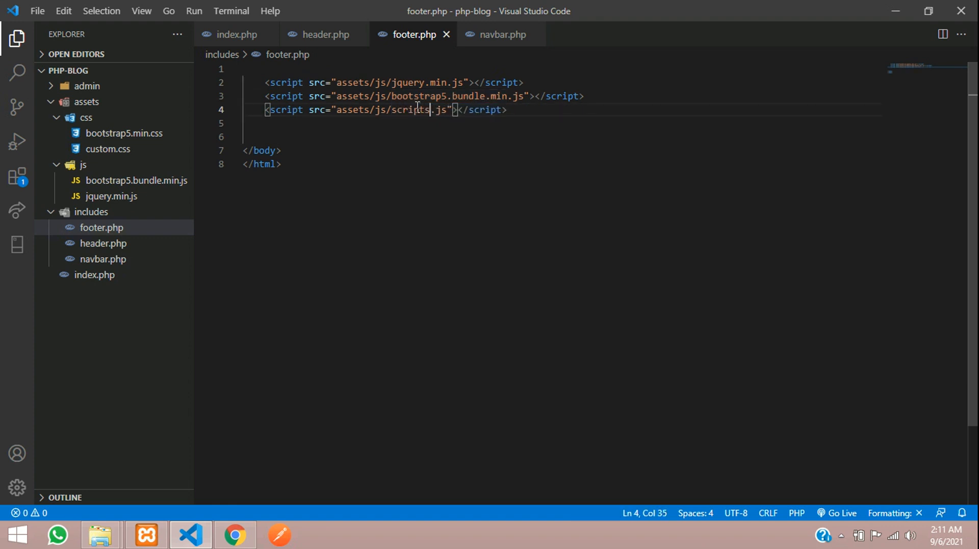
pyautogui.doubleClick(418, 111)
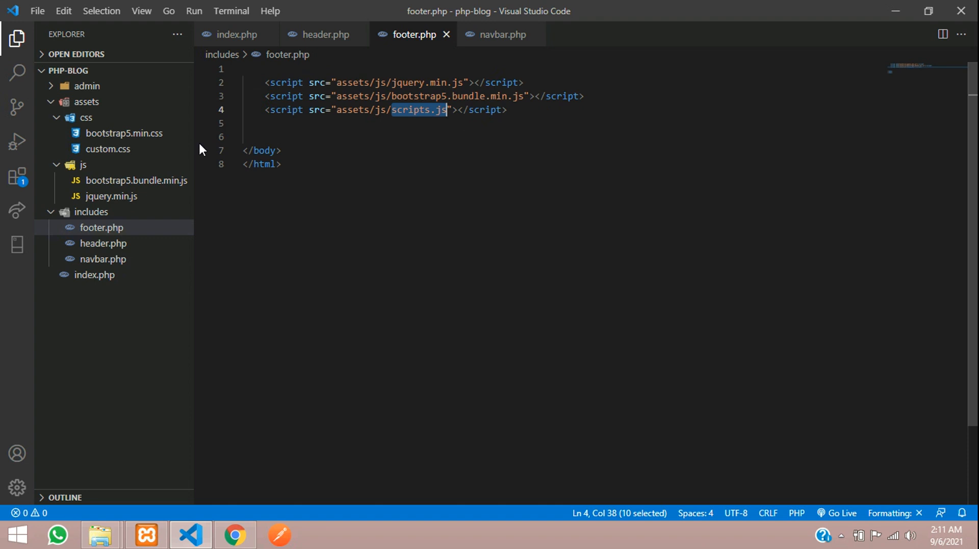
pyautogui.rightClick(81, 164)
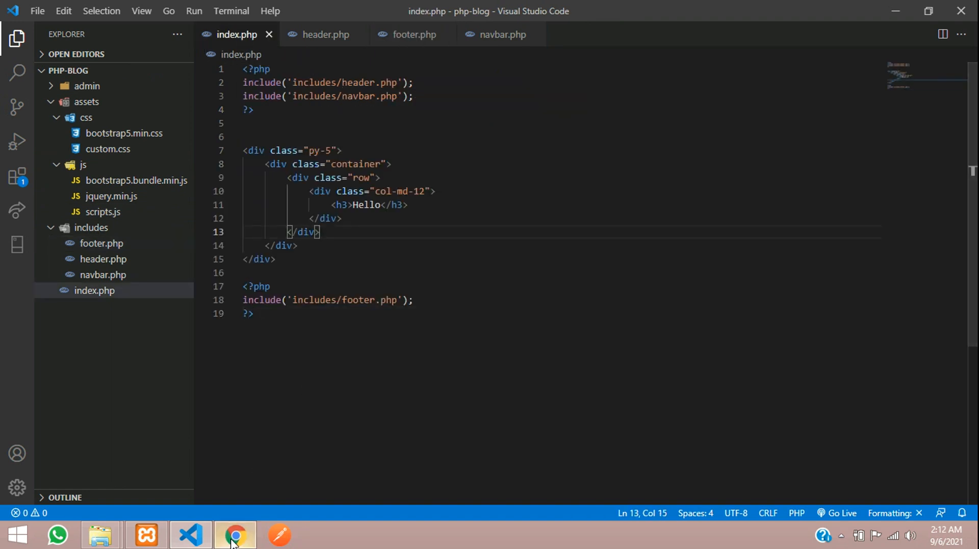
pyautogui.click(235, 536)
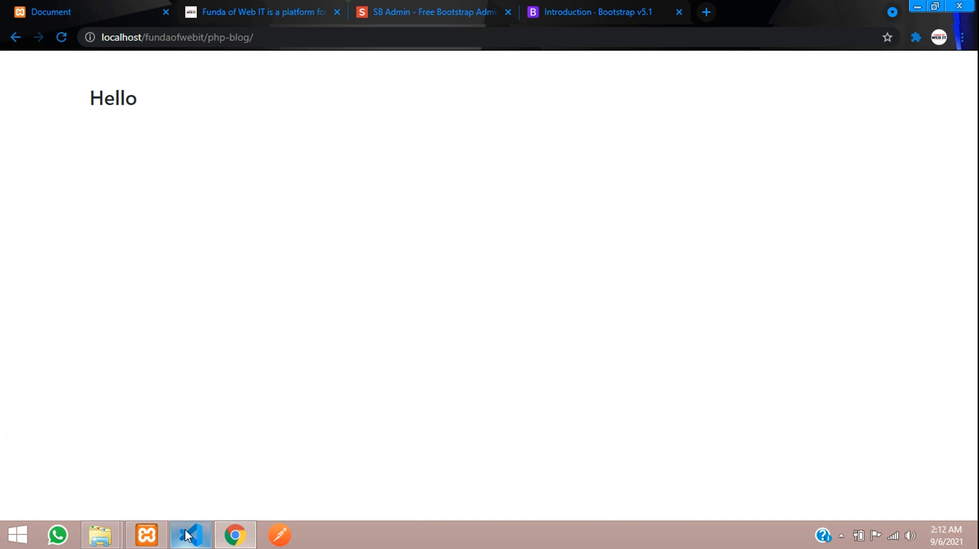
pyautogui.click(191, 535)
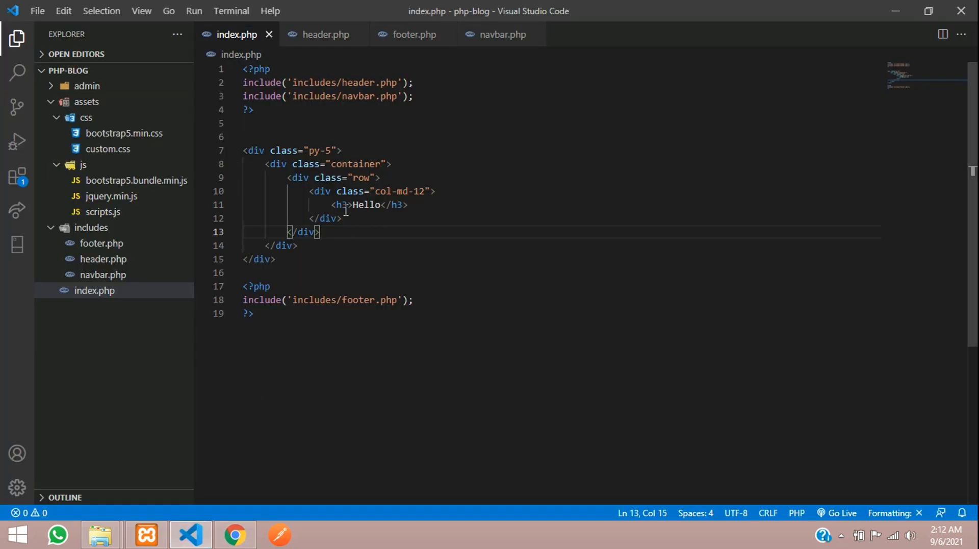
# Add a Login button with class btn btn-primary below the Hello heading in index.php
pyautogui.press('enter')
pyautogui.write('<button></button>')
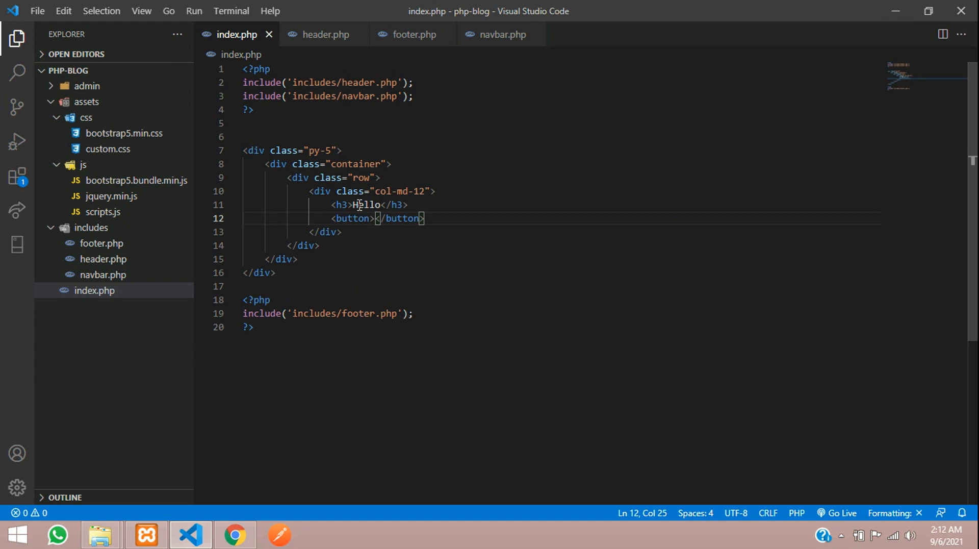
pyautogui.write('L')
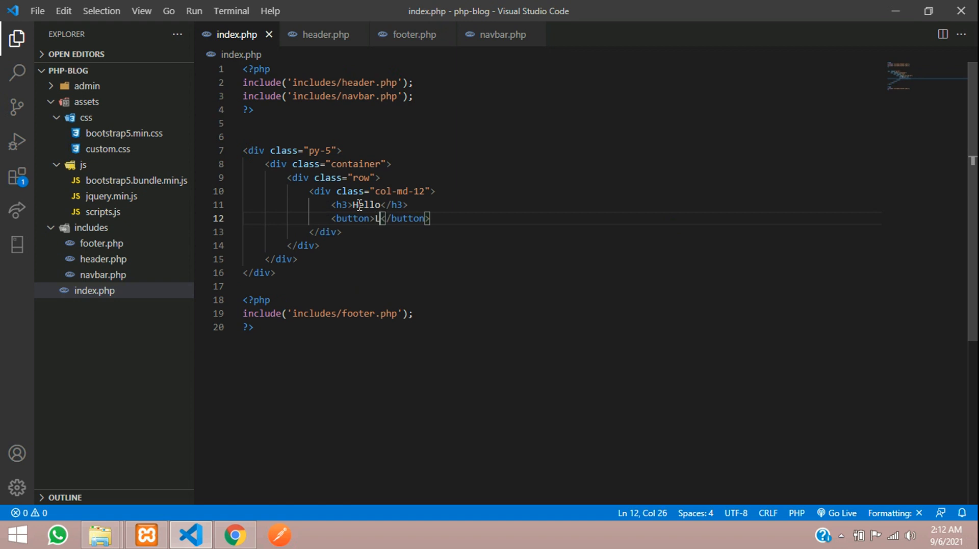
pyautogui.write('ogin')
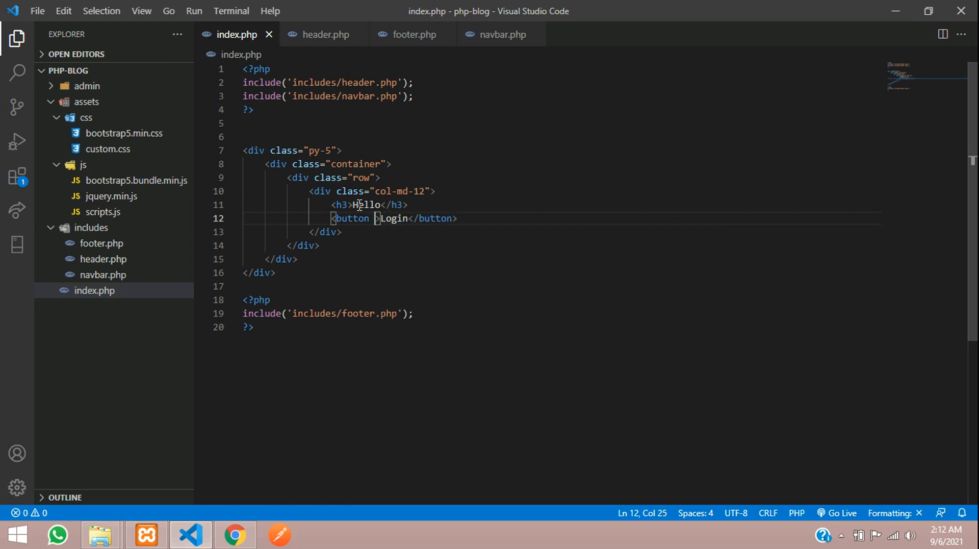
pyautogui.write('class=')
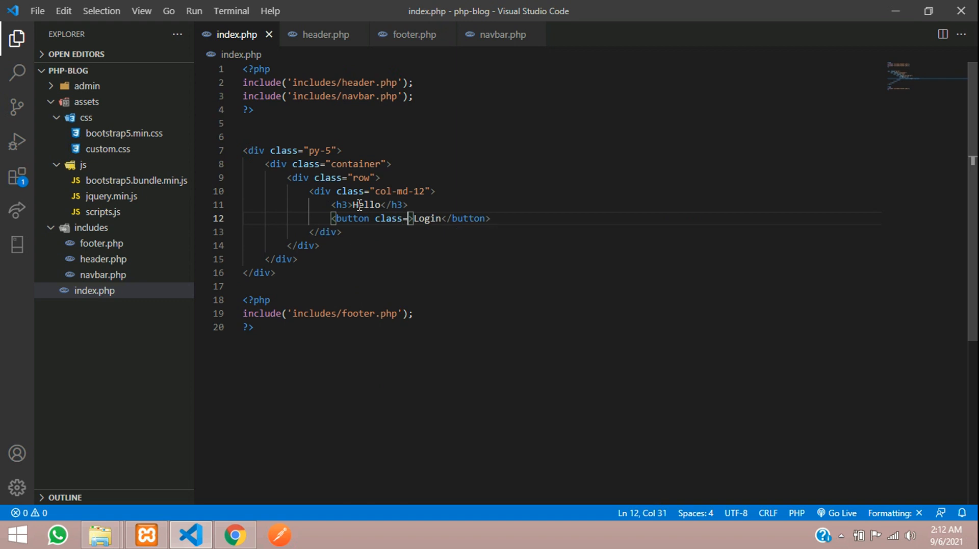
pyautogui.write('btn "')
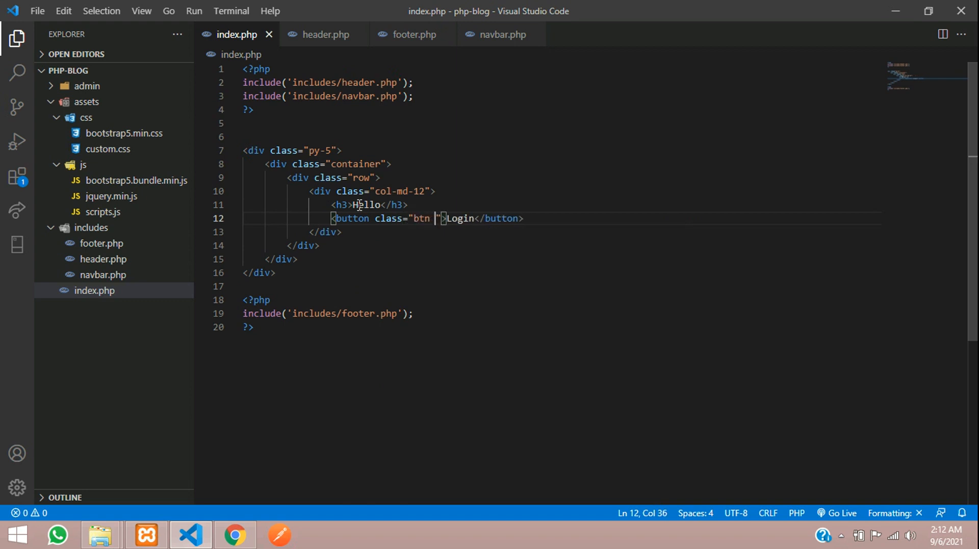
pyautogui.write('btn-primary')
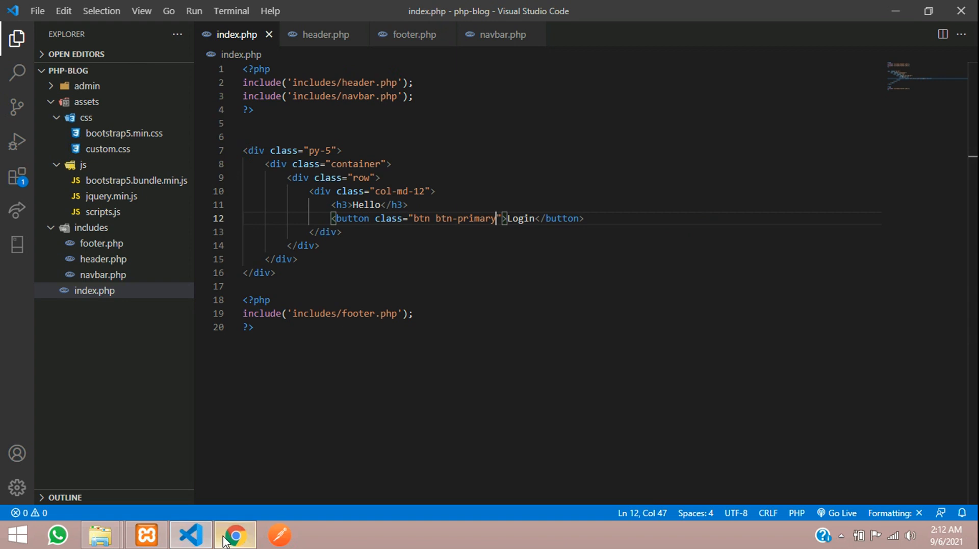
# Preview the Login button in Chrome, then search the Bootstrap docs for 'navbar' and view its example markup
pyautogui.click(235, 536)
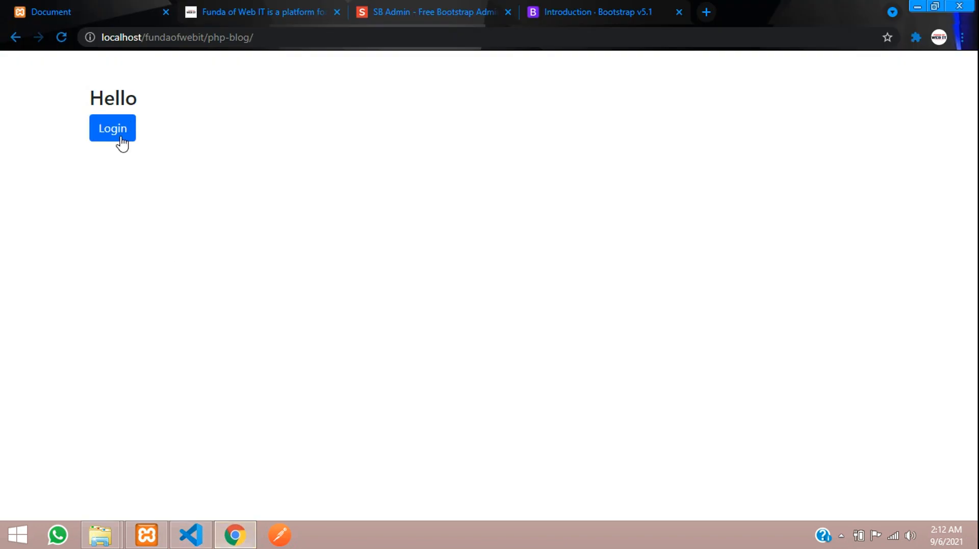
pyautogui.moveTo(605, 6)
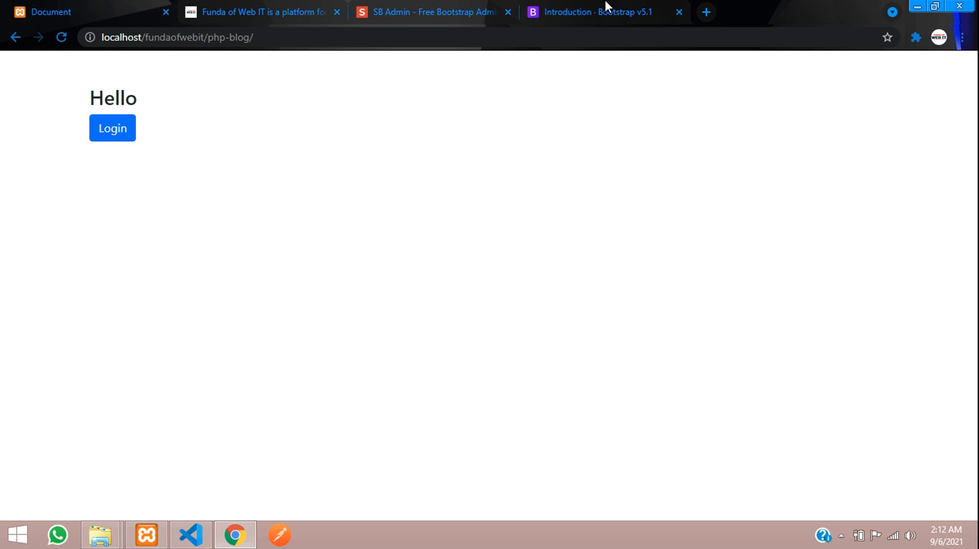
pyautogui.click(591, 13)
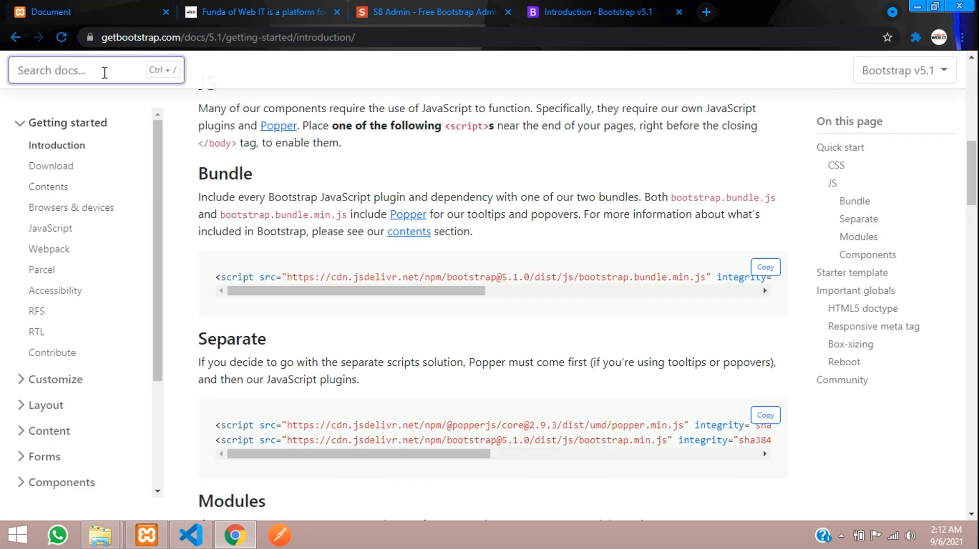
pyautogui.write('navbar')
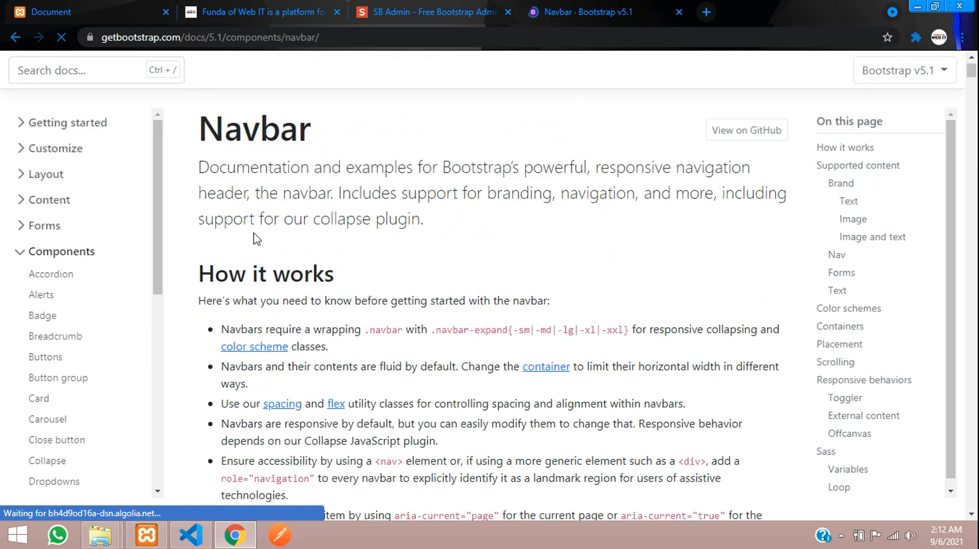
pyautogui.scroll(-3)
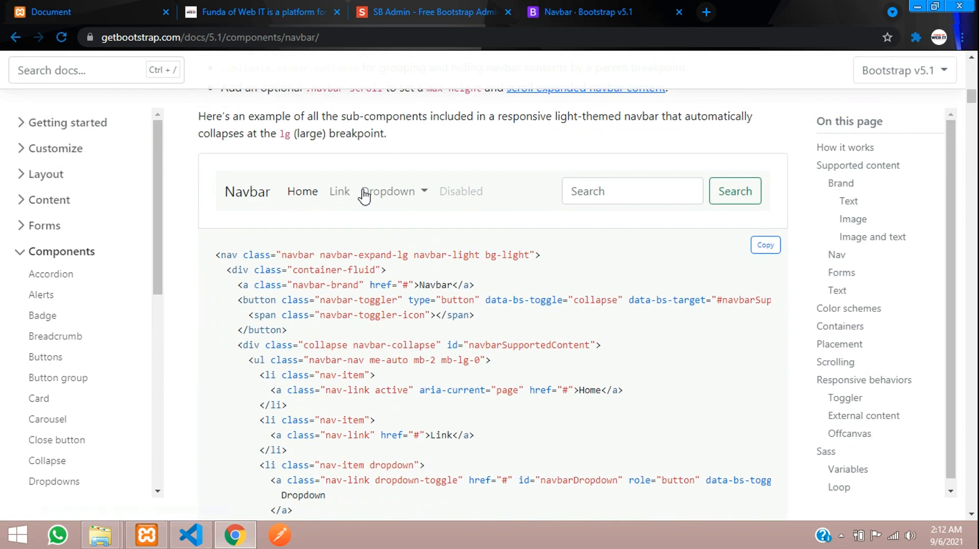
pyautogui.moveTo(672, 263)
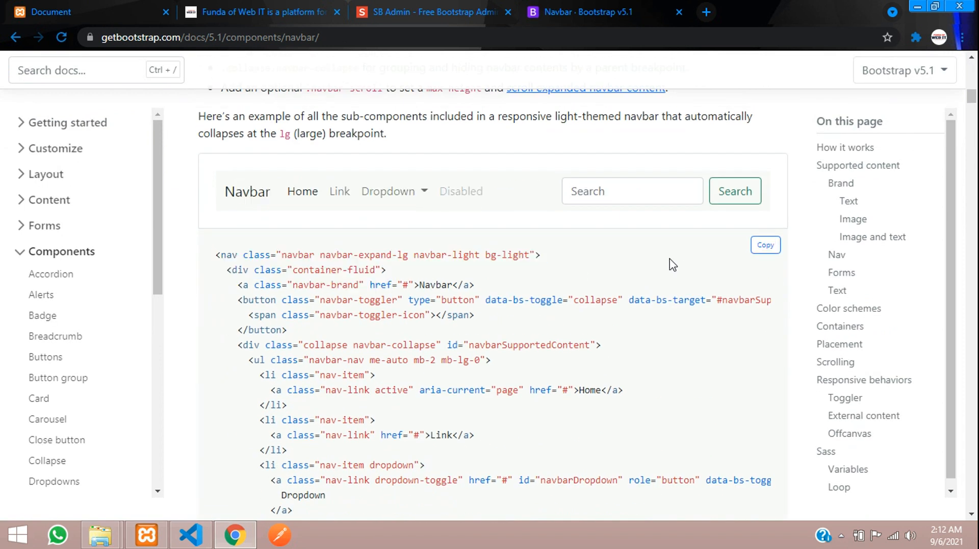
pyautogui.scroll(-3)
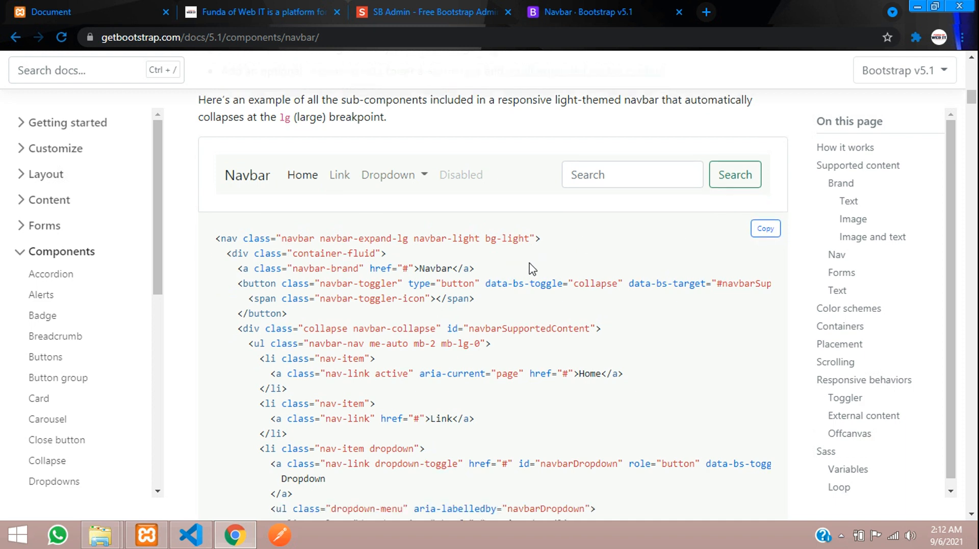
pyautogui.click(189, 536)
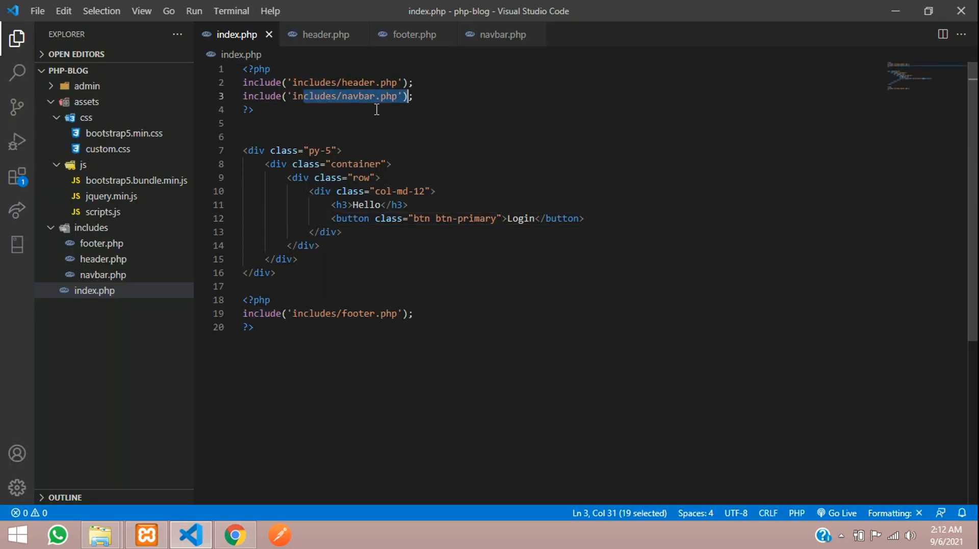
# Remove the Disabled nav item from navbar.php
pyautogui.click(502, 35)
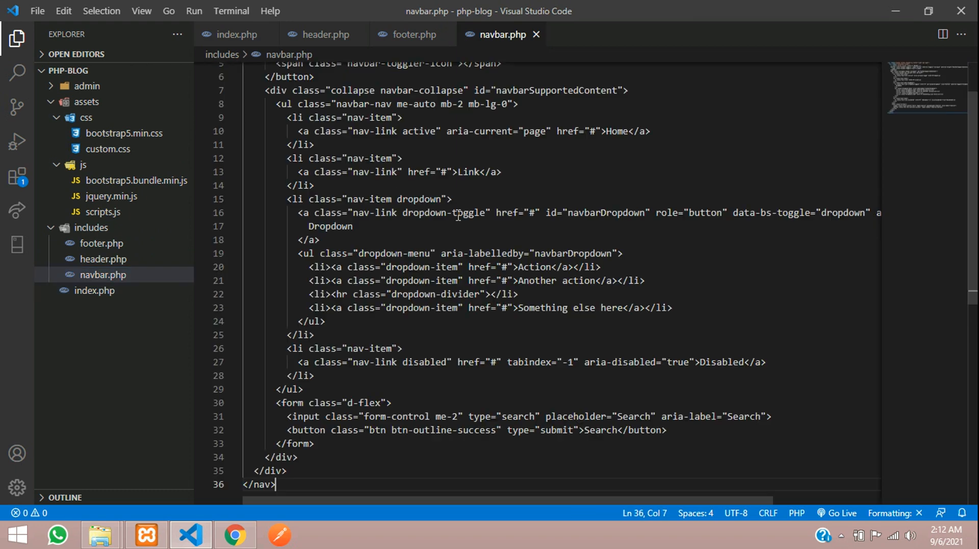
pyautogui.scroll(3)
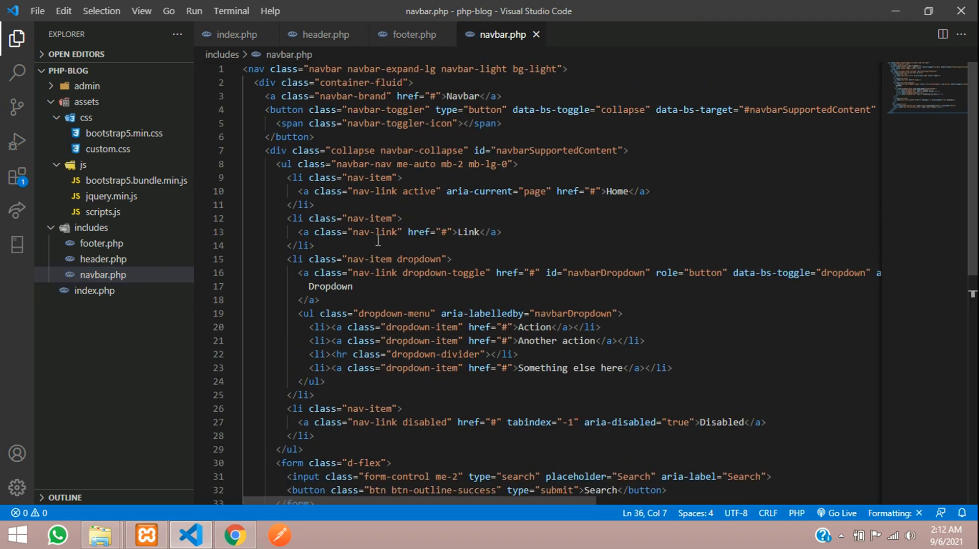
pyautogui.moveTo(616, 191)
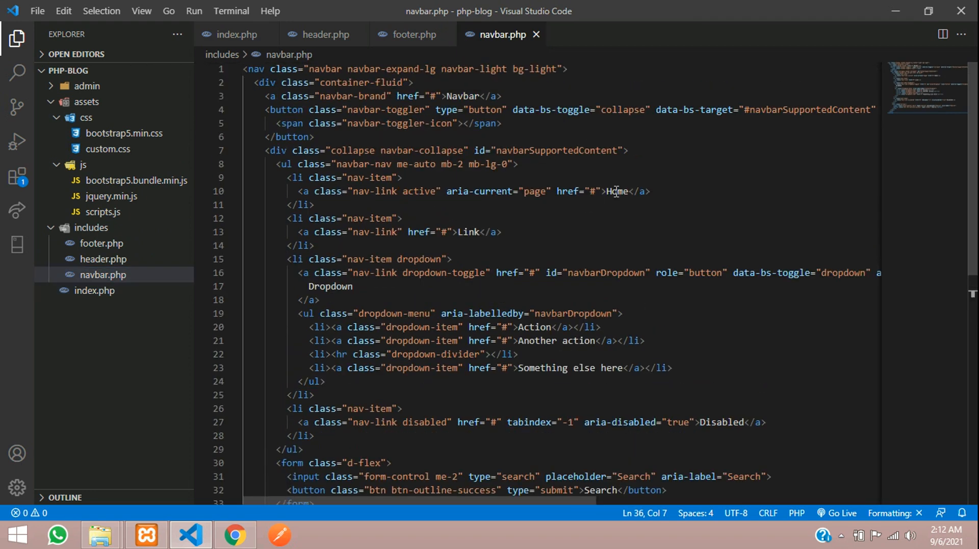
pyautogui.scroll(-3)
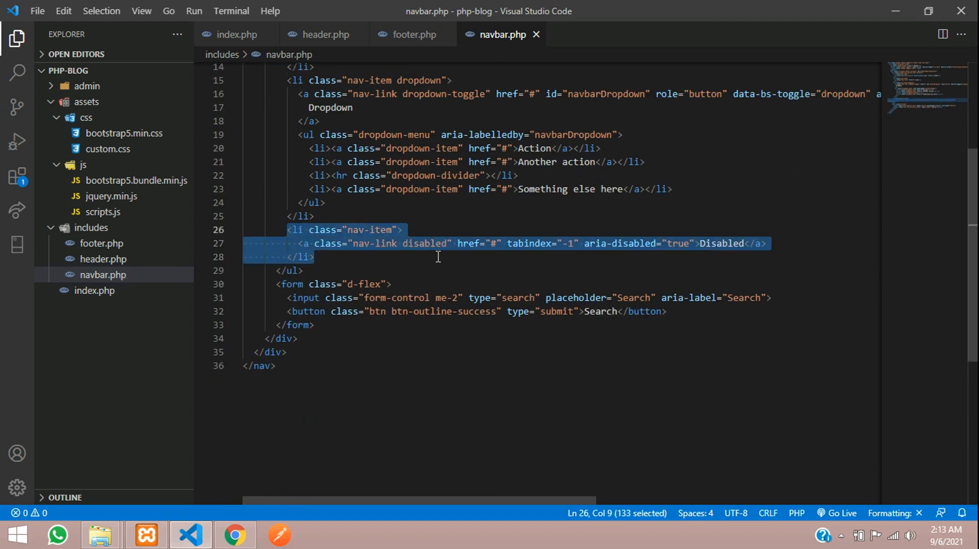
pyautogui.press('Delete')
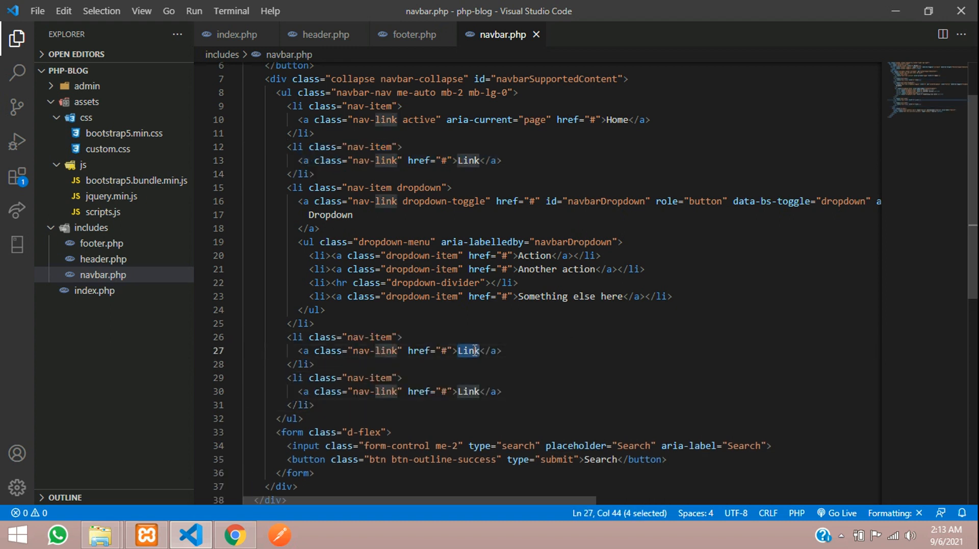
# Add Login and Register nav links pointing to login.php and register.php, then preview in Chrome
pyautogui.write('Login')
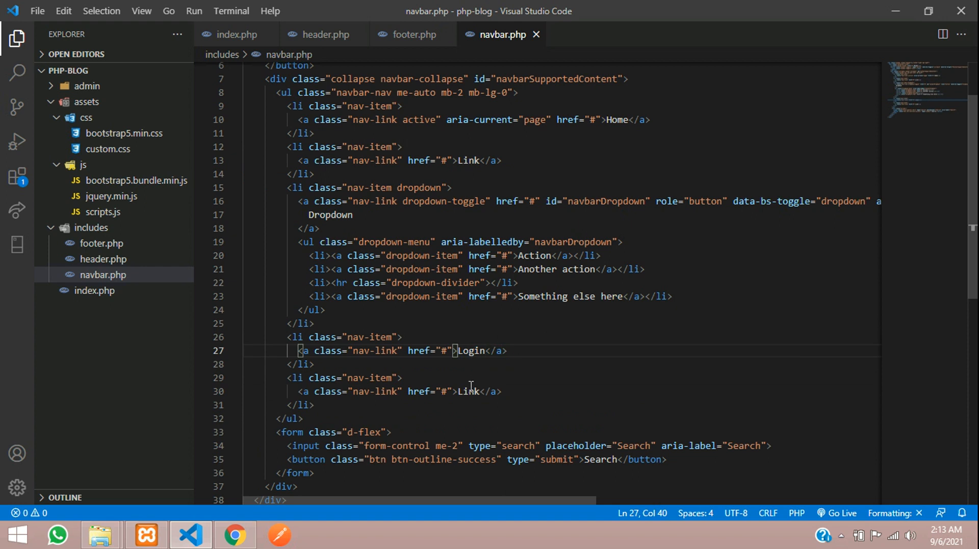
pyautogui.write('Register')
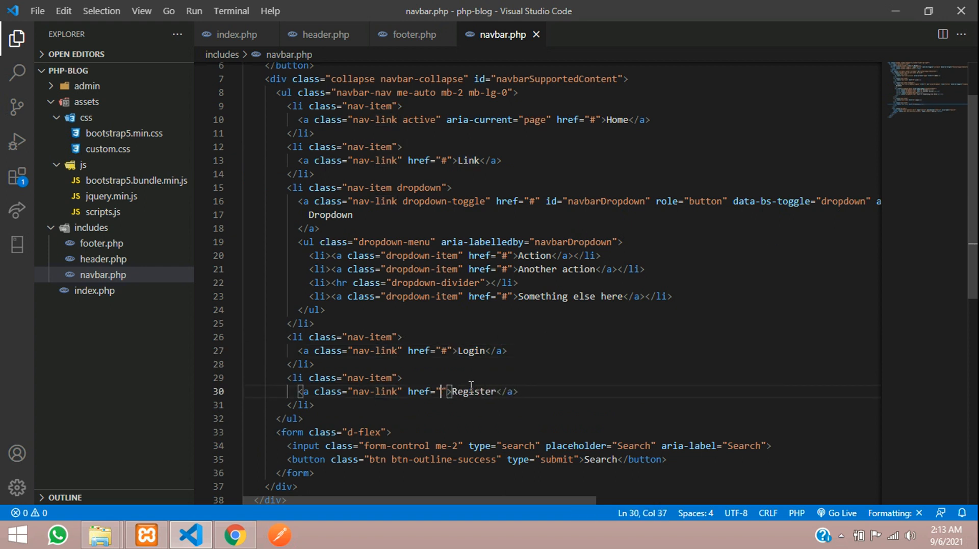
pyautogui.write('register')
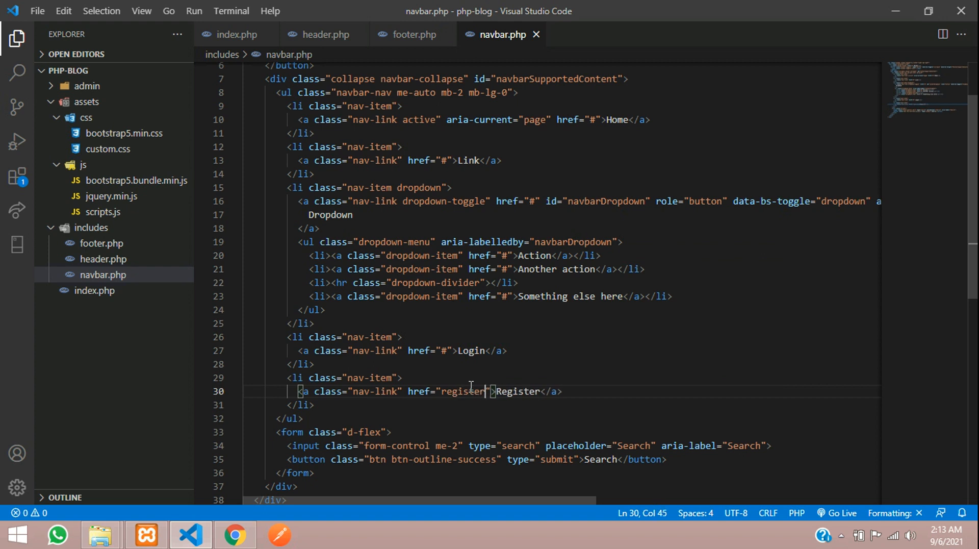
pyautogui.write('.php')
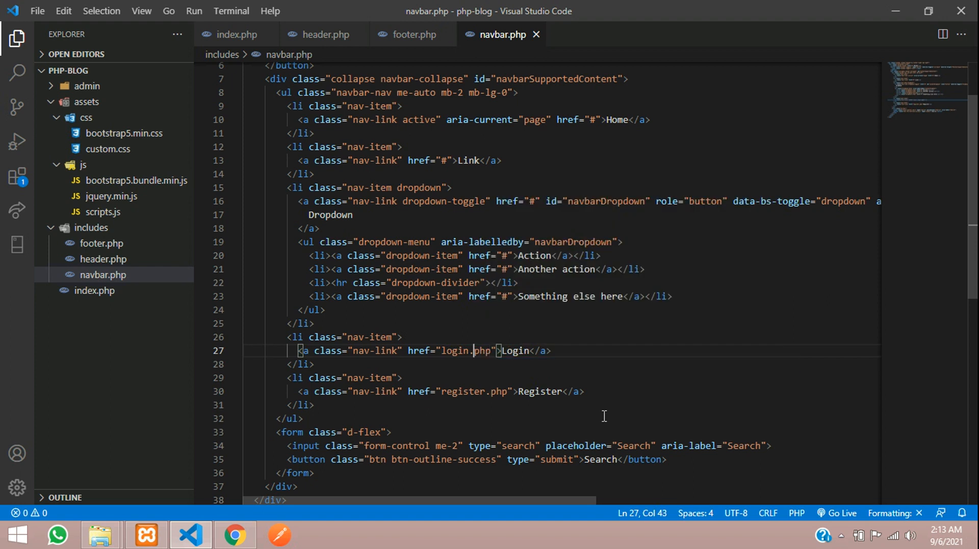
pyautogui.click(235, 535)
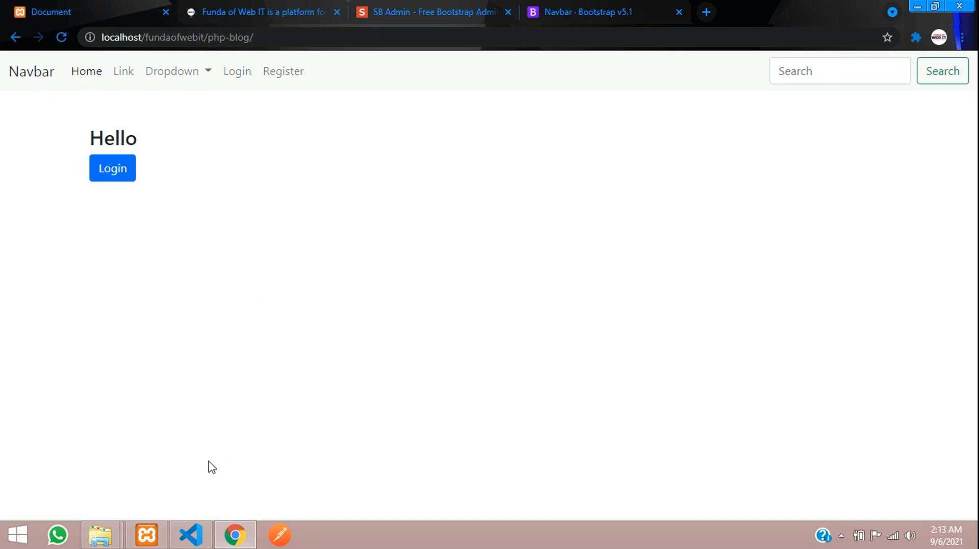
# Change the navbar's container-fluid class to container and check it in the browser
pyautogui.click(191, 534)
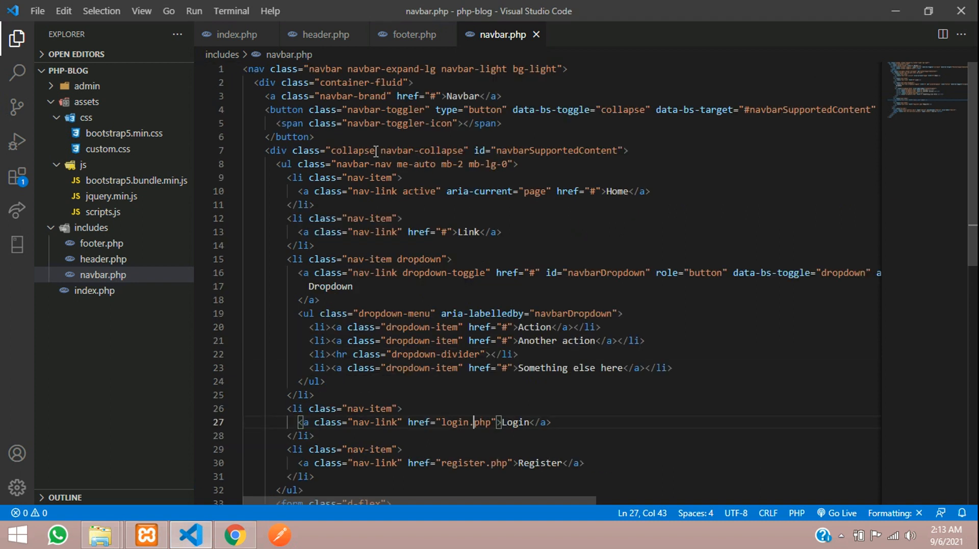
pyautogui.doubleClick(269, 82)
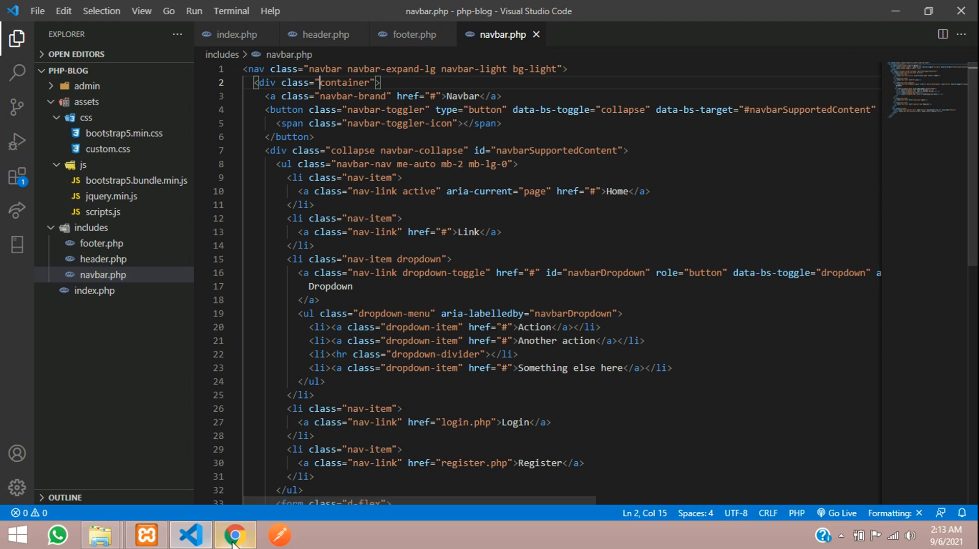
pyautogui.click(234, 534)
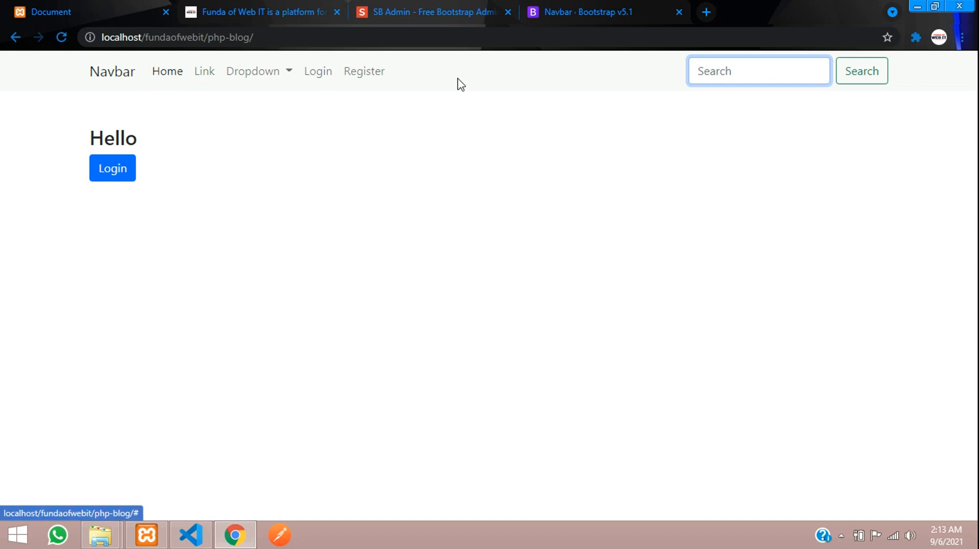
pyautogui.moveTo(191, 534)
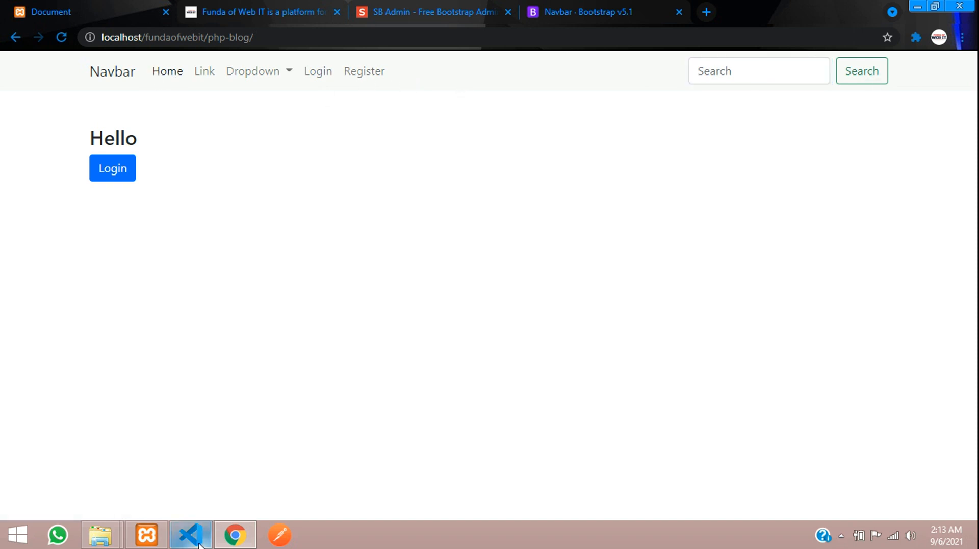
pyautogui.click(191, 535)
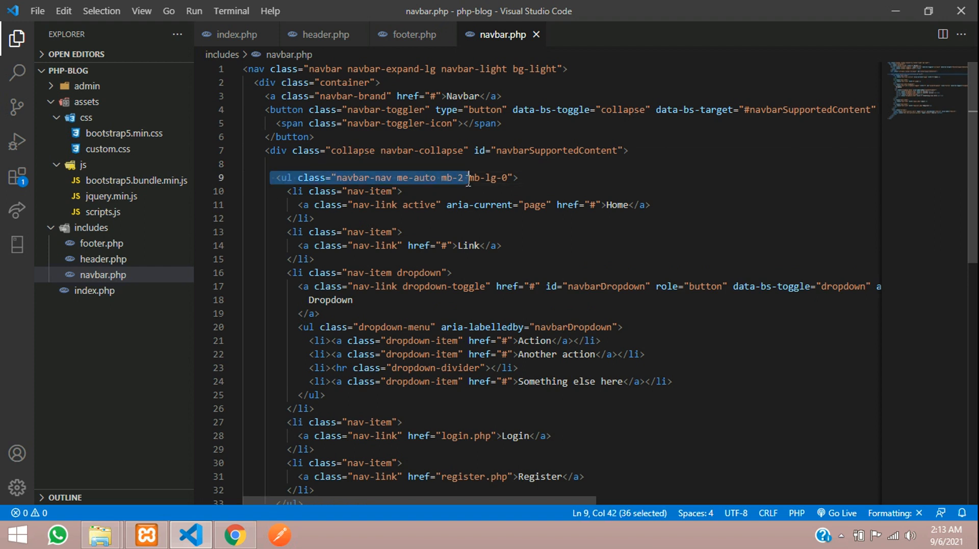
# Switch me-auto to ms-auto, remove the search form, and follow the Login link to a 404 page
pyautogui.click(268, 177)
pyautogui.write('s')
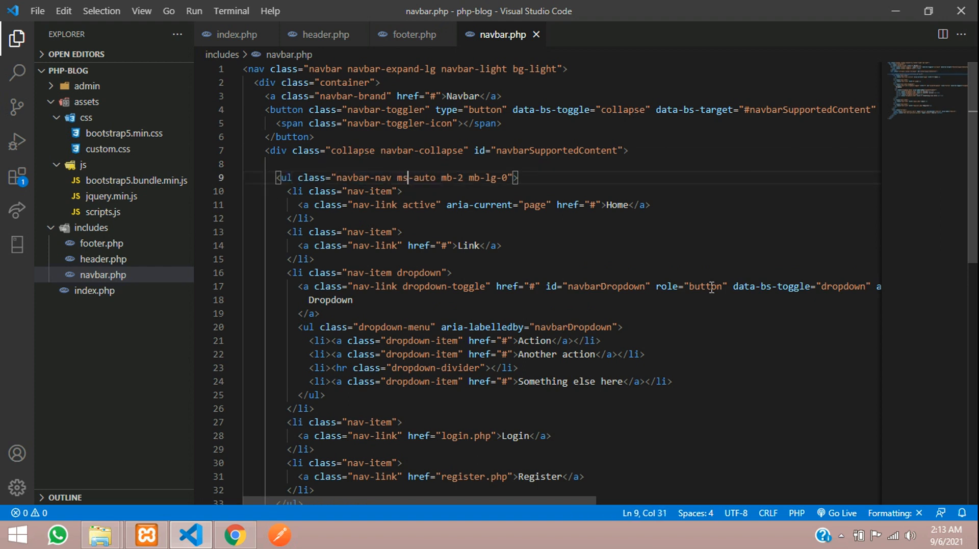
pyautogui.scroll(-3)
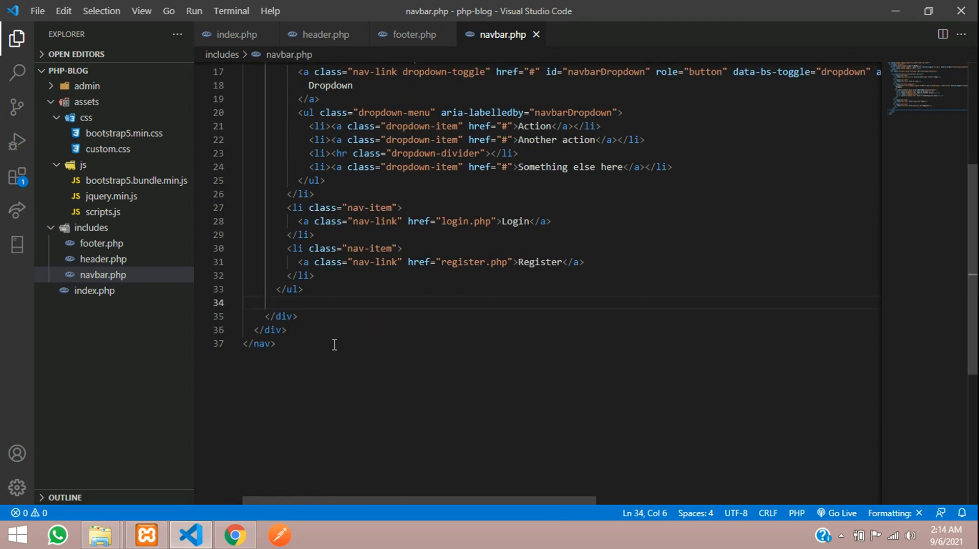
pyautogui.scroll(3)
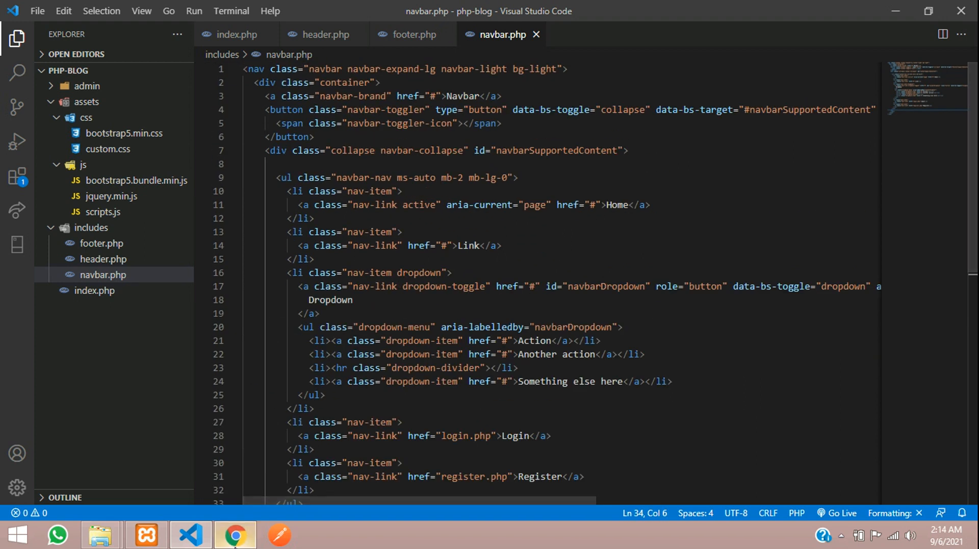
pyautogui.click(234, 536)
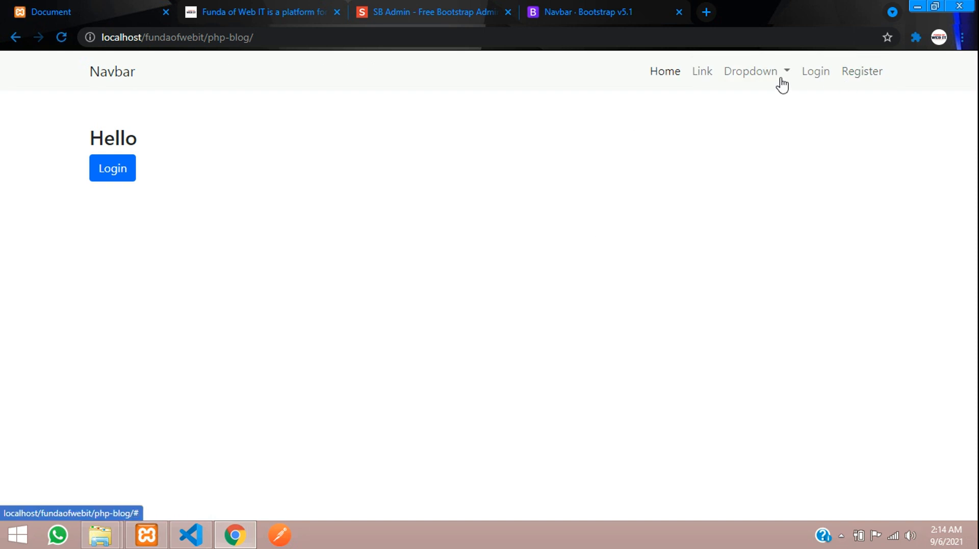
pyautogui.click(112, 168)
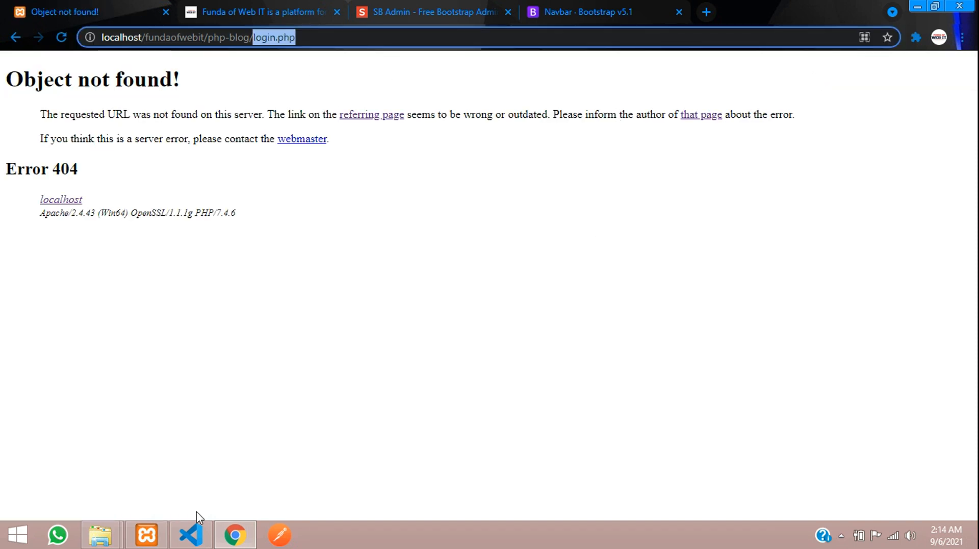
pyautogui.click(189, 536)
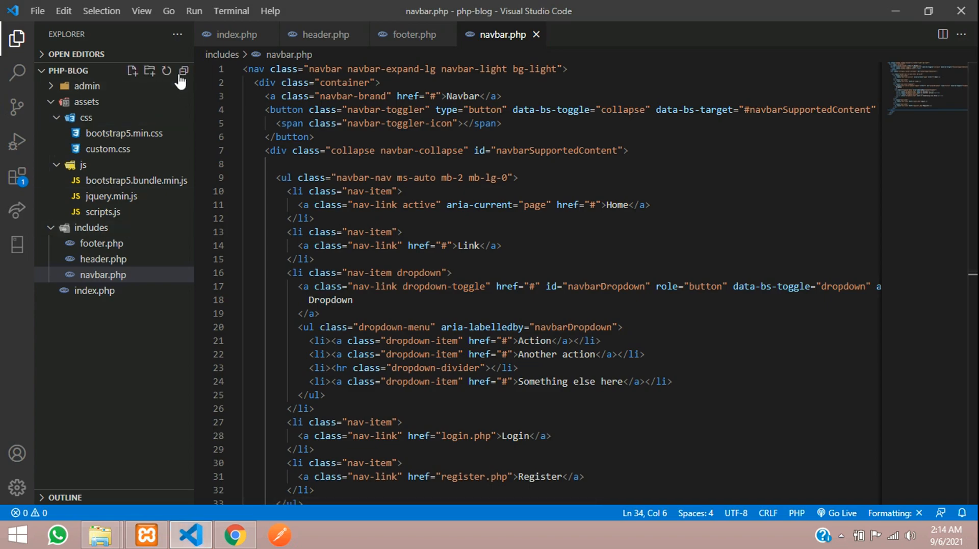
# Create login.php in the project root and copy all of index.php's code
pyautogui.click(131, 70)
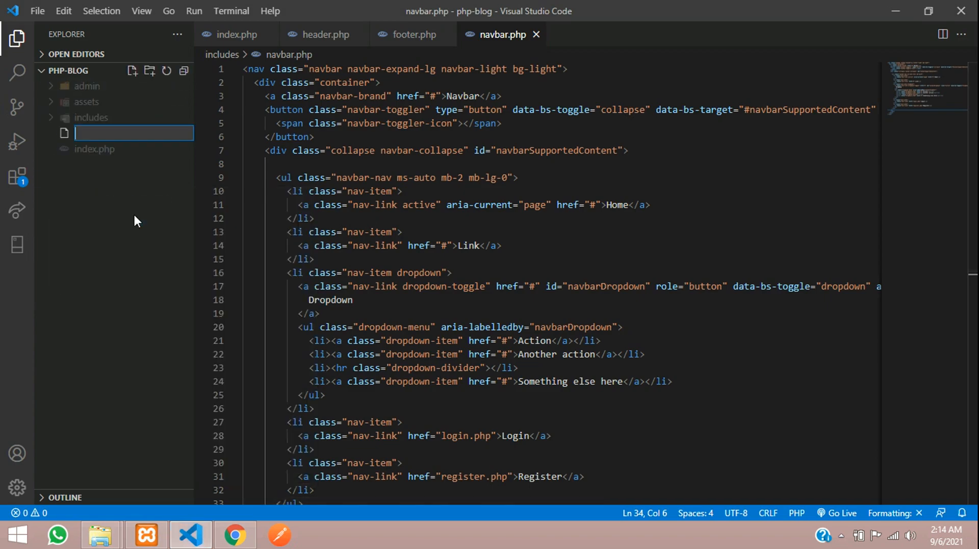
pyautogui.write('login.php')
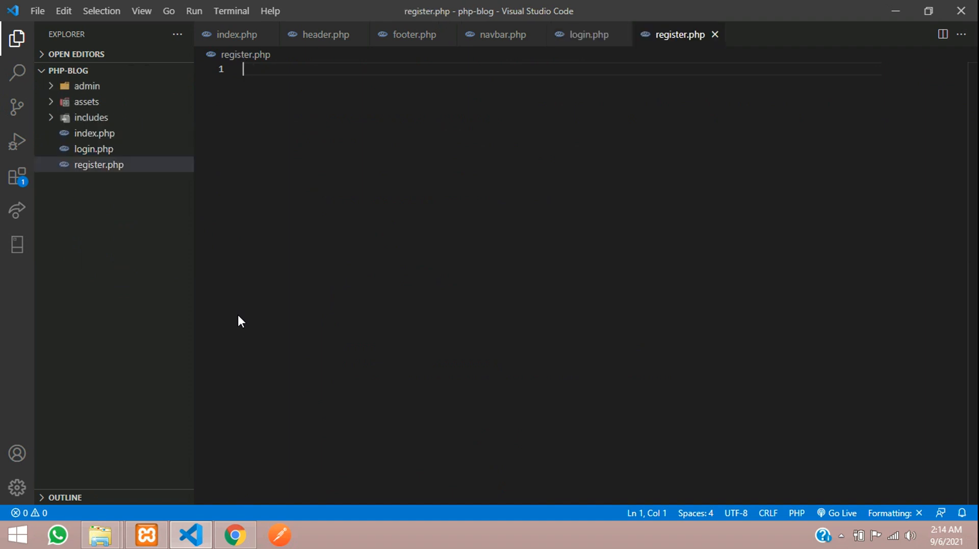
pyautogui.moveTo(432, 208)
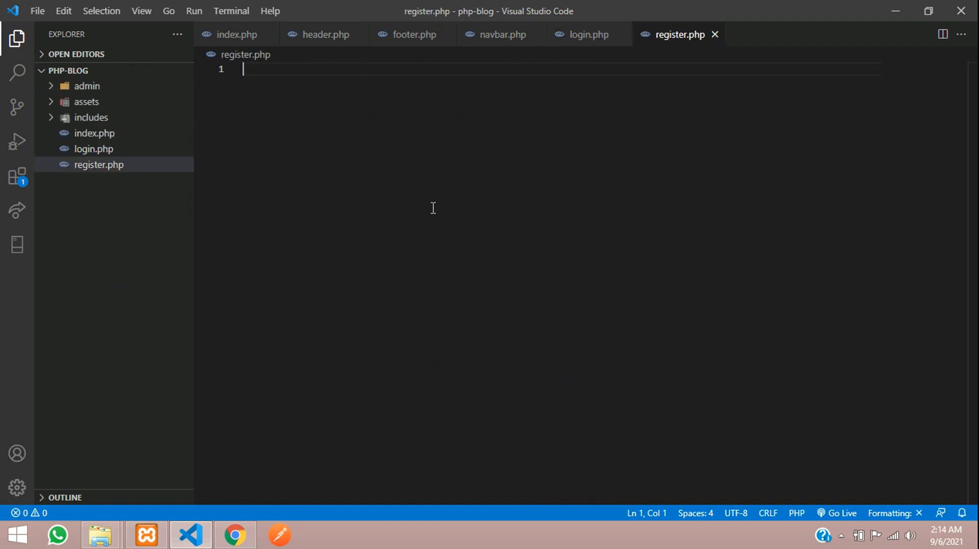
pyautogui.moveTo(147, 535)
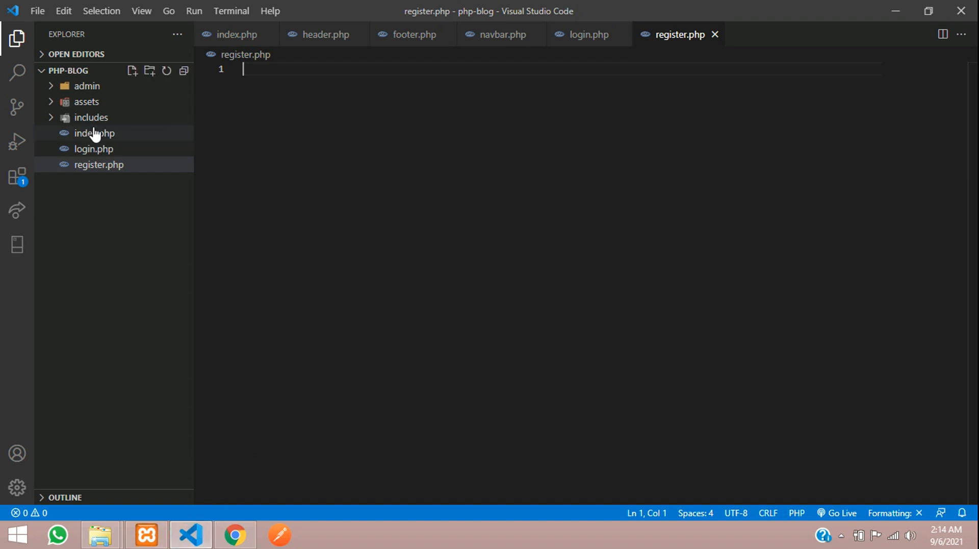
pyautogui.click(94, 132)
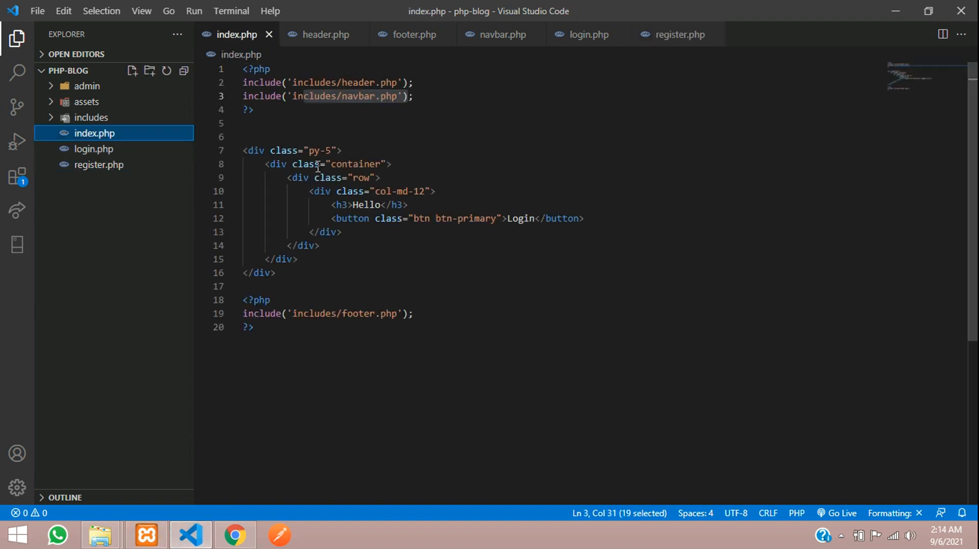
pyautogui.press('ctrl+a')
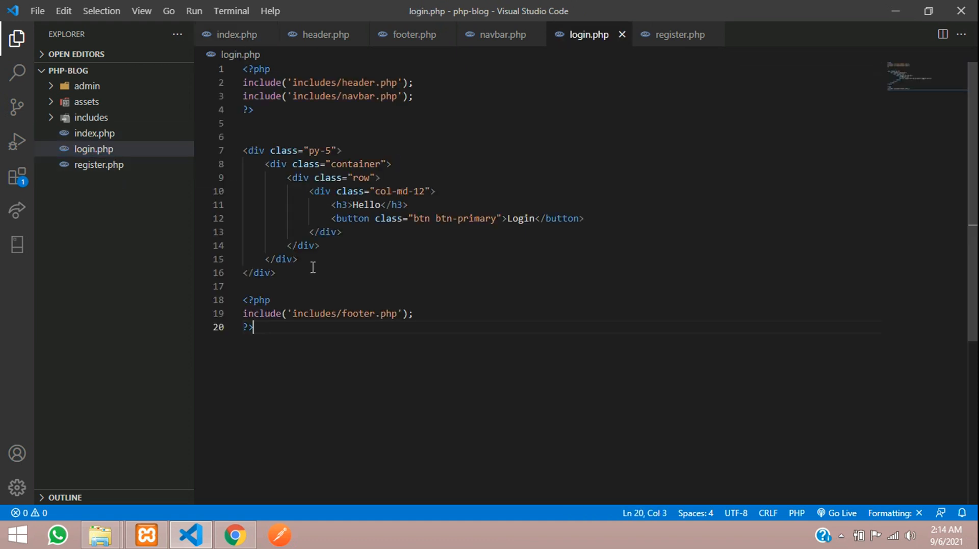
# Check register.php, then open login.php and start editing its column contents
pyautogui.click(98, 164)
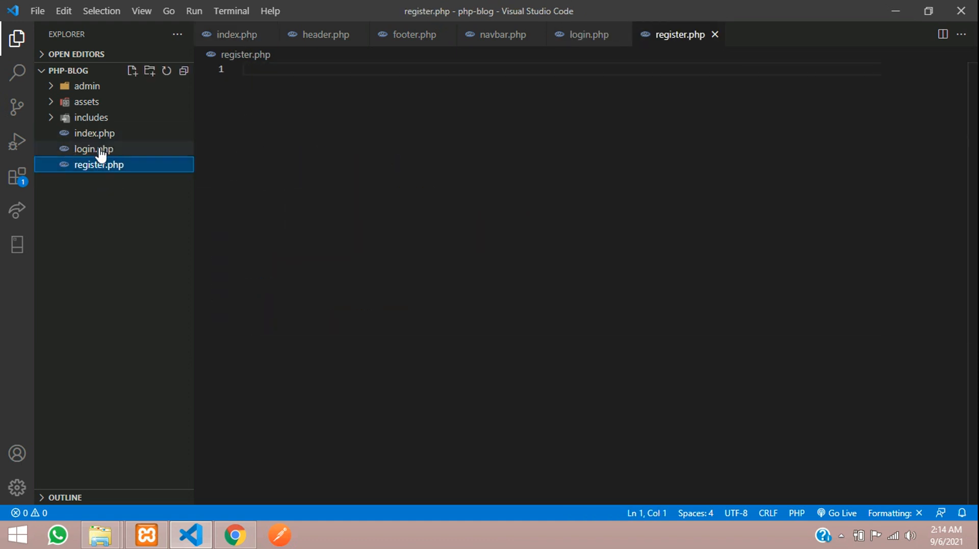
pyautogui.click(94, 149)
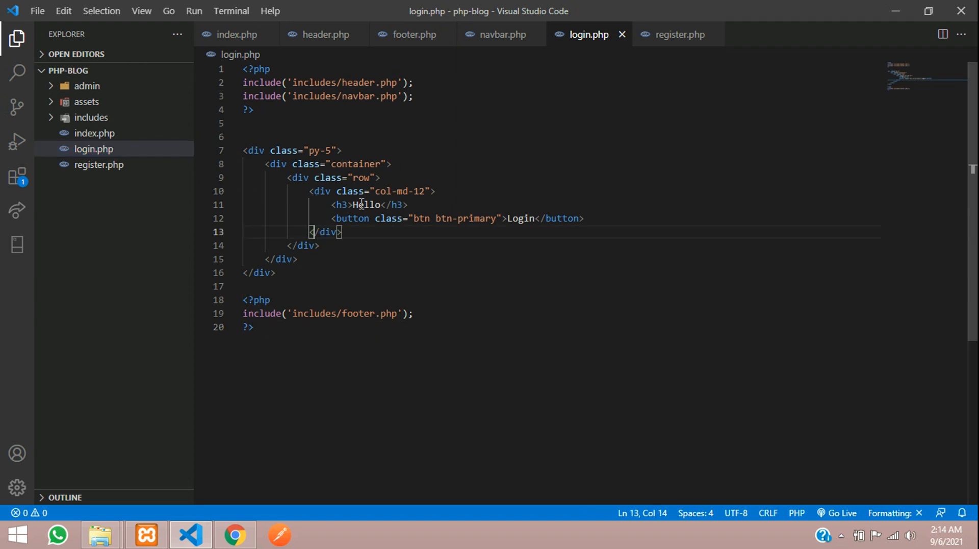
pyautogui.click(332, 204)
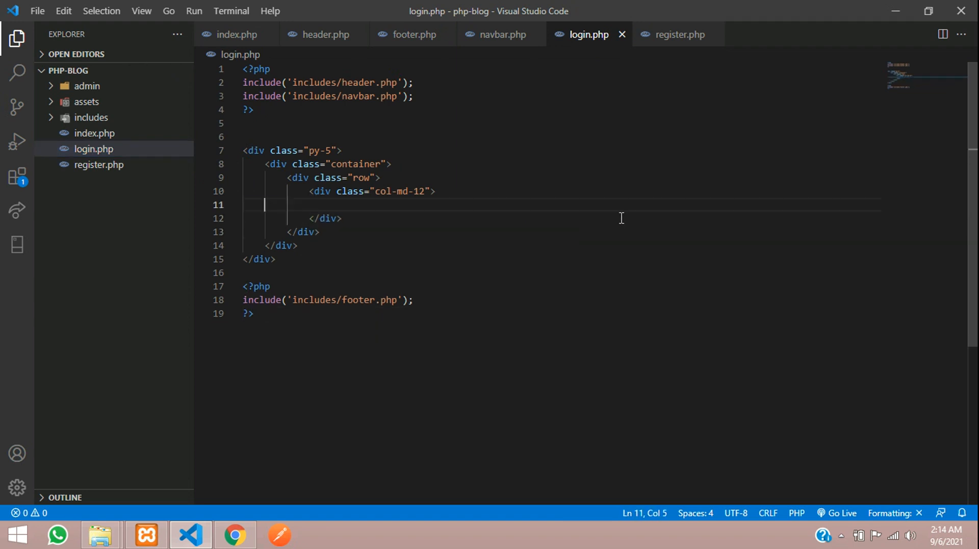
# Replace login.php's column contents with a Bootstrap card with header and body
pyautogui.write('.card-body">')
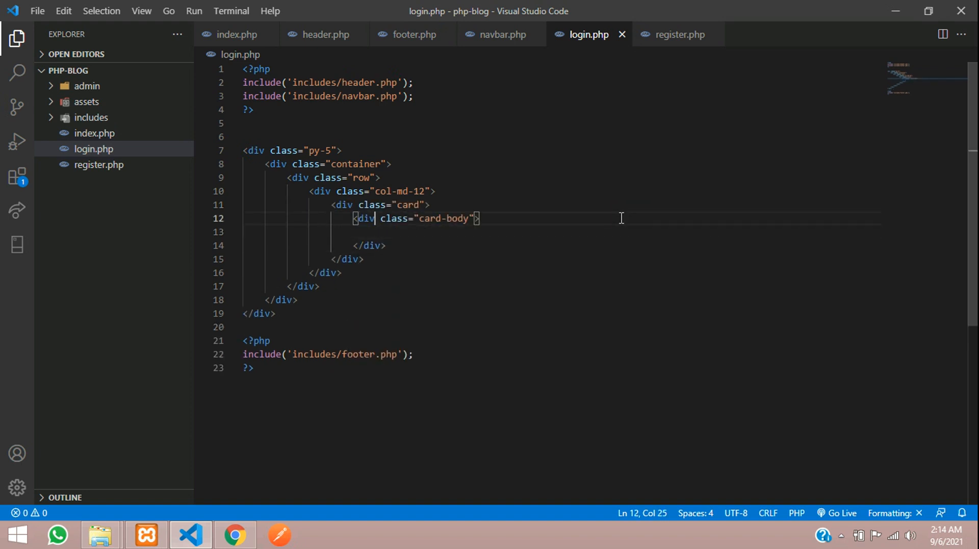
pyautogui.write('.car')
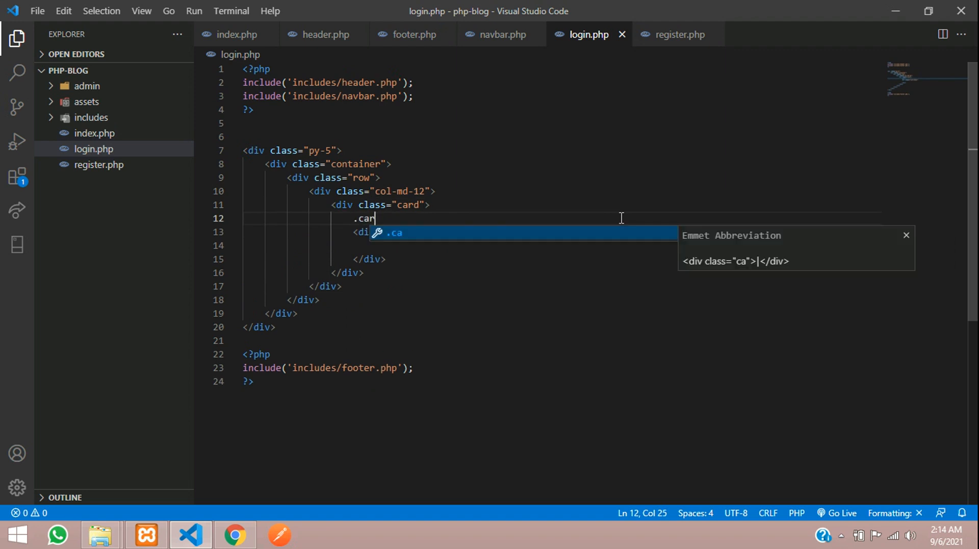
pyautogui.write('d-header">')
pyautogui.write('<h4>Log</h4>')
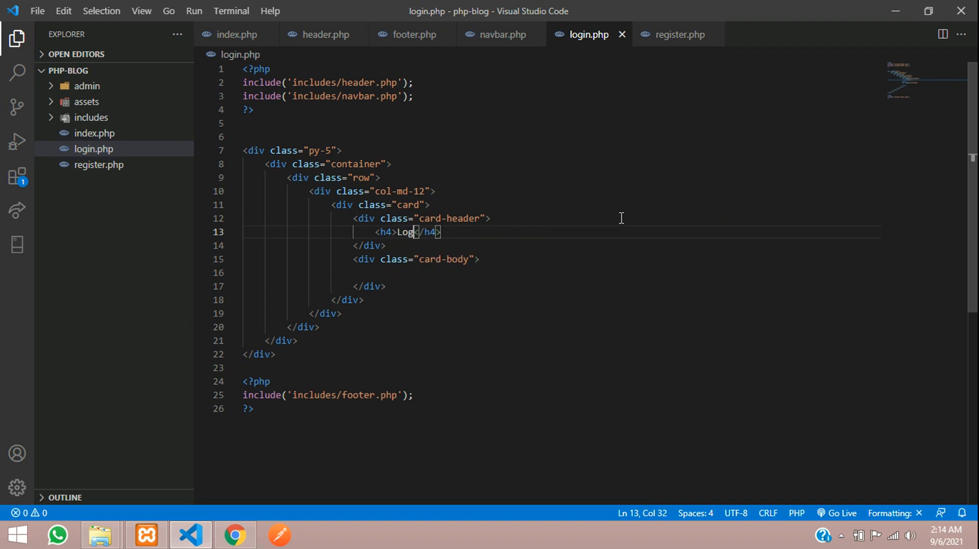
pyautogui.write('in')
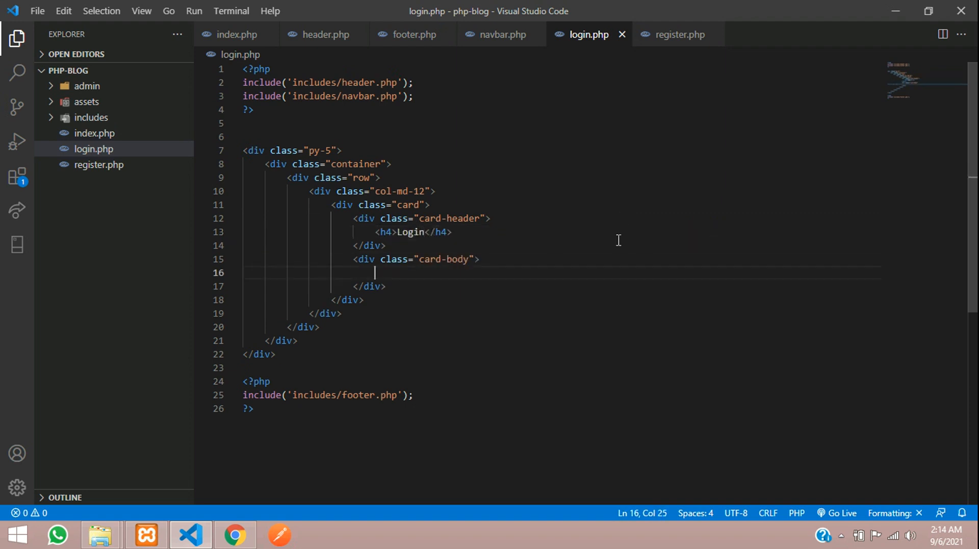
pyautogui.write('.row')
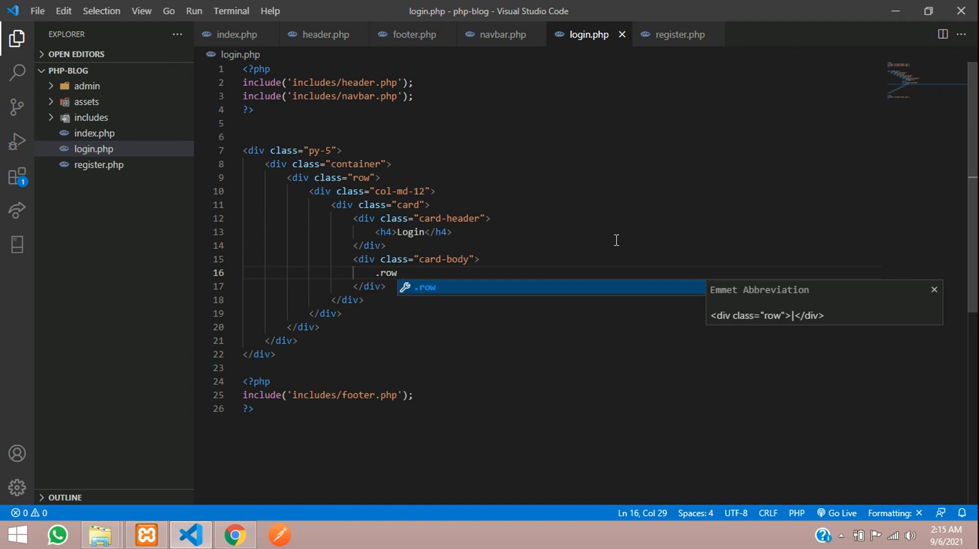
# Add an Email Id form group with a form-control input and 'Enter Email Address' placeholder
pyautogui.write('orm-gr')
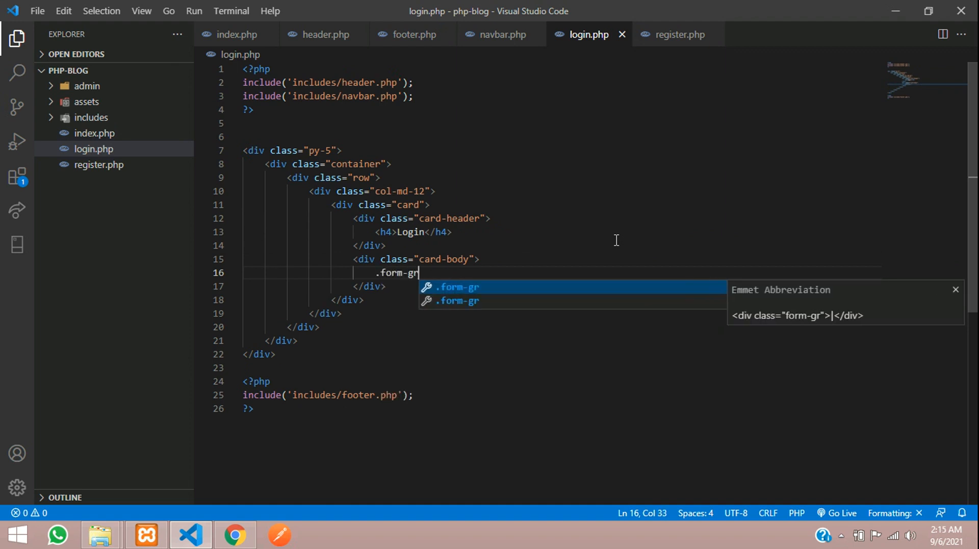
pyautogui.write('oup.mb-3">')
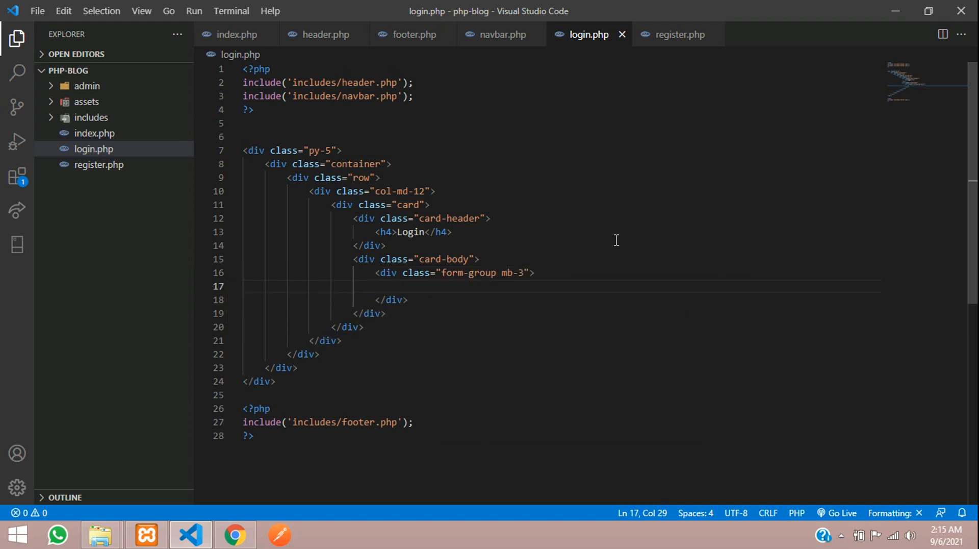
pyautogui.write('<label for=""></label>')
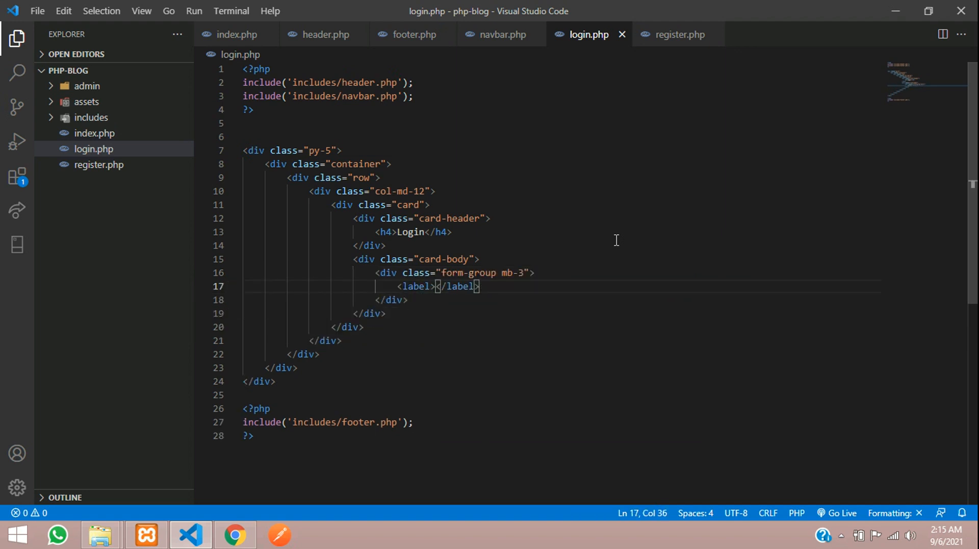
pyautogui.write('Email A')
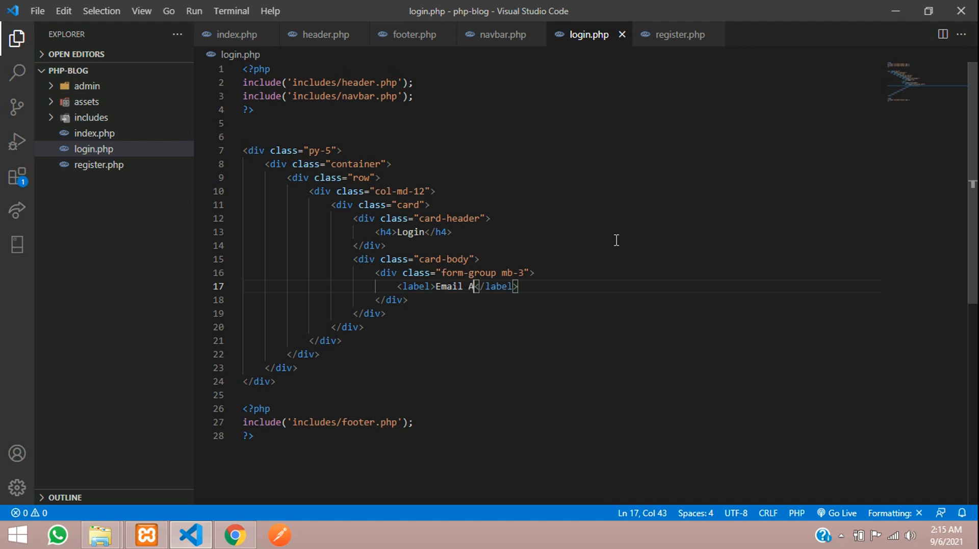
pyautogui.write('d')
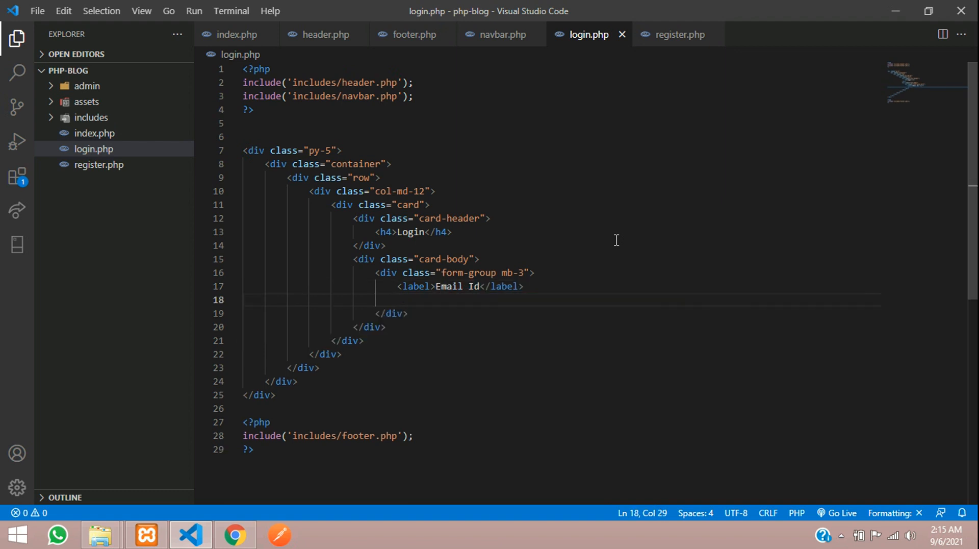
pyautogui.write('input.form')
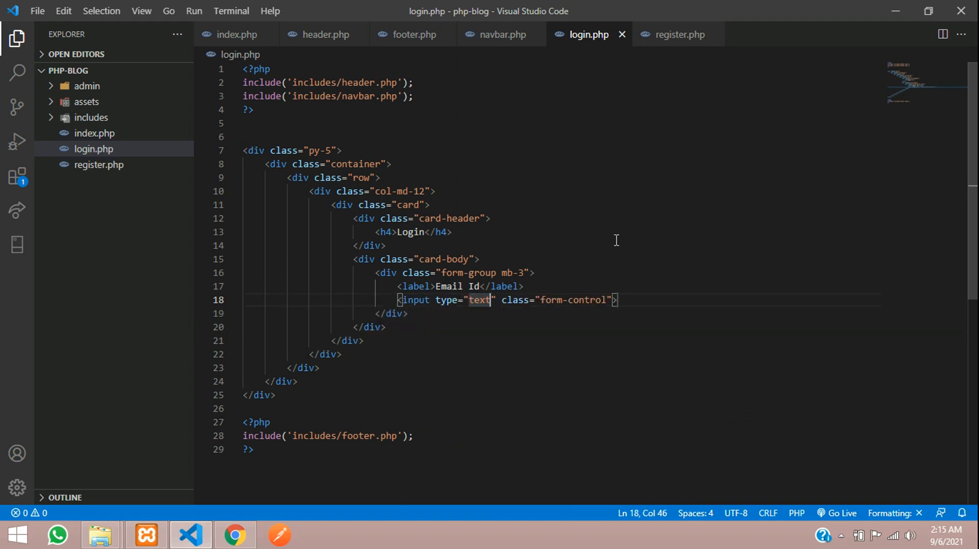
pyautogui.write('placeholder=""')
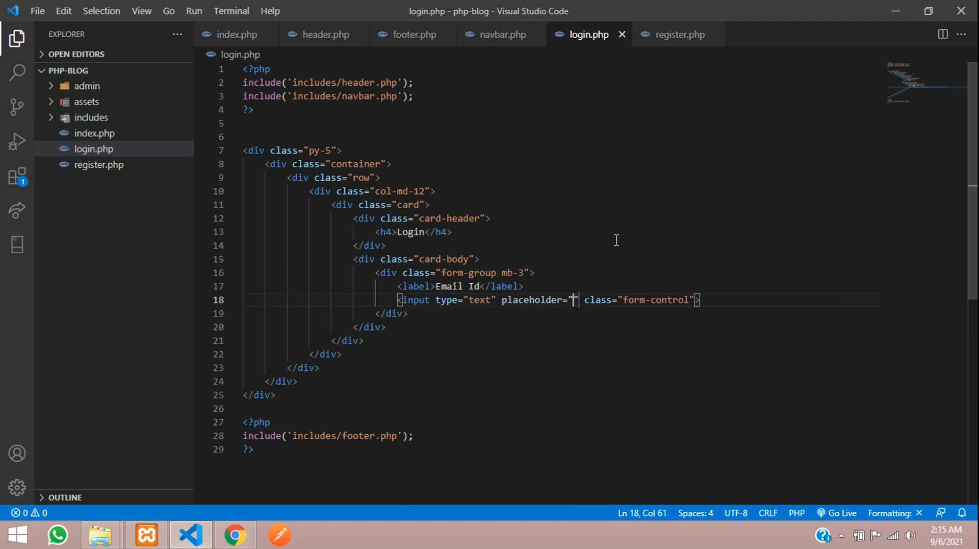
pyautogui.write('Enter E')
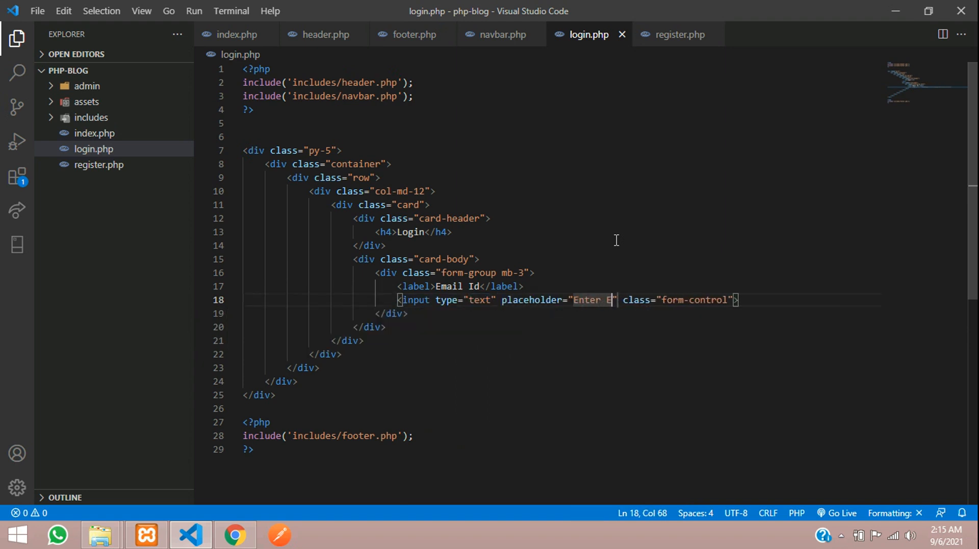
pyautogui.write('mail Address')
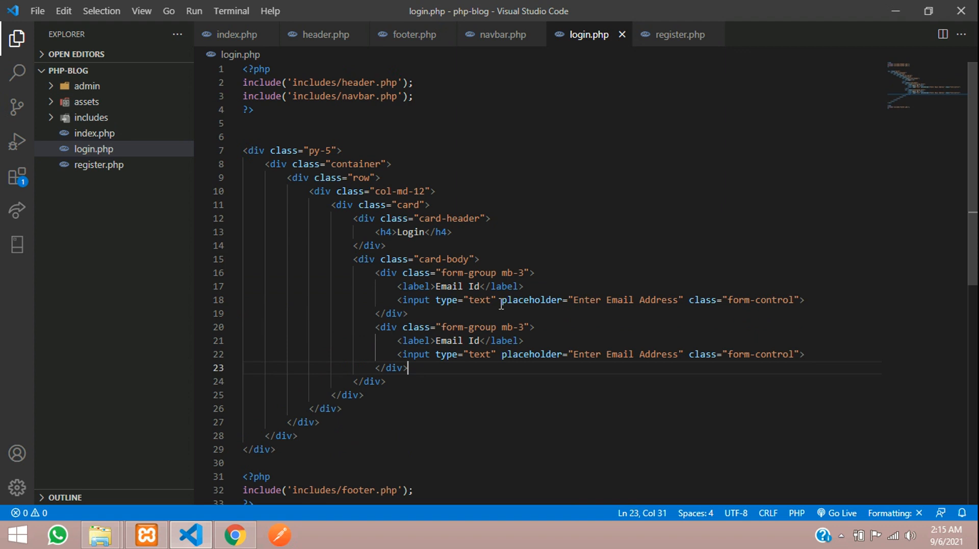
# Duplicate the group as a Password field of type password with its own placeholder
pyautogui.doubleClick(457, 341)
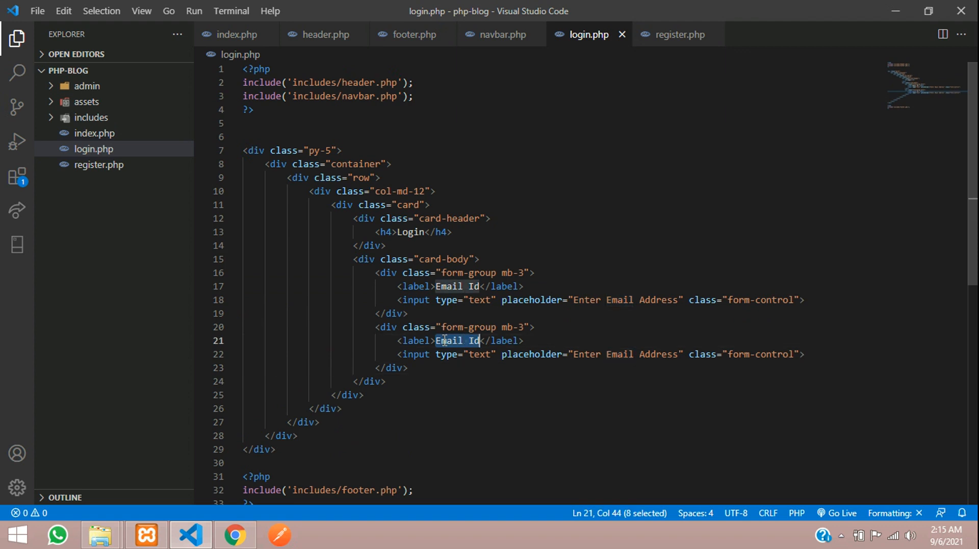
pyautogui.write('Password')
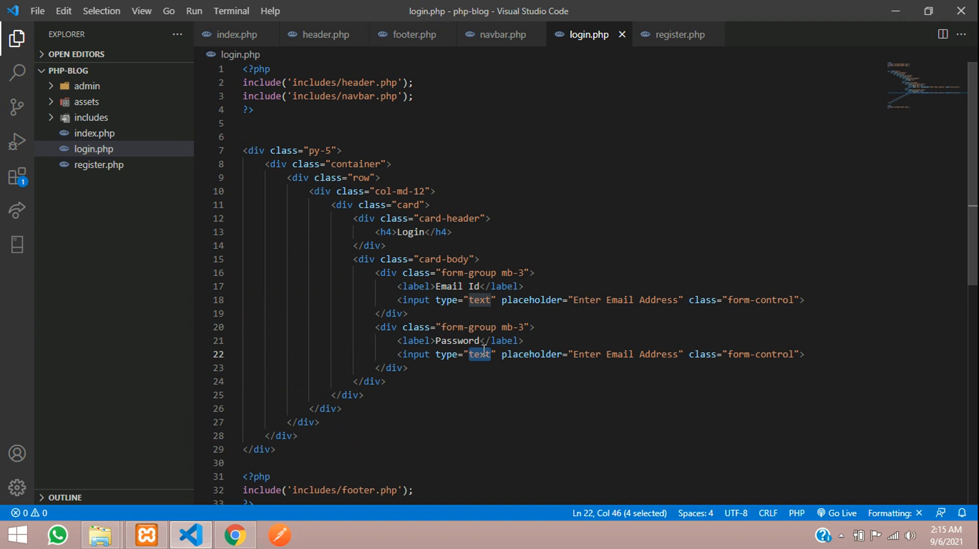
pyautogui.write('password')
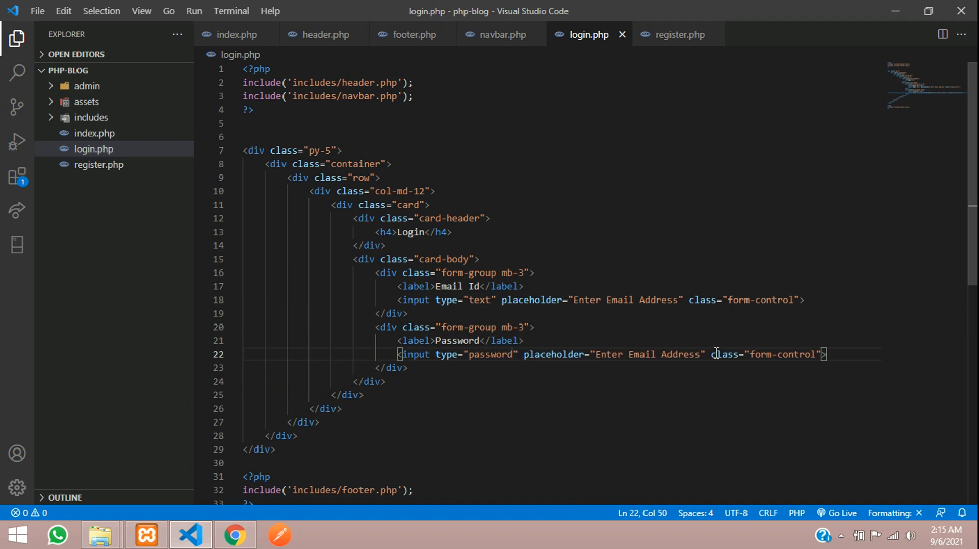
pyautogui.doubleClick(664, 354)
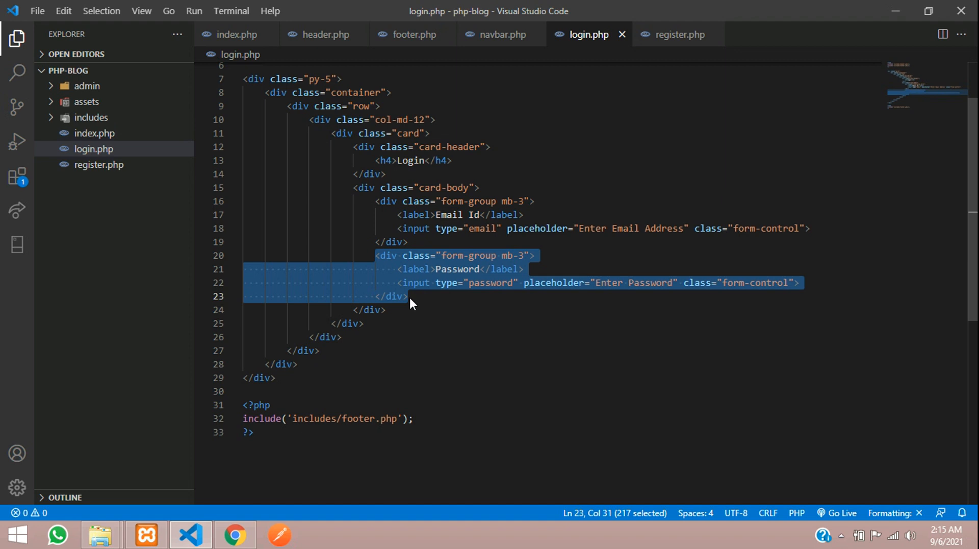
# Add a third form group holding a 'Login Now' submit button with class btn btn-primary
pyautogui.press('ctrl+v')
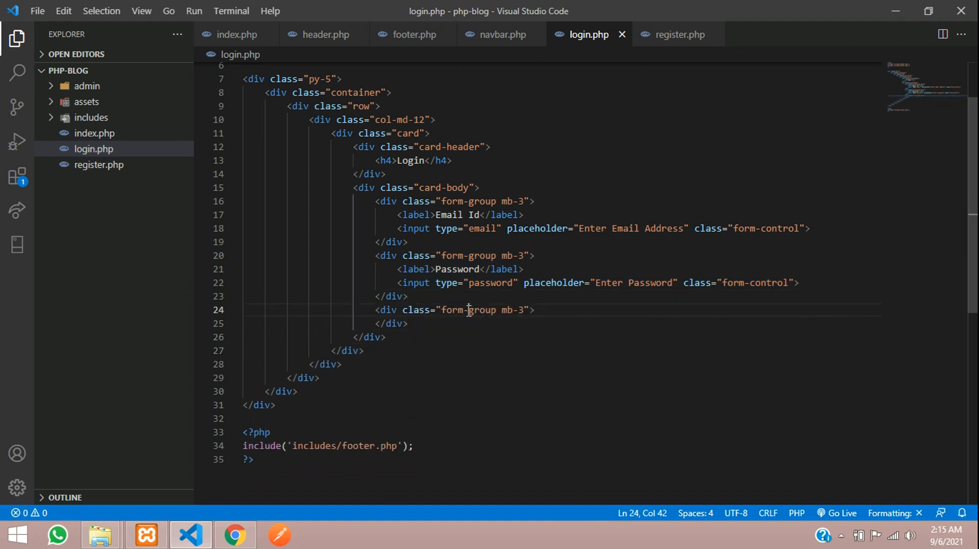
pyautogui.write('button ></button>')
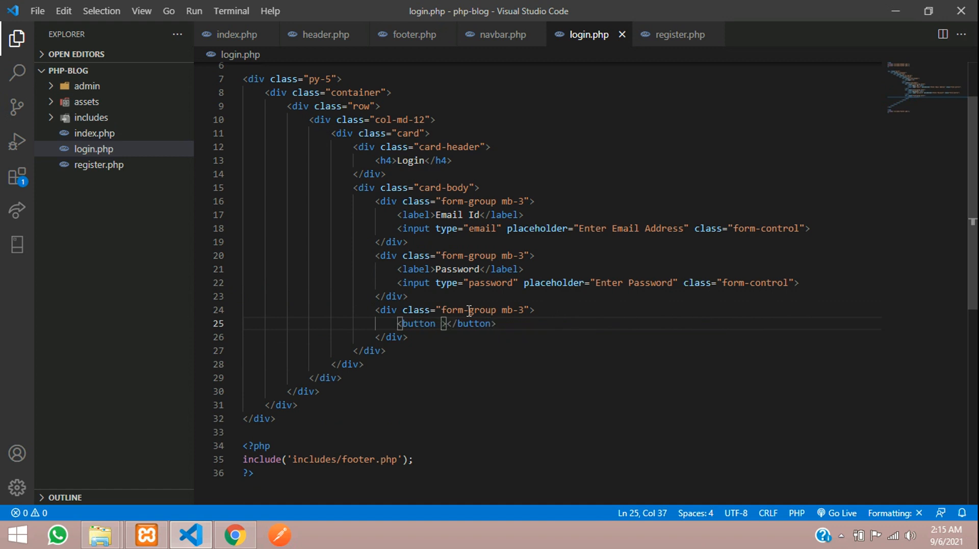
pyautogui.write('class=""')
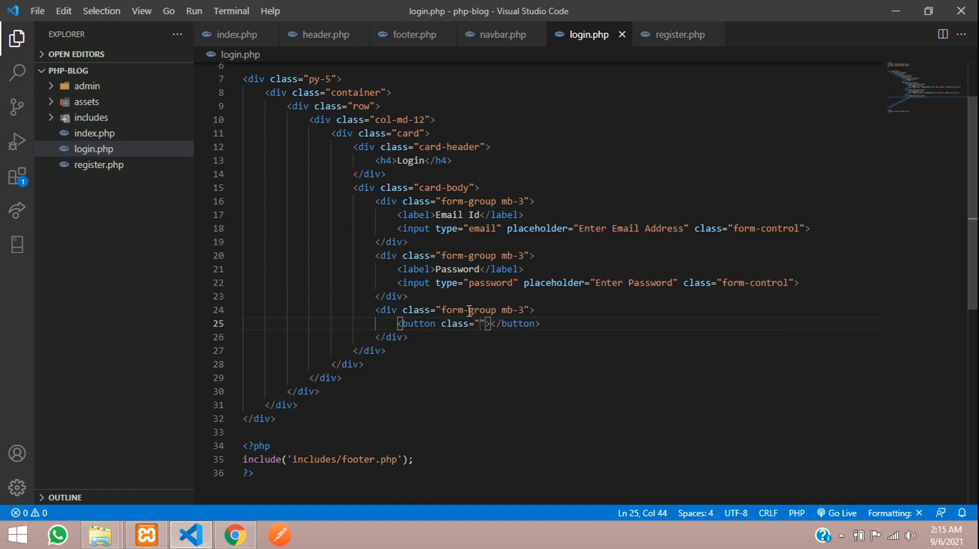
pyautogui.write('btn btn-')
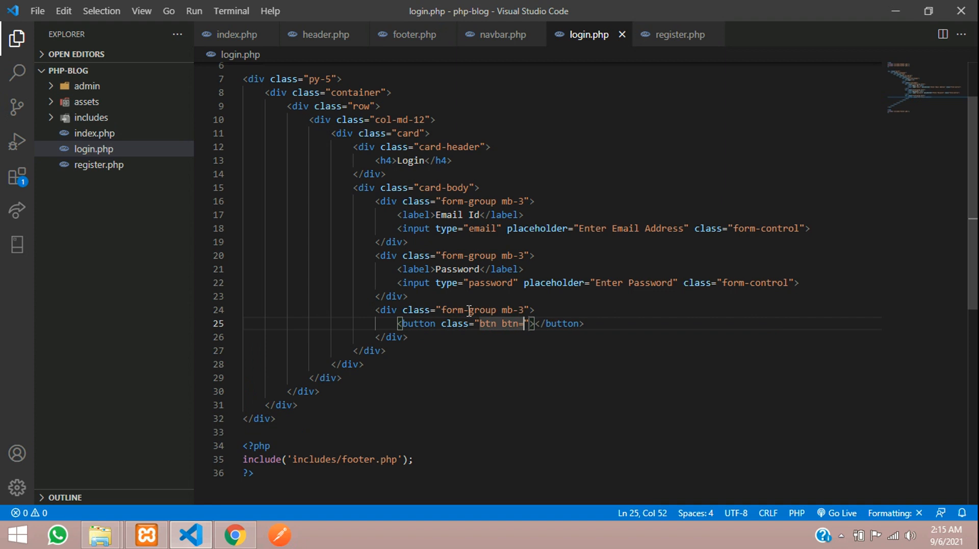
pyautogui.write('primar')
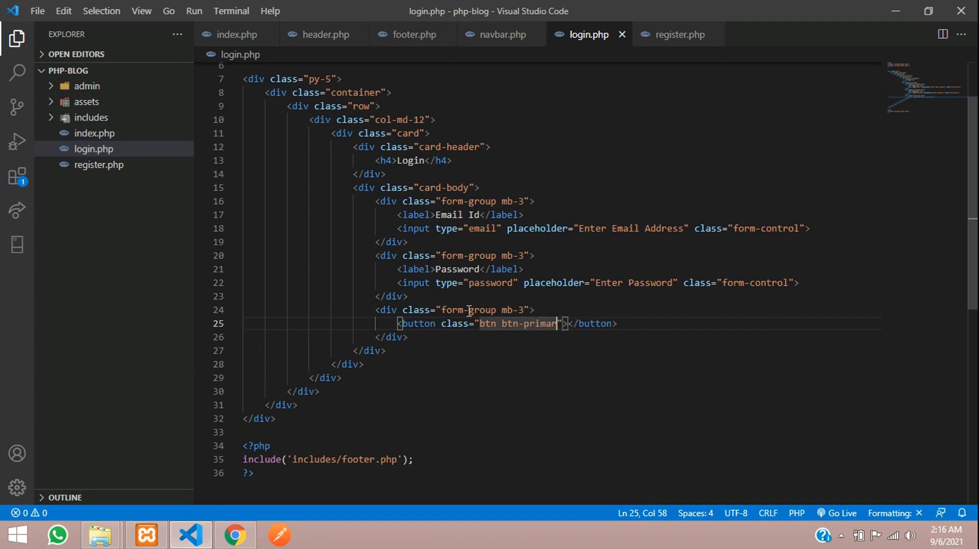
pyautogui.write('Login Now')
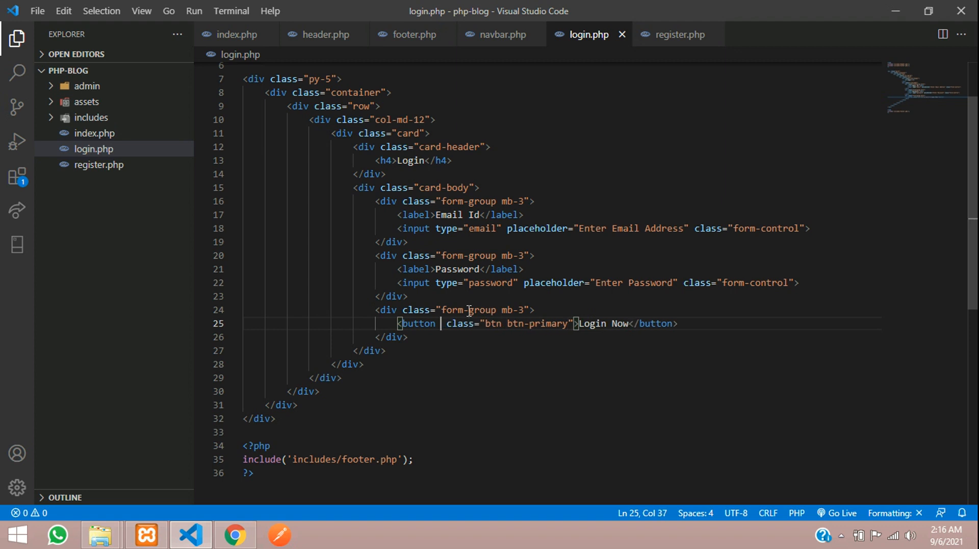
pyautogui.write('type=""')
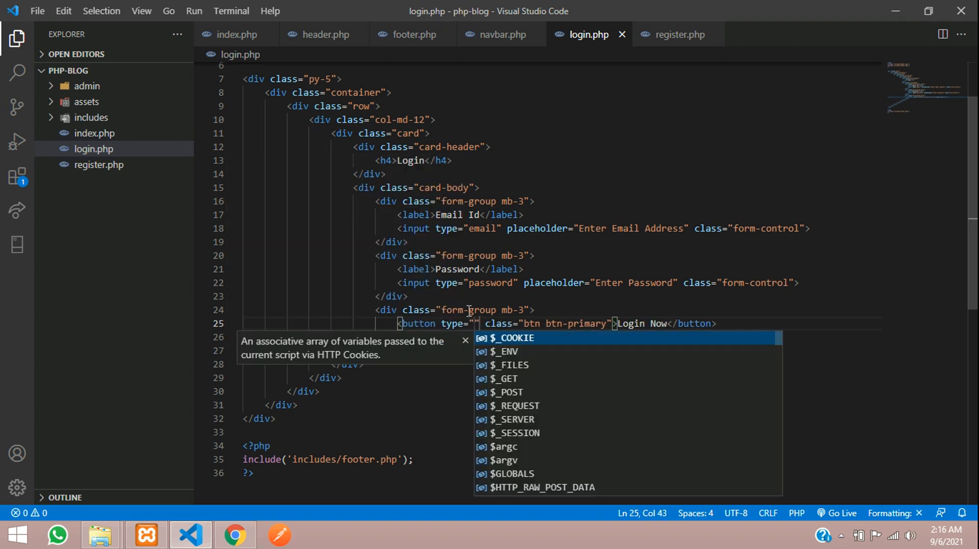
pyautogui.write('submit')
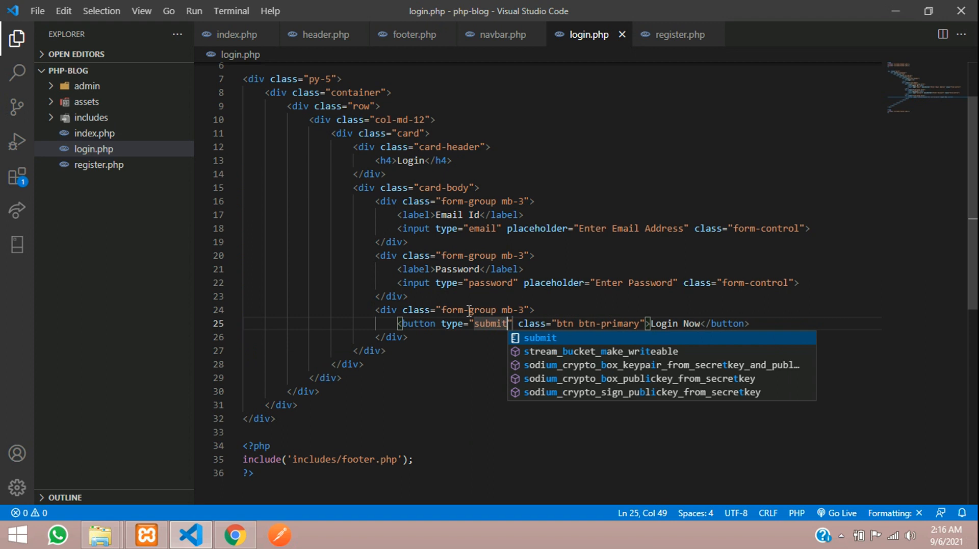
# Insert blank lines at the start and end of the card body, then preview in Chrome
pyautogui.press('Enter')
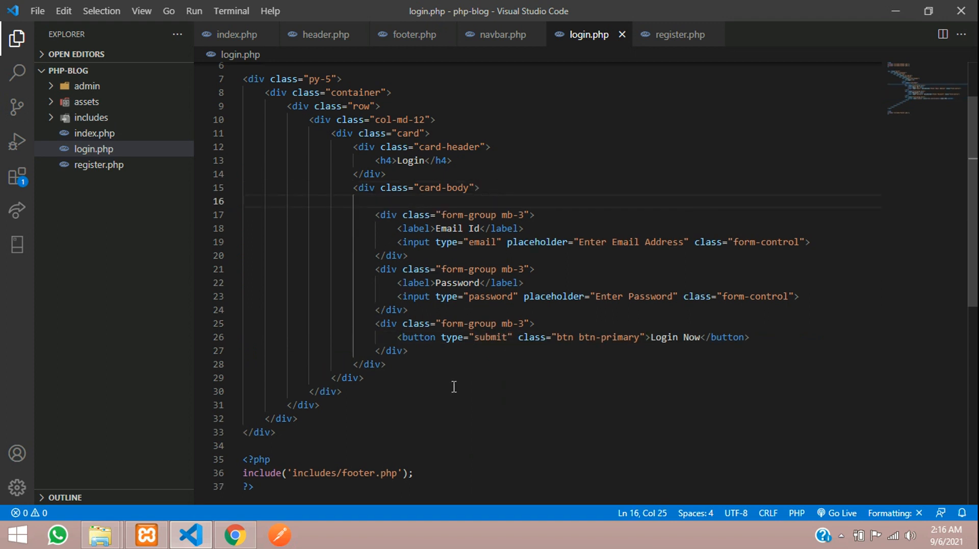
pyautogui.press('Enter')
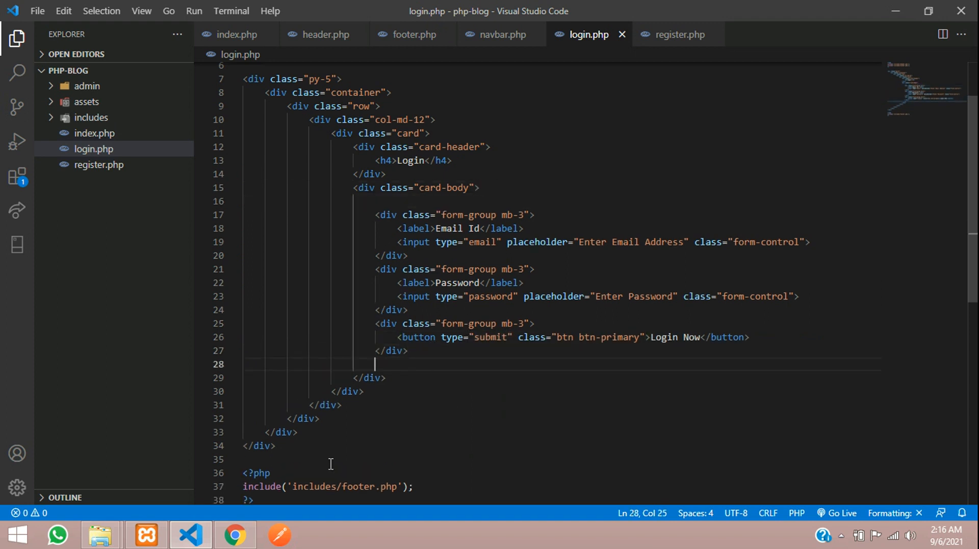
pyautogui.click(235, 534)
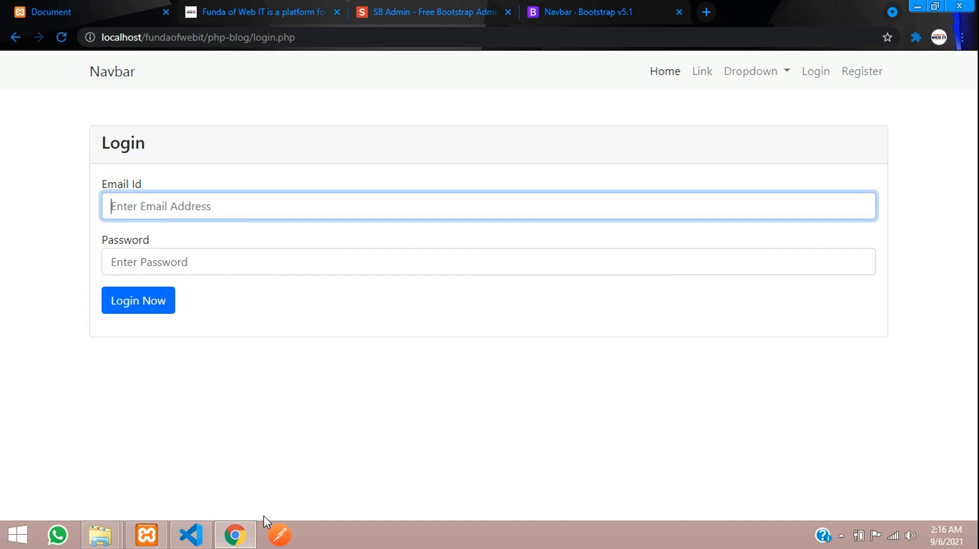
# Return to login.php in the editor after viewing the full-width Login card in Chrome
pyautogui.click(190, 535)
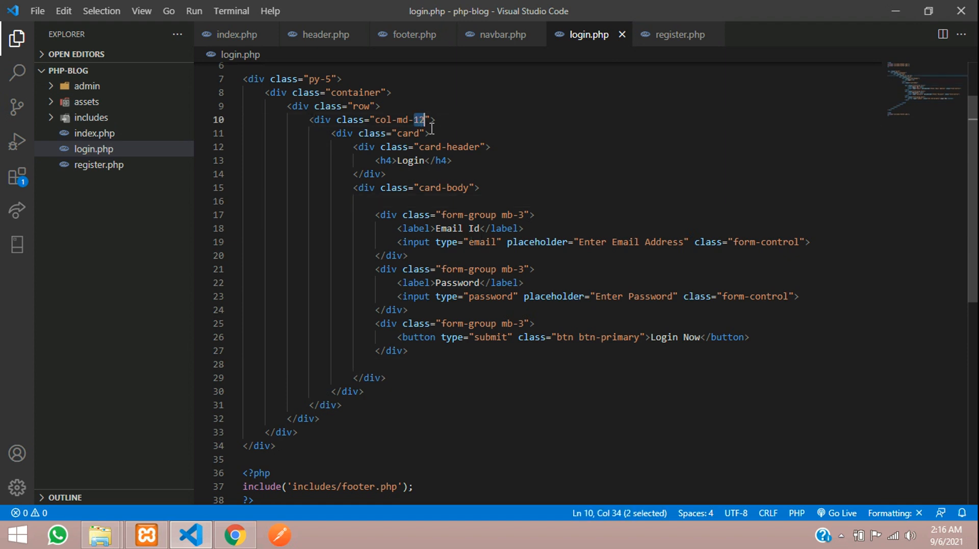
# Narrow the login column to col-md-5, add justify-content-center to its row, and check it in Chrome
pyautogui.write('5')
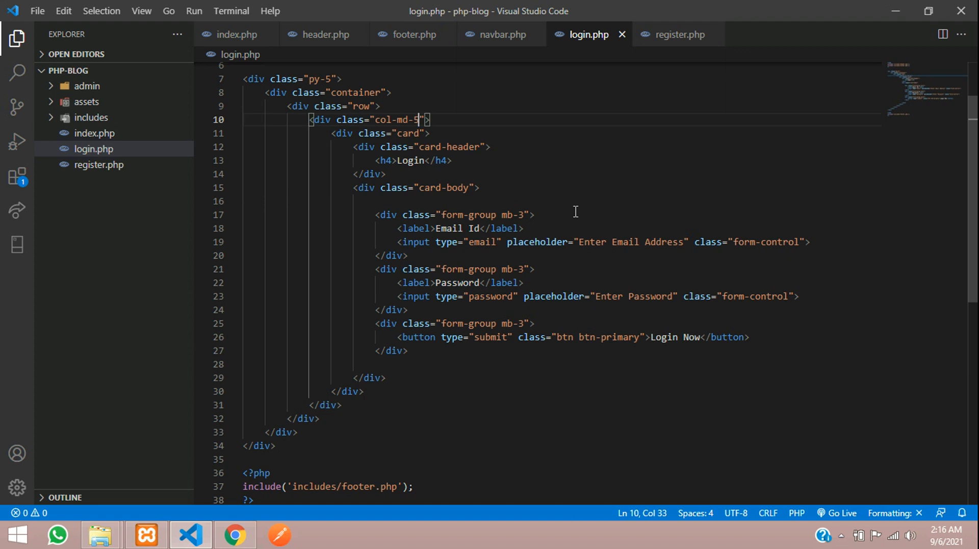
pyautogui.click(374, 105)
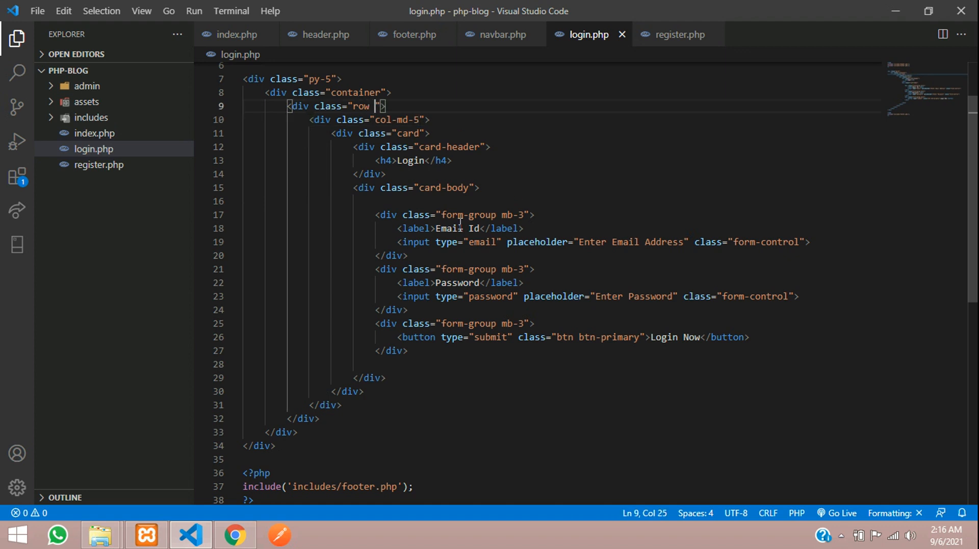
pyautogui.write('justify')
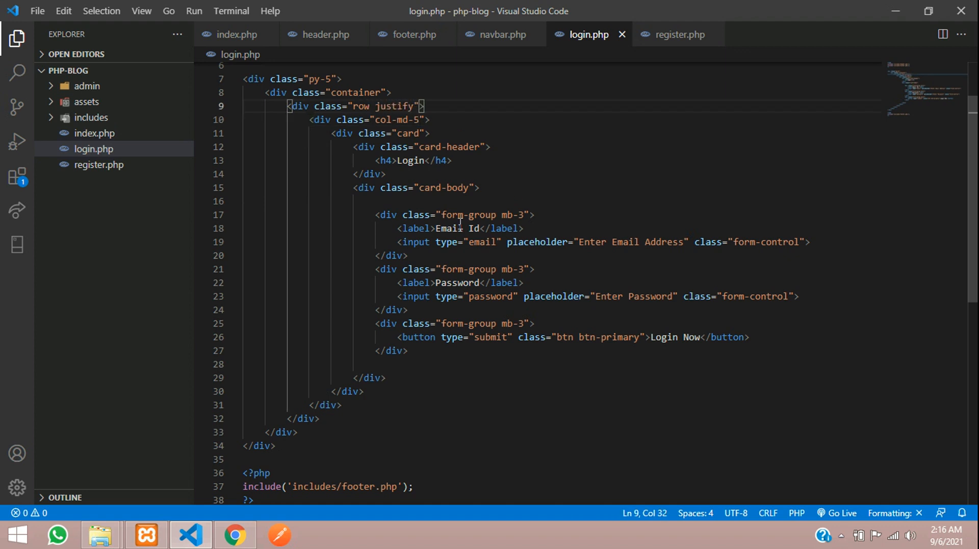
pyautogui.write('-content-center')
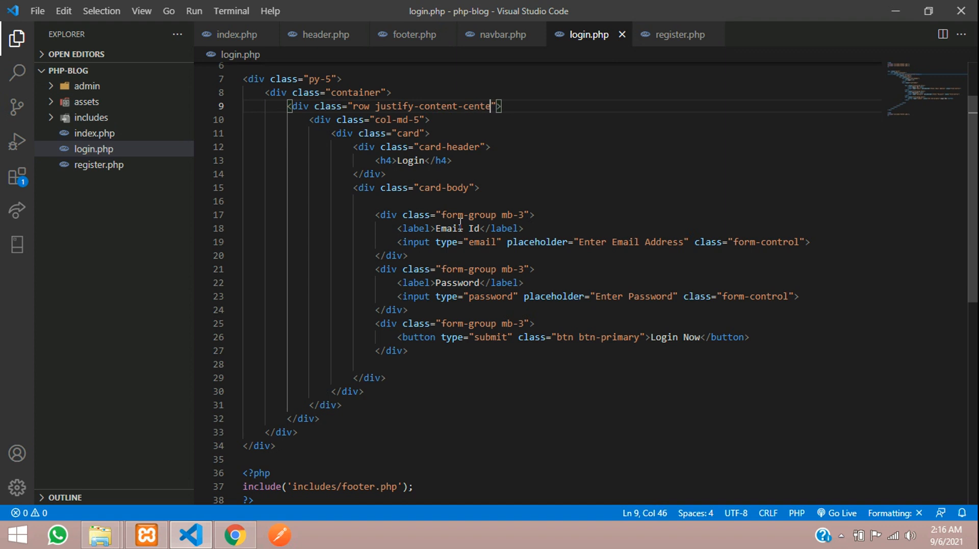
pyautogui.click(235, 534)
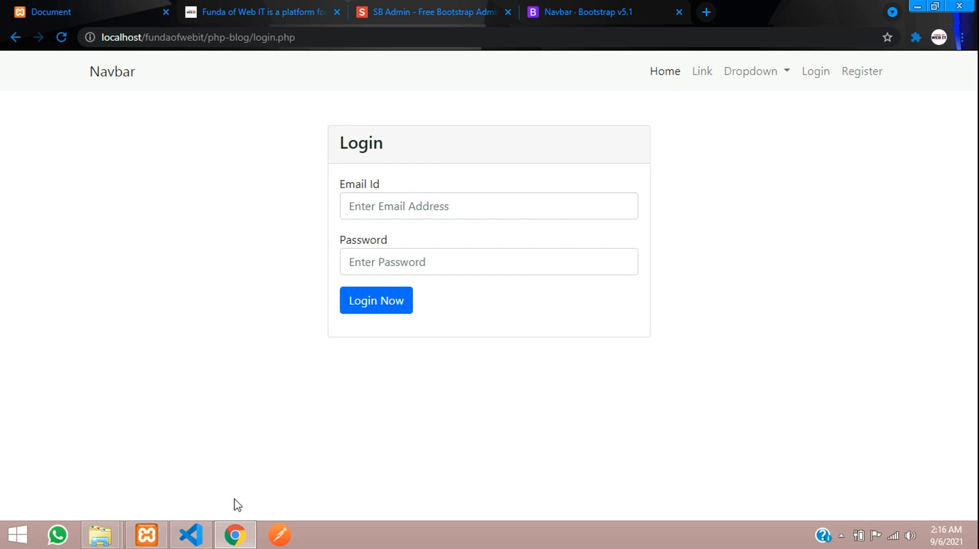
pyautogui.click(190, 534)
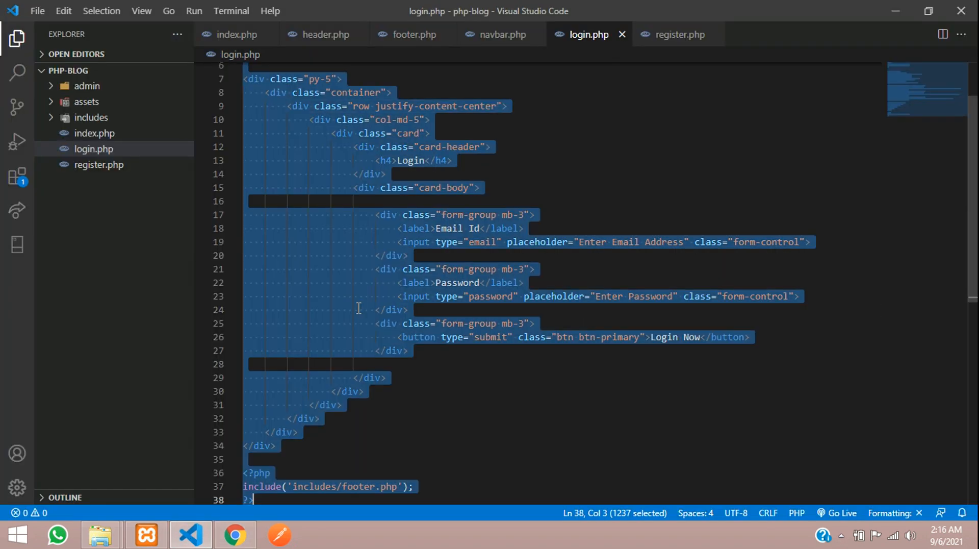
# In register.php, retitle the card Register and add a First Name form group, duplicated for Last Name
pyautogui.click(679, 35)
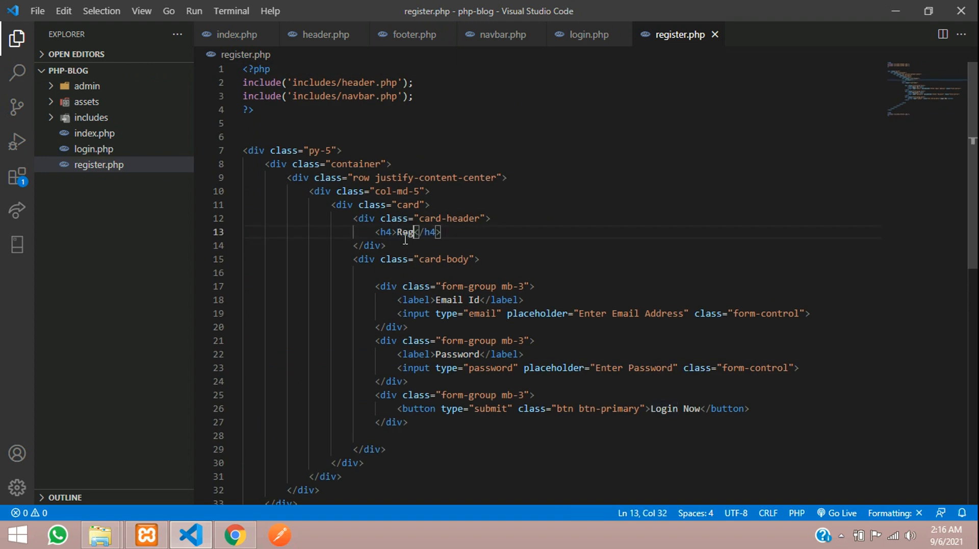
pyautogui.write('ister')
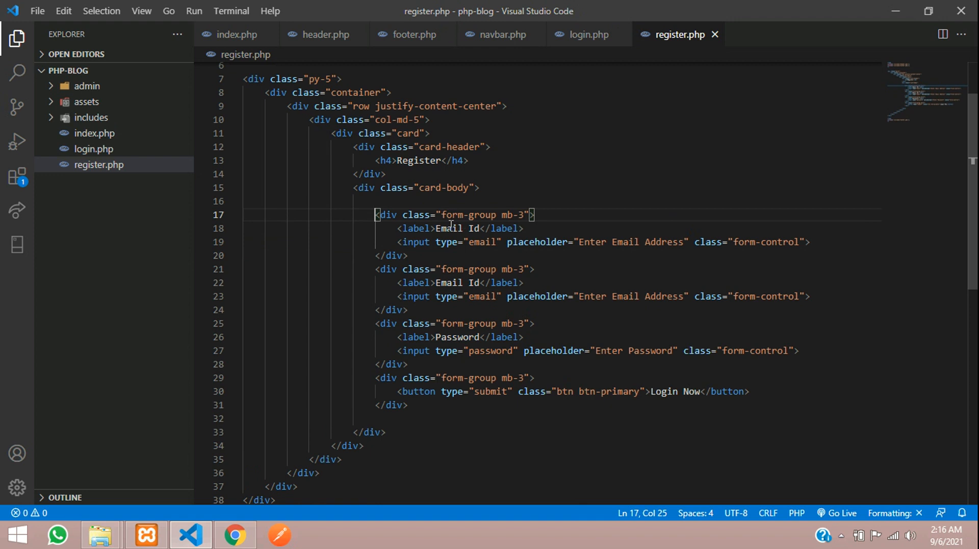
pyautogui.write('First')
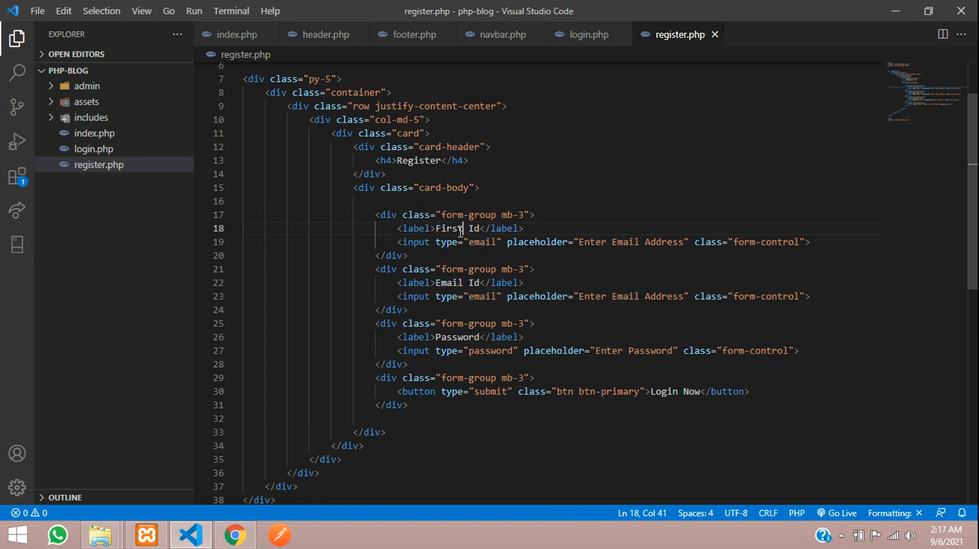
pyautogui.write('Name')
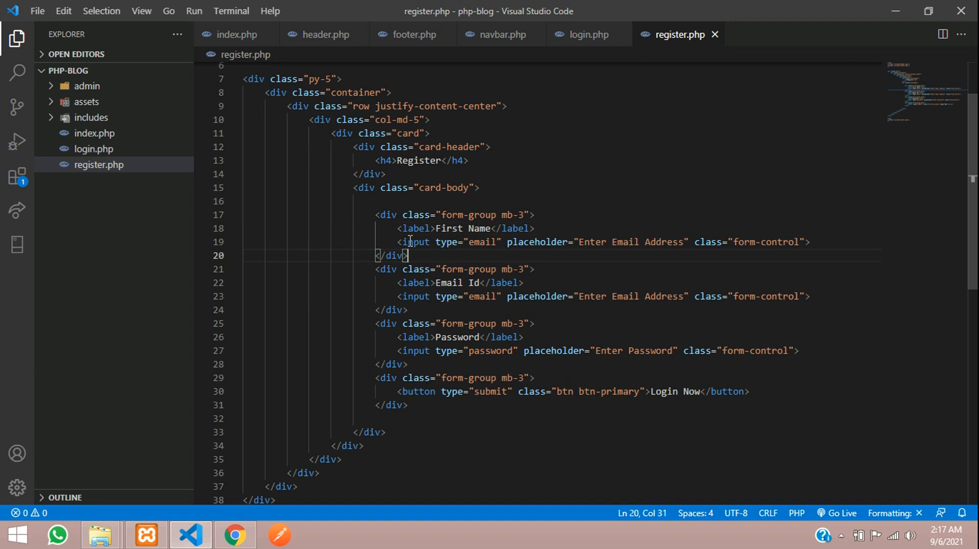
pyautogui.press('enter')
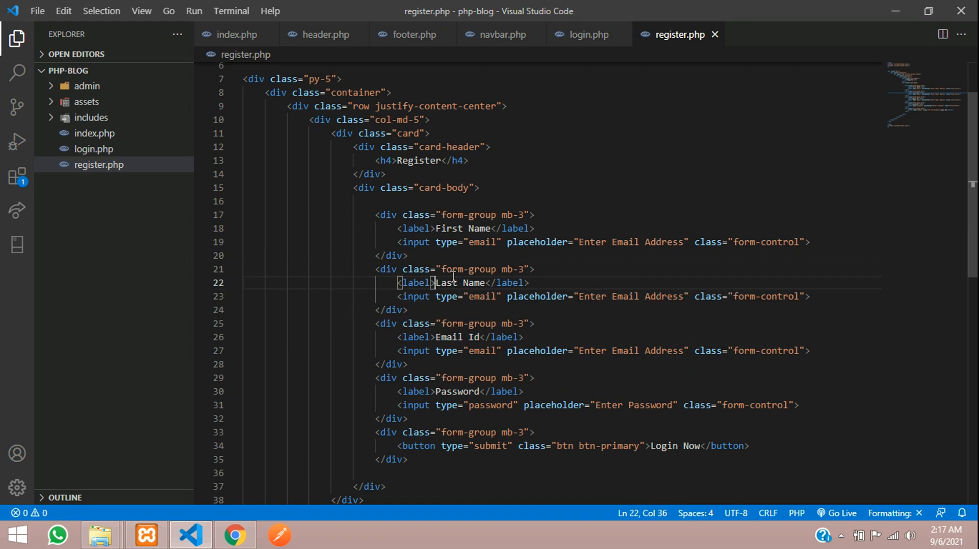
# Set the Last Name input to type text and update its placeholder wording
pyautogui.doubleClick(482, 296)
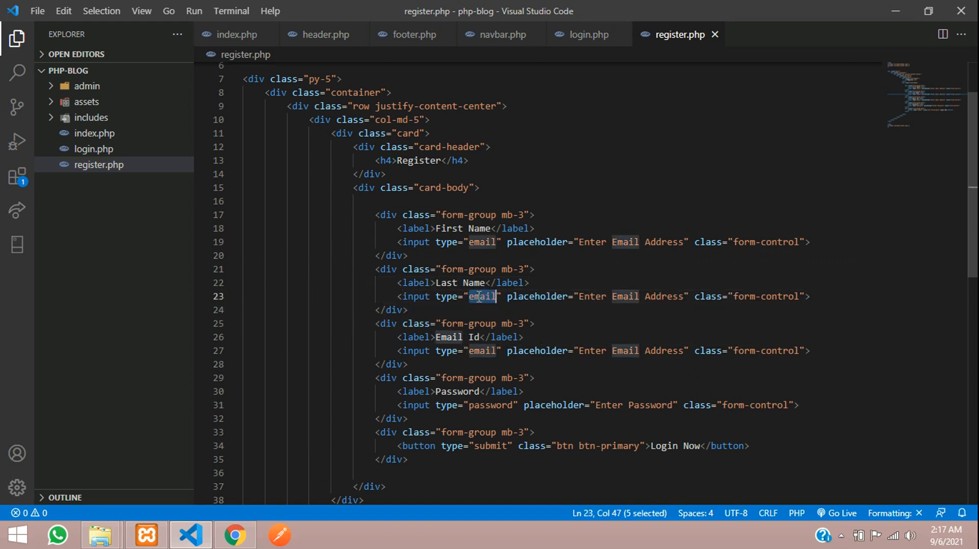
pyautogui.write('text')
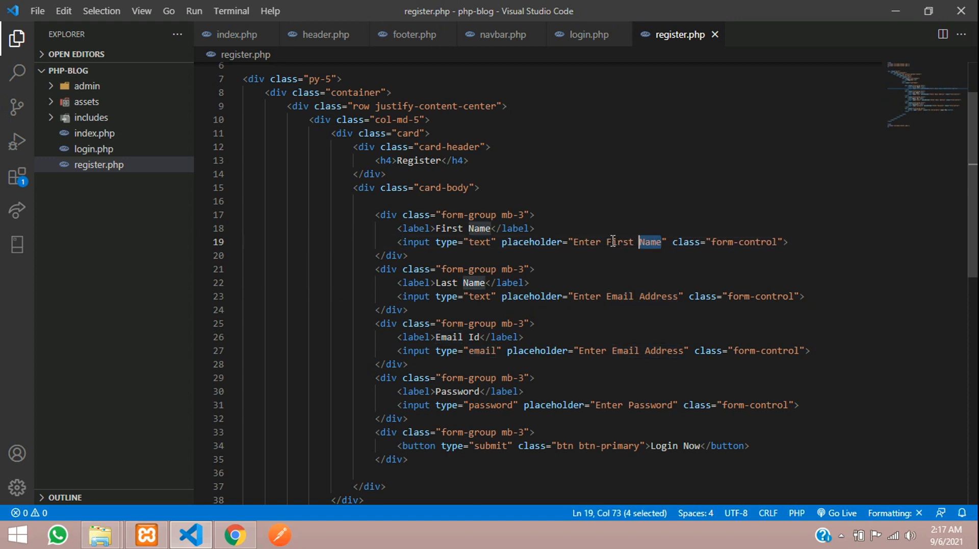
pyautogui.doubleClick(619, 296)
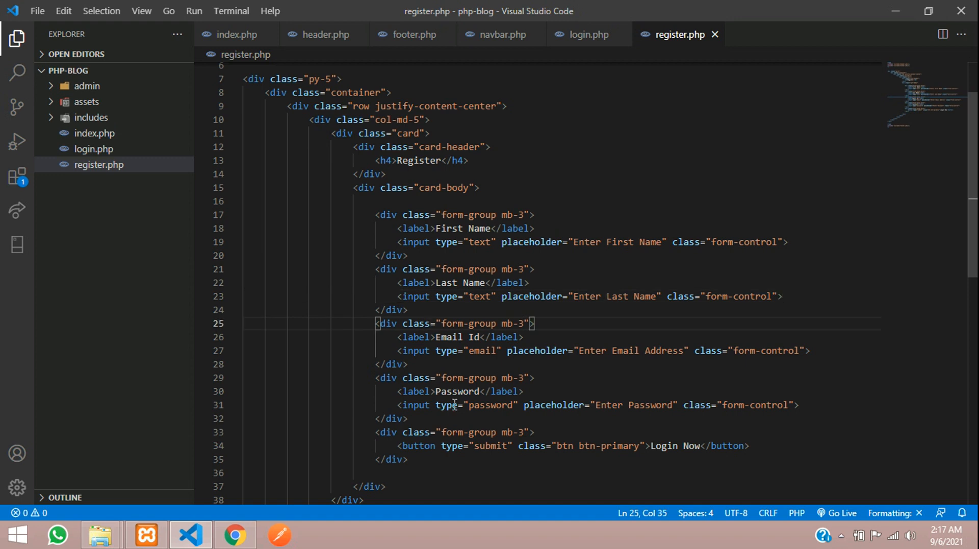
pyautogui.scroll(-3)
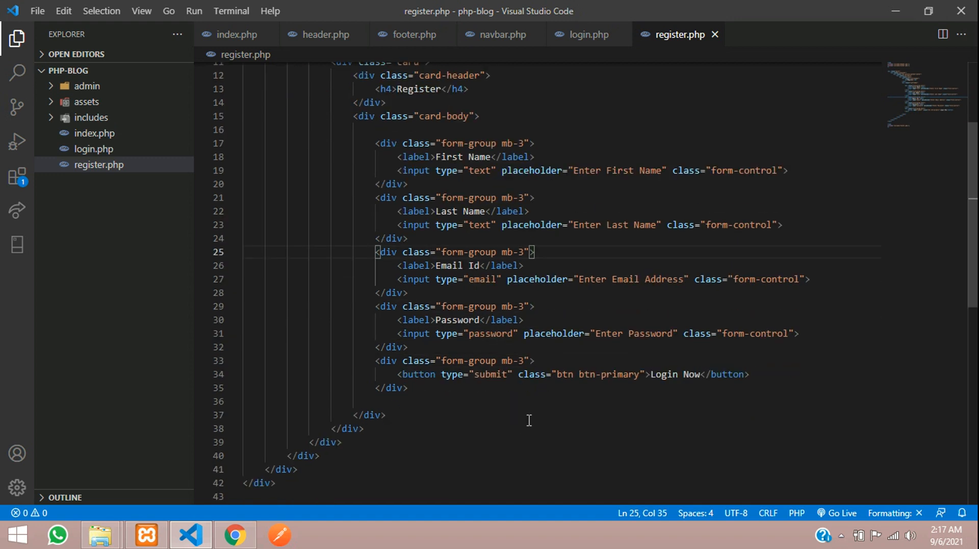
pyautogui.click(407, 387)
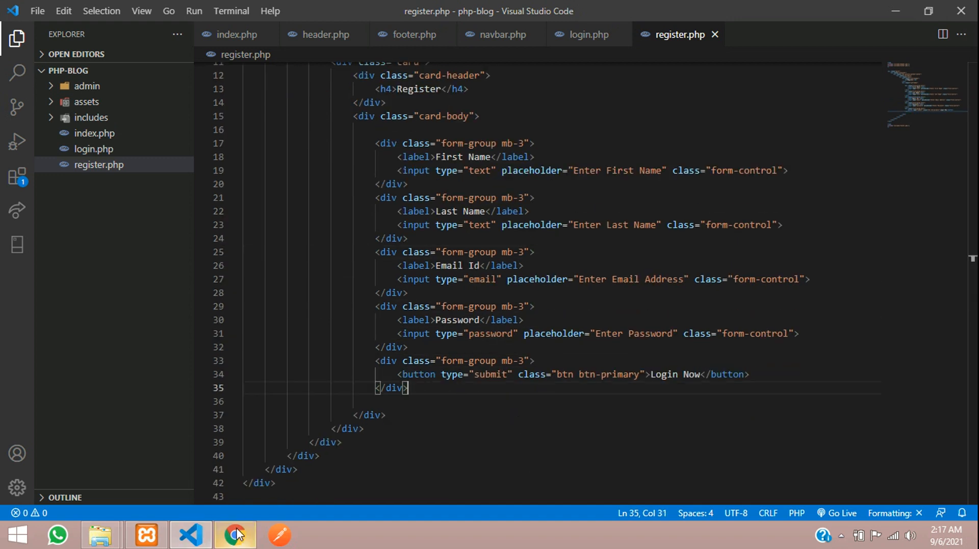
# In Chrome, follow the navbar to the Register form, then back to Login and focus its email field
pyautogui.click(236, 535)
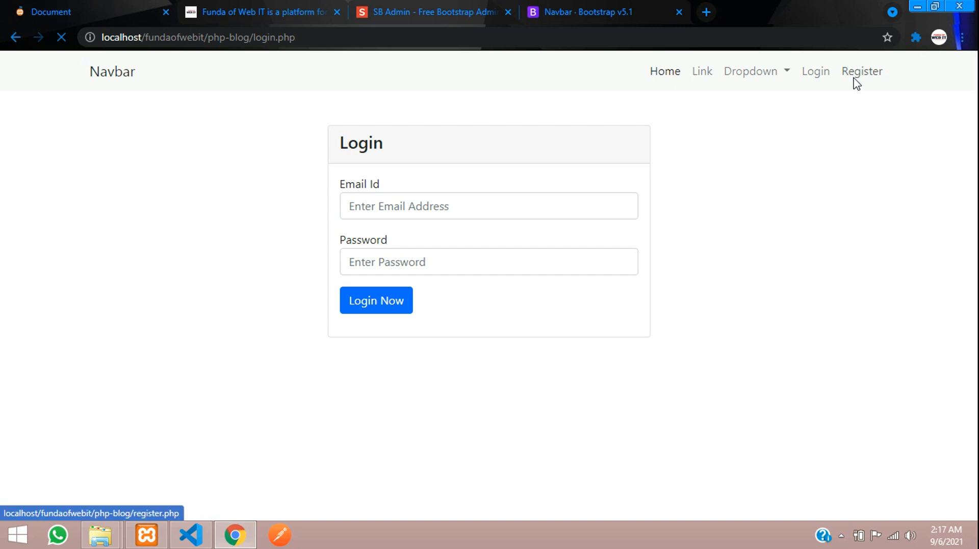
pyautogui.click(862, 72)
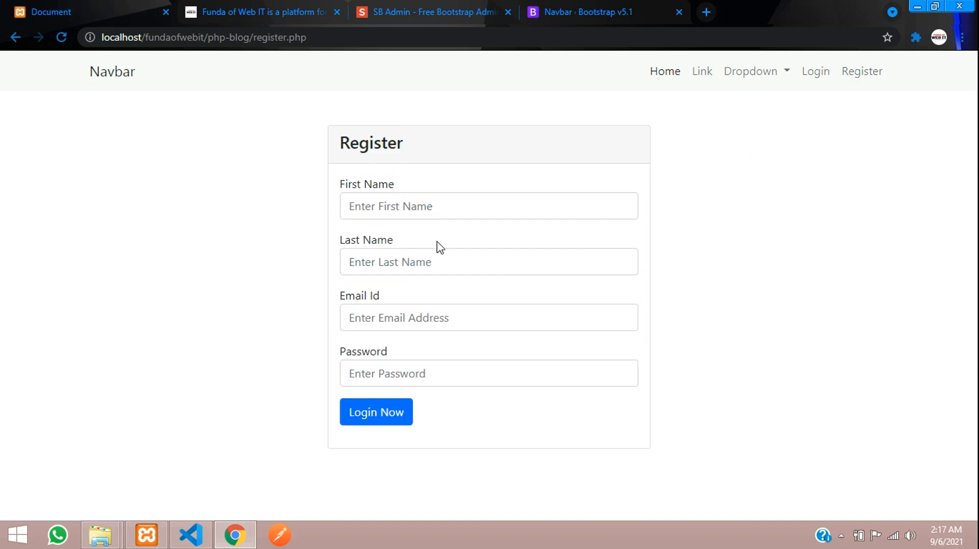
pyautogui.moveTo(244, 489)
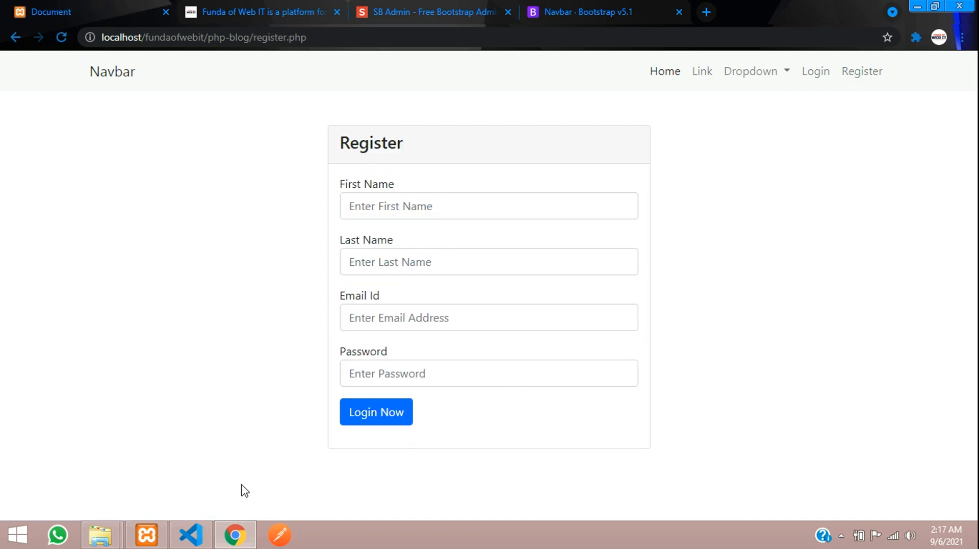
pyautogui.moveTo(815, 71)
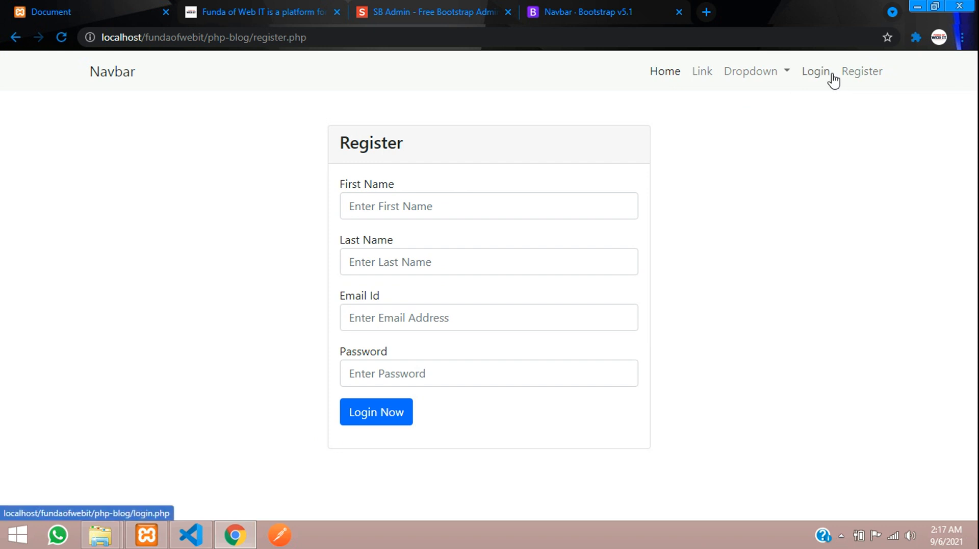
pyautogui.click(814, 71)
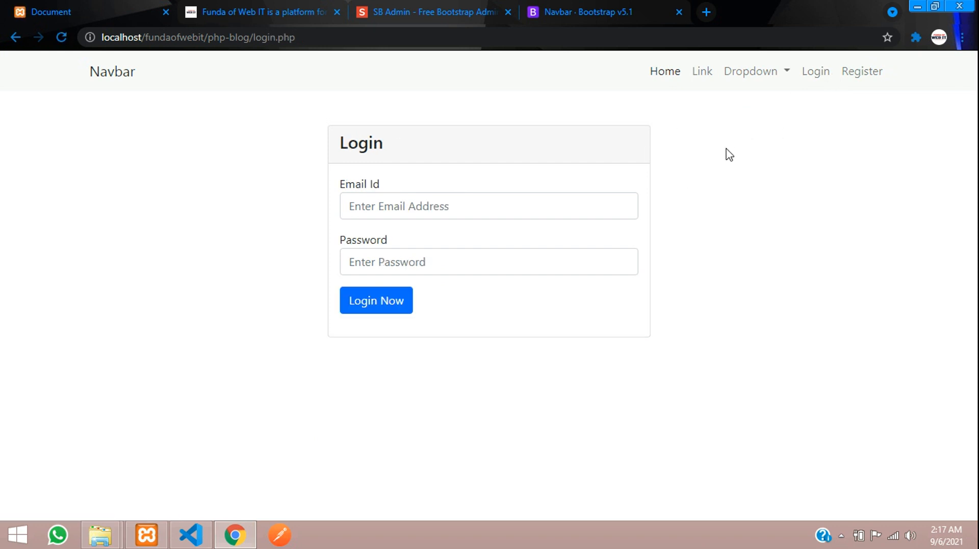
pyautogui.click(489, 206)
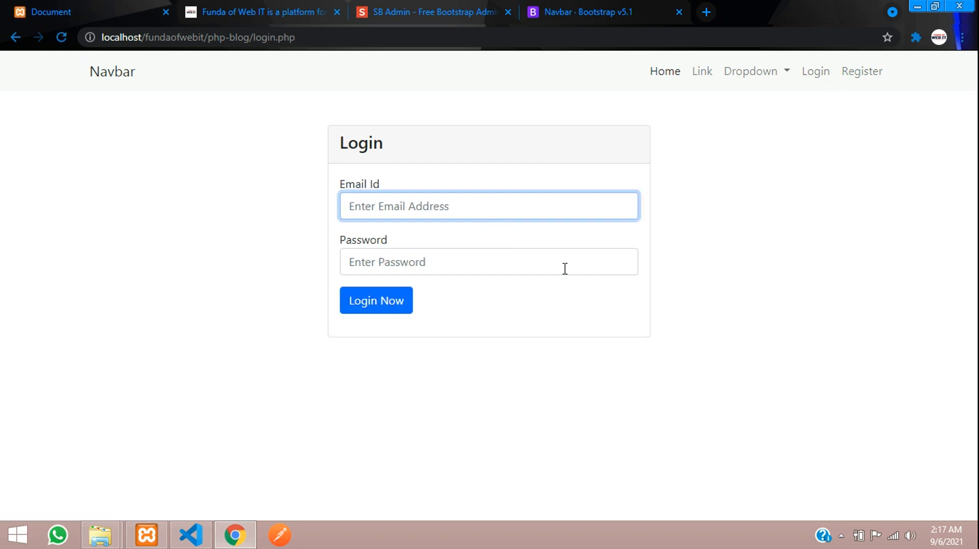
pyautogui.moveTo(560, 216)
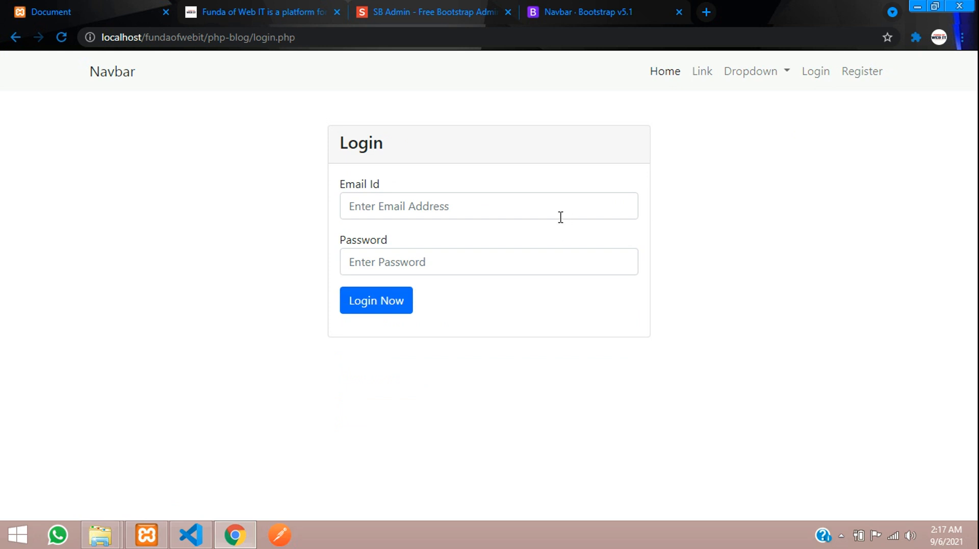
pyautogui.moveTo(553, 151)
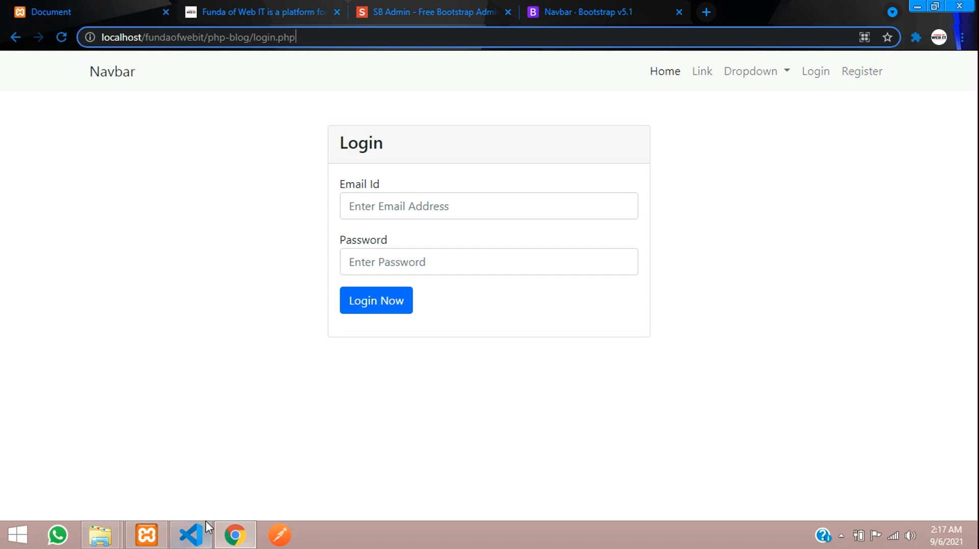
pyautogui.moveTo(437, 455)
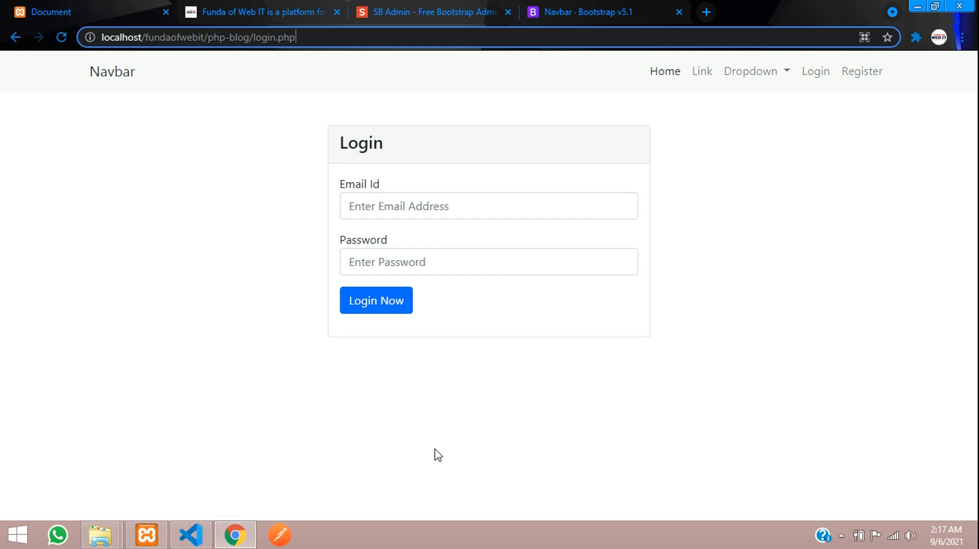